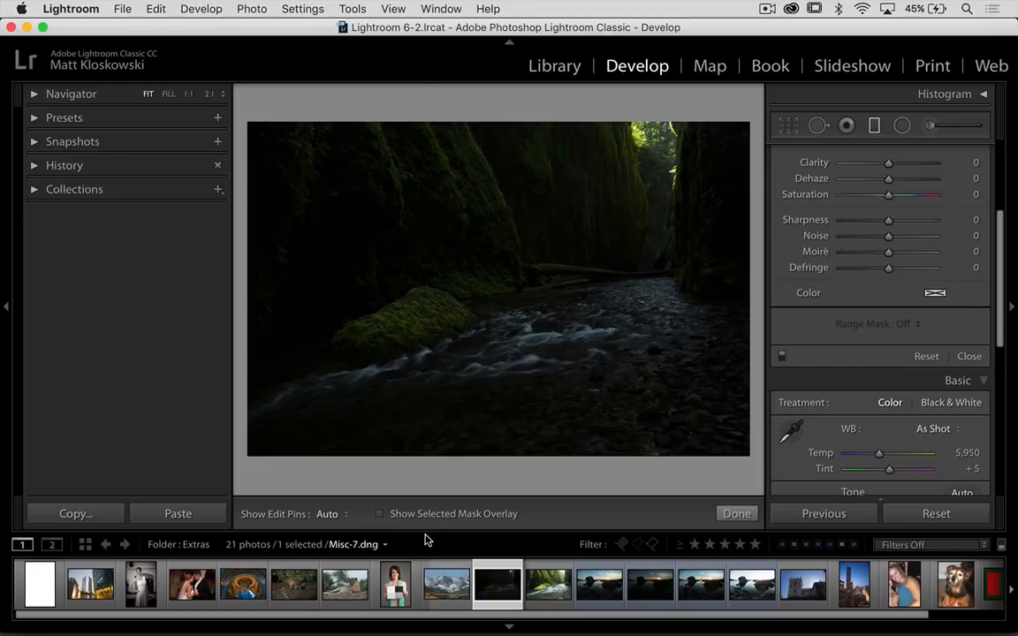
mouse_move(679, 159)
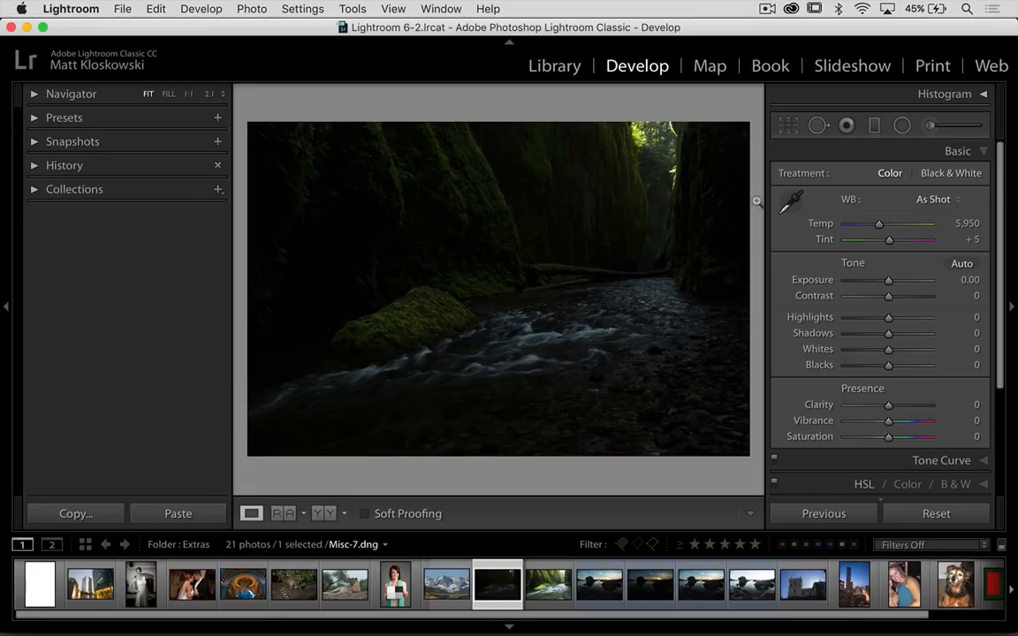
Step: Raise Exposure in the Basic panel to about +3.35 to brighten the dark canyon photo
drag(887, 279, 915, 279)
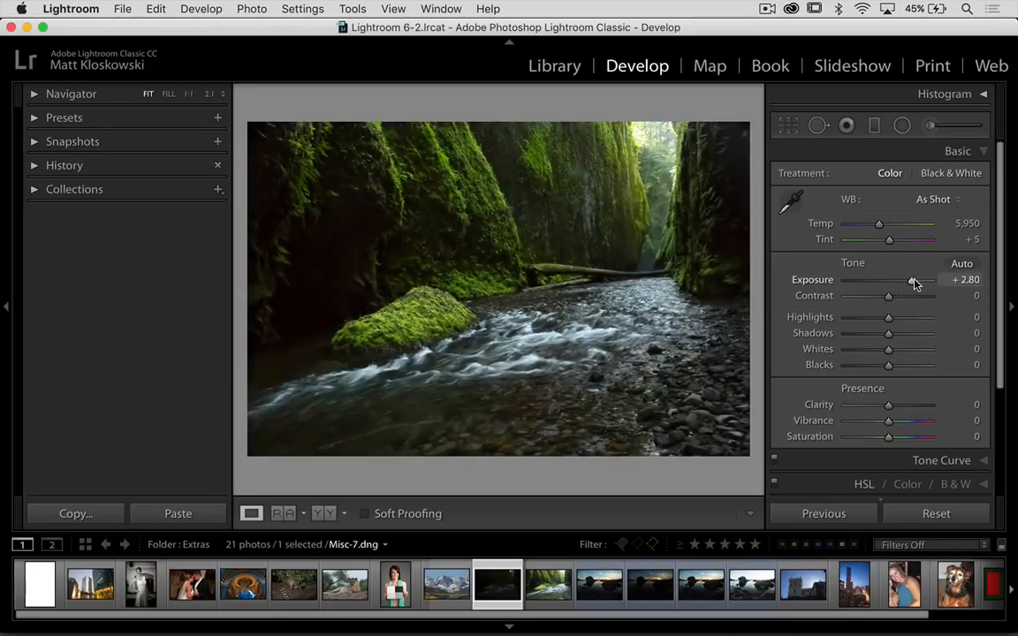
drag(887, 279, 892, 280)
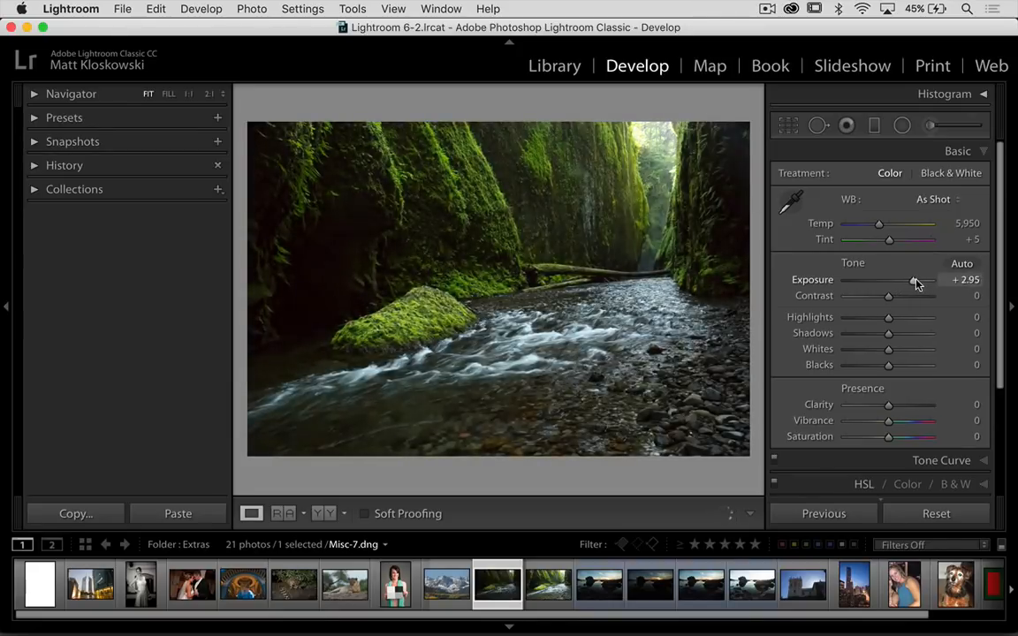
drag(887, 279, 919, 280)
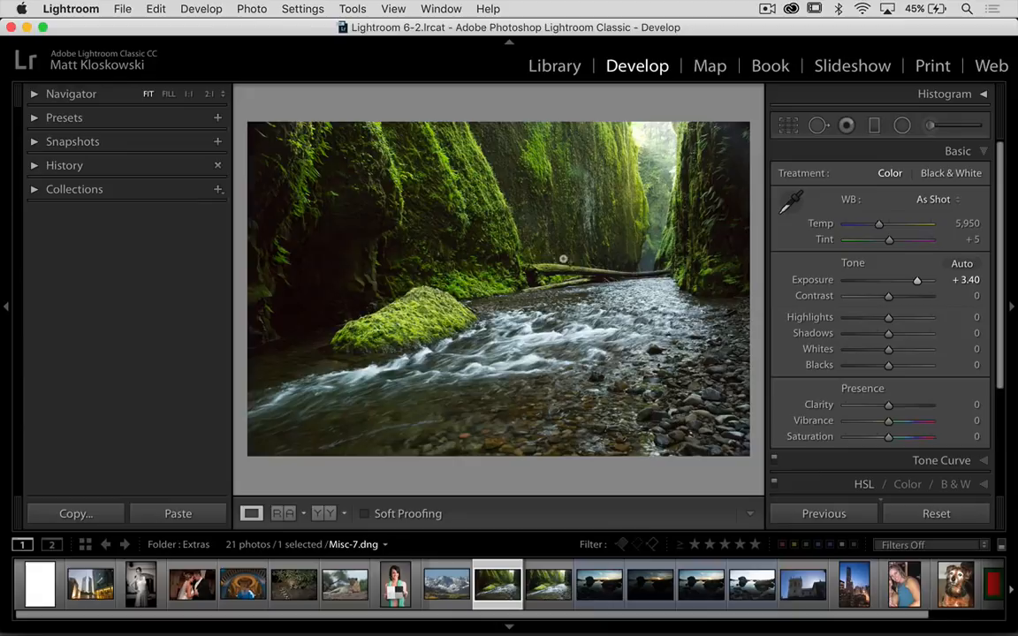
mouse_move(627, 201)
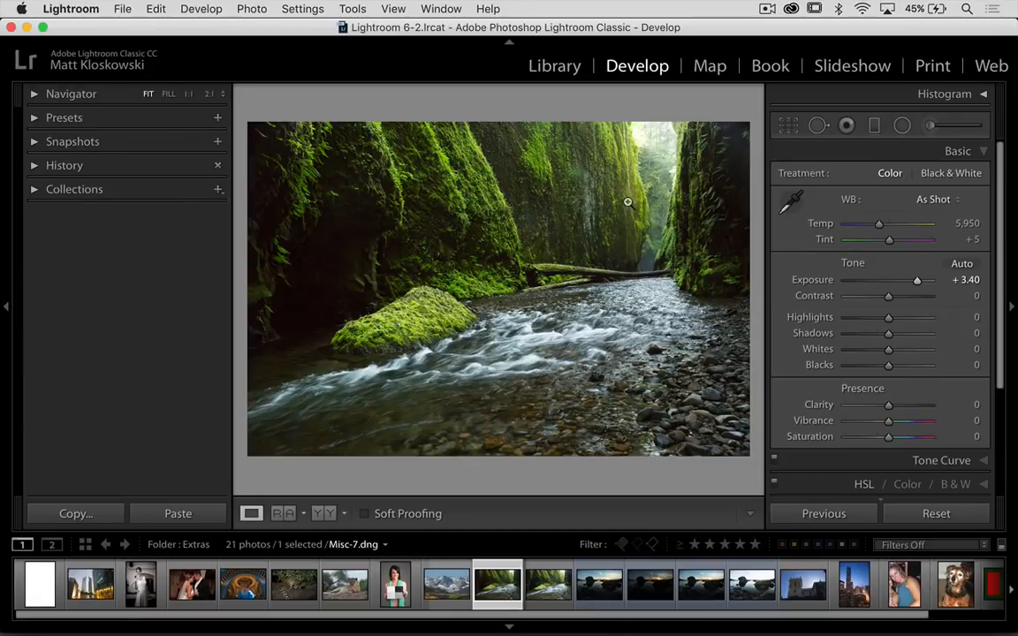
drag(915, 279, 919, 279)
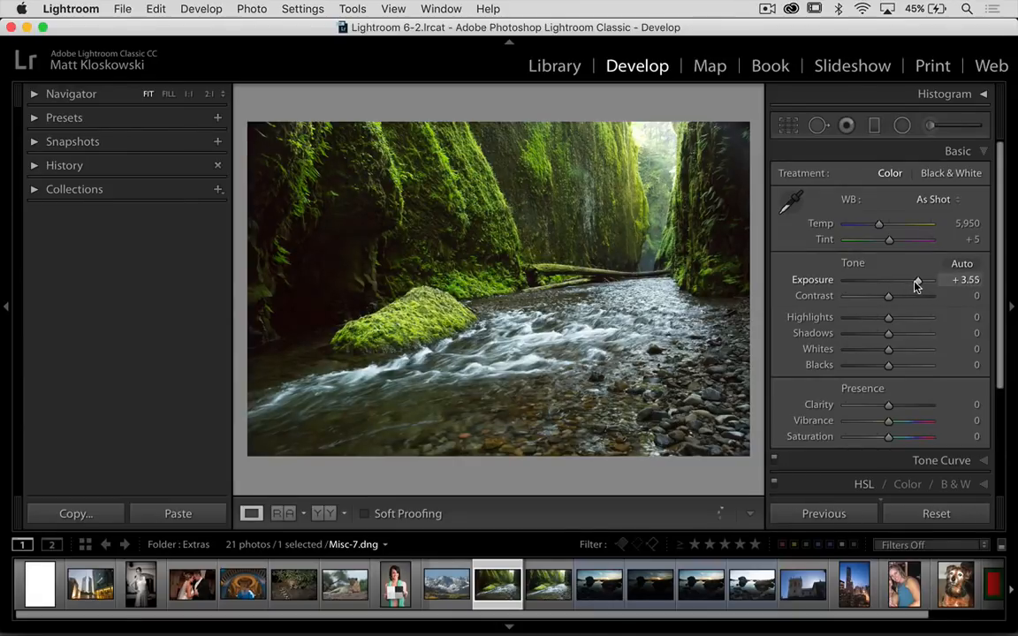
drag(922, 279, 915, 279)
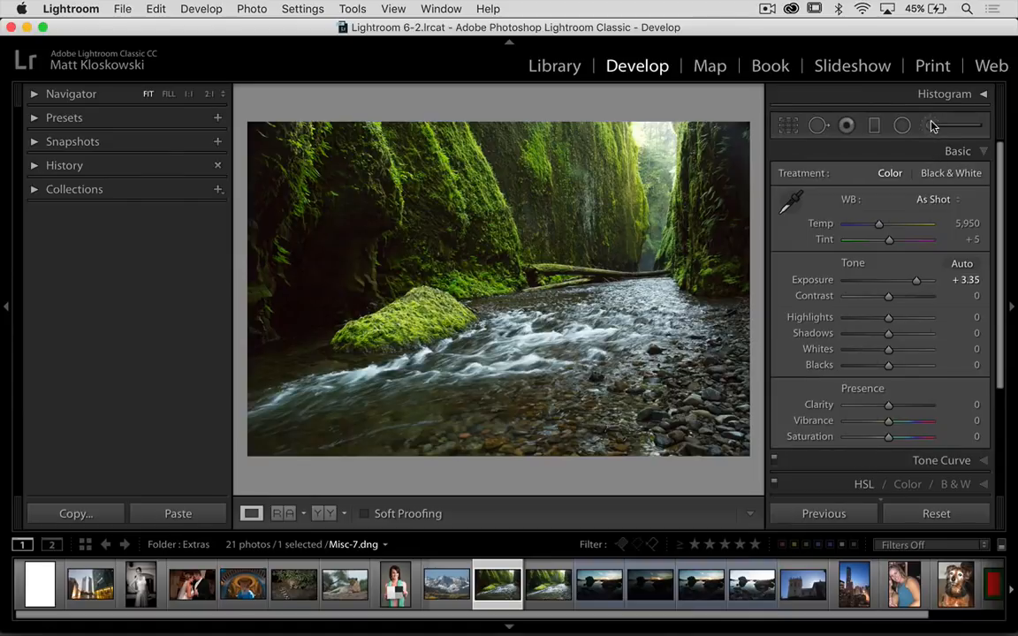
Step: Paint an Adjustment Brush over the bright upper-right canyon with Exposure -1.86 and Highlights -29
click(929, 124)
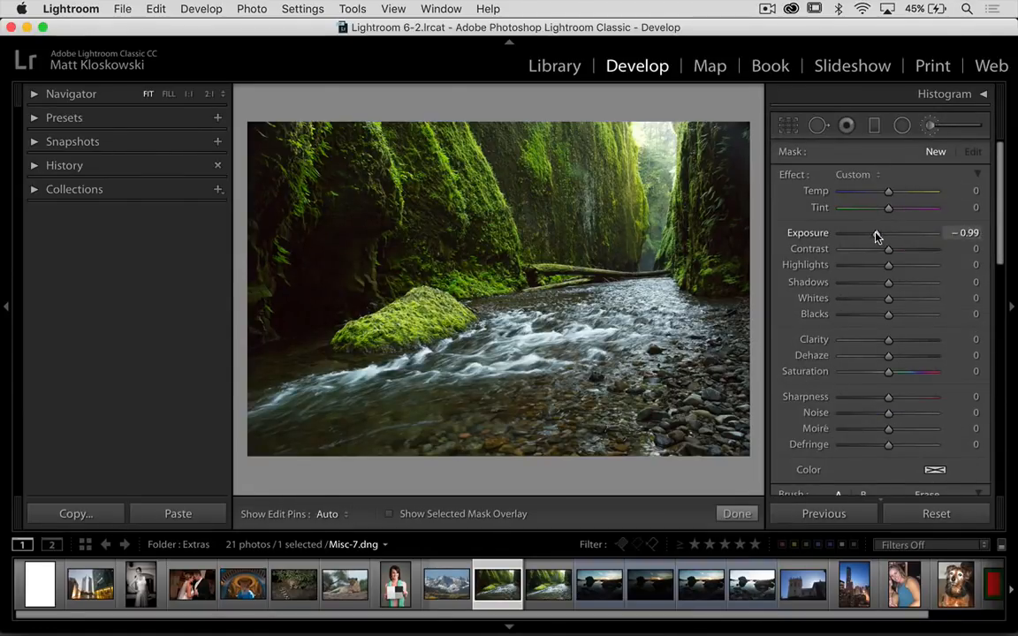
drag(876, 233, 876, 233)
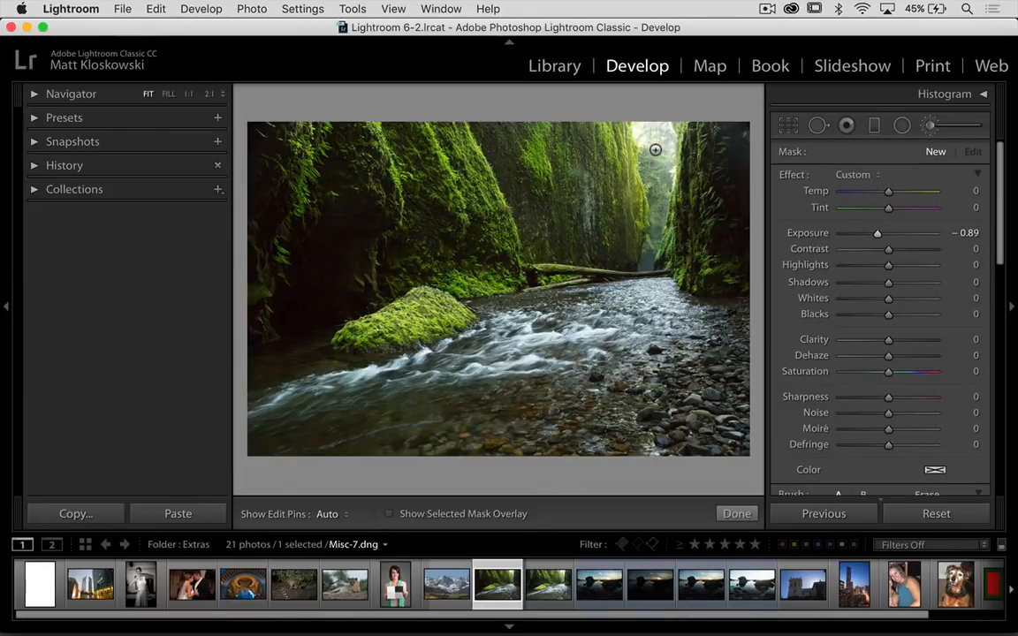
click(327, 513)
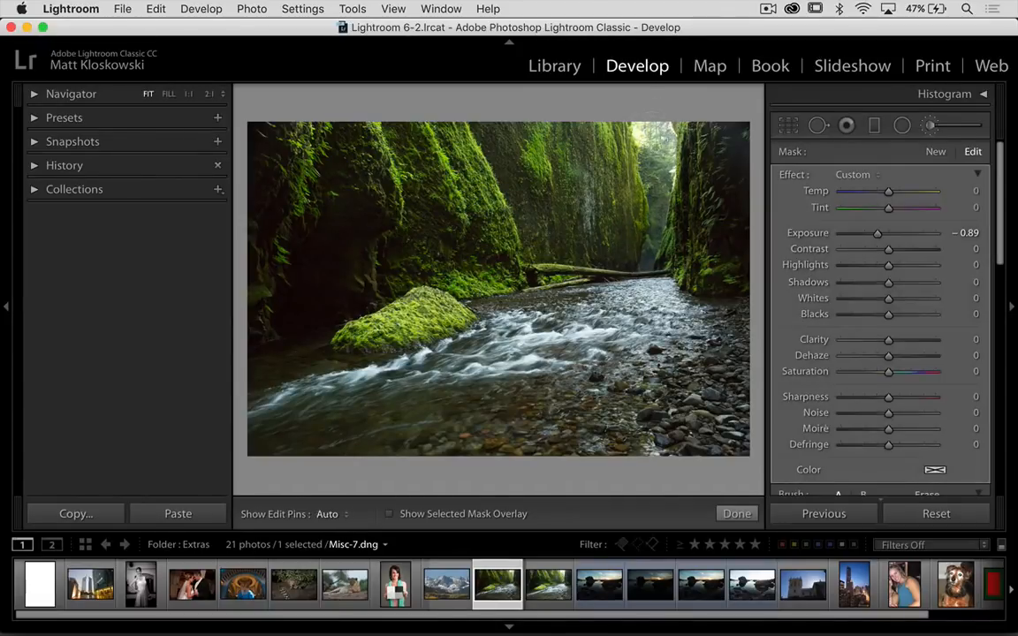
drag(876, 233, 862, 233)
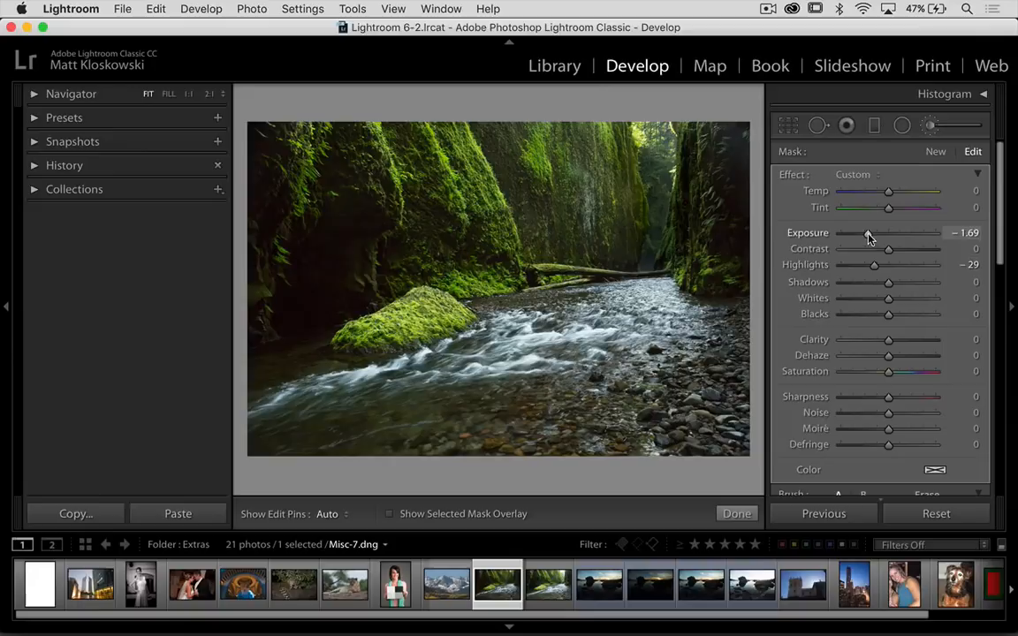
drag(869, 234, 865, 233)
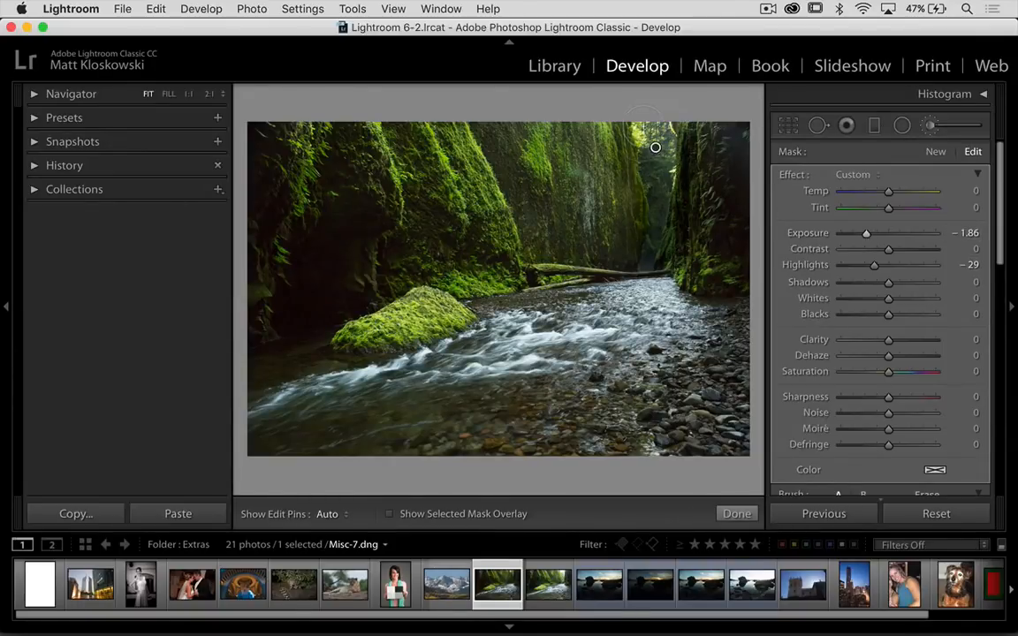
mouse_move(670, 205)
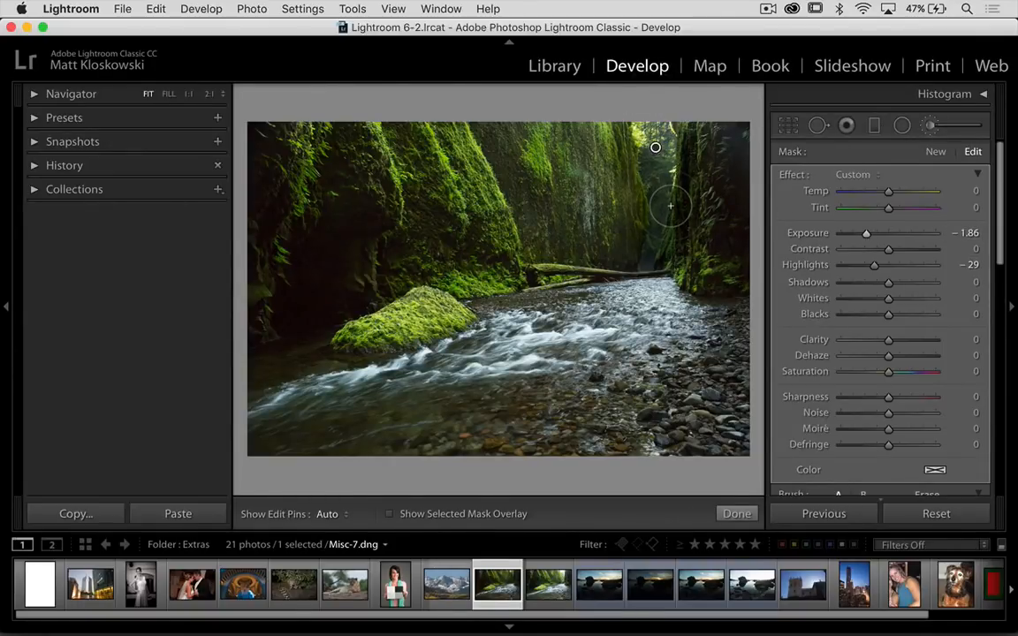
Step: Reveal the Range Mask dropdown choices Off, Color and Luminance in the brush panel
scroll(down, 3)
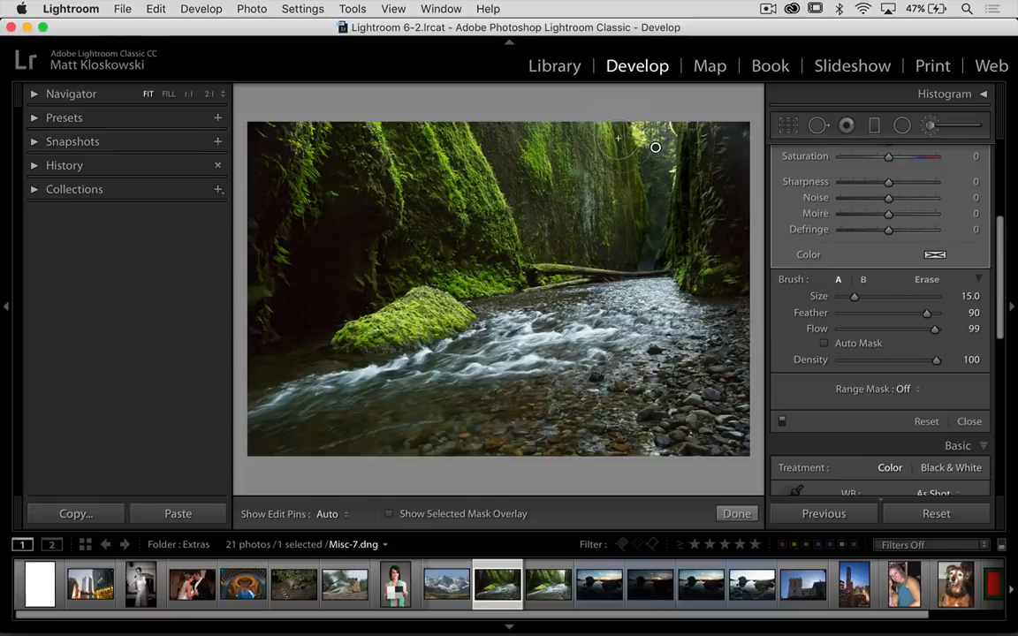
mouse_move(633, 230)
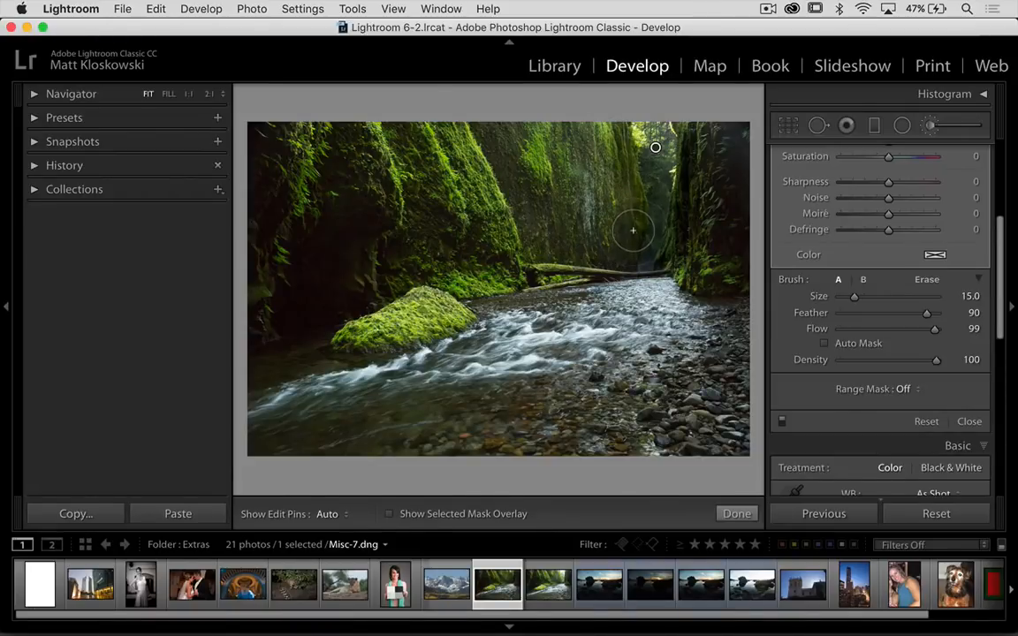
mouse_move(805, 314)
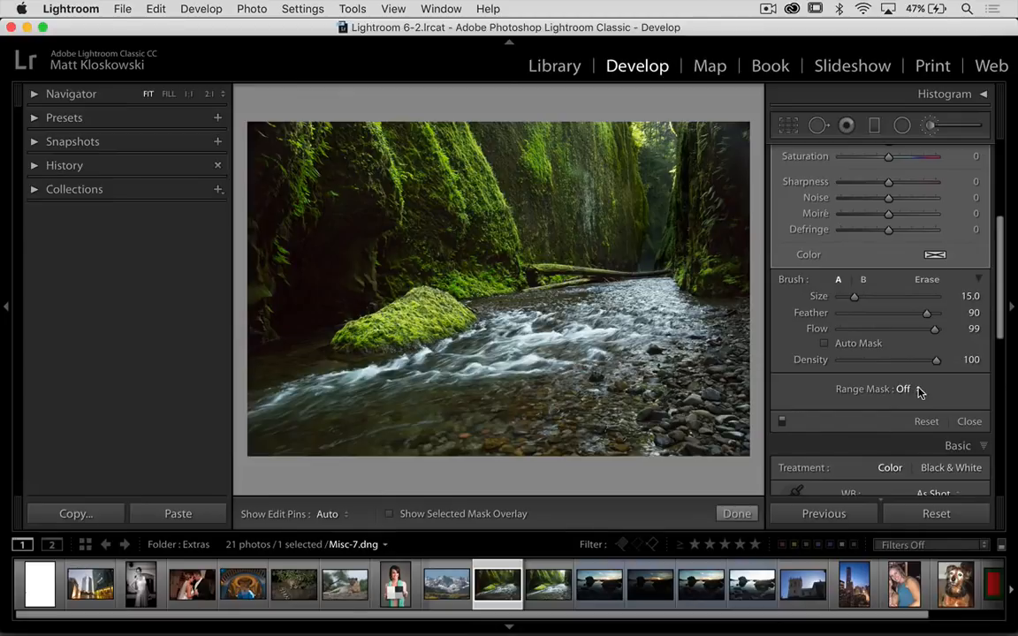
click(901, 388)
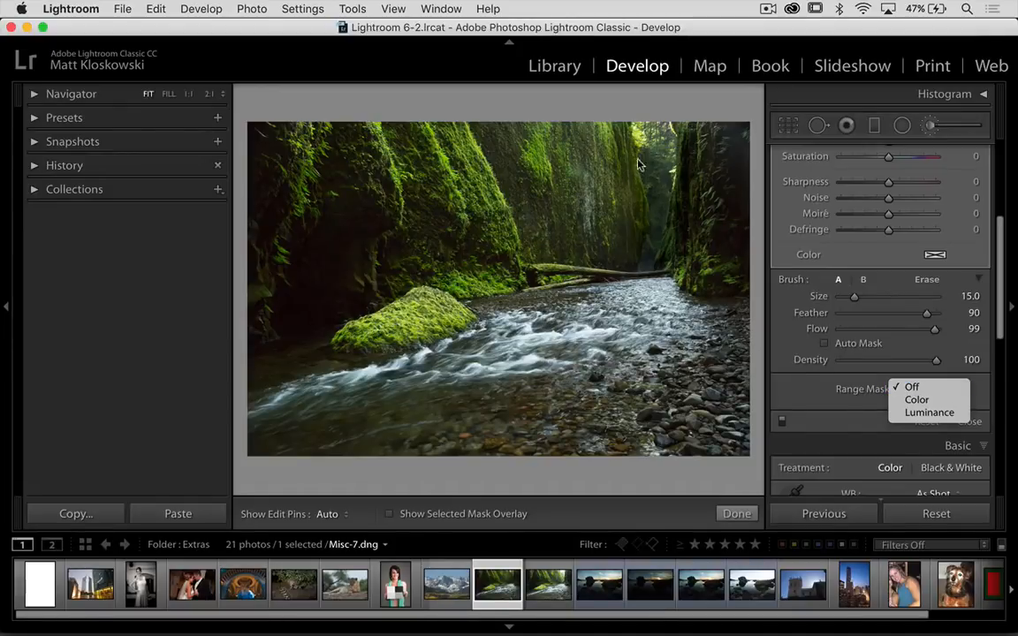
mouse_move(661, 181)
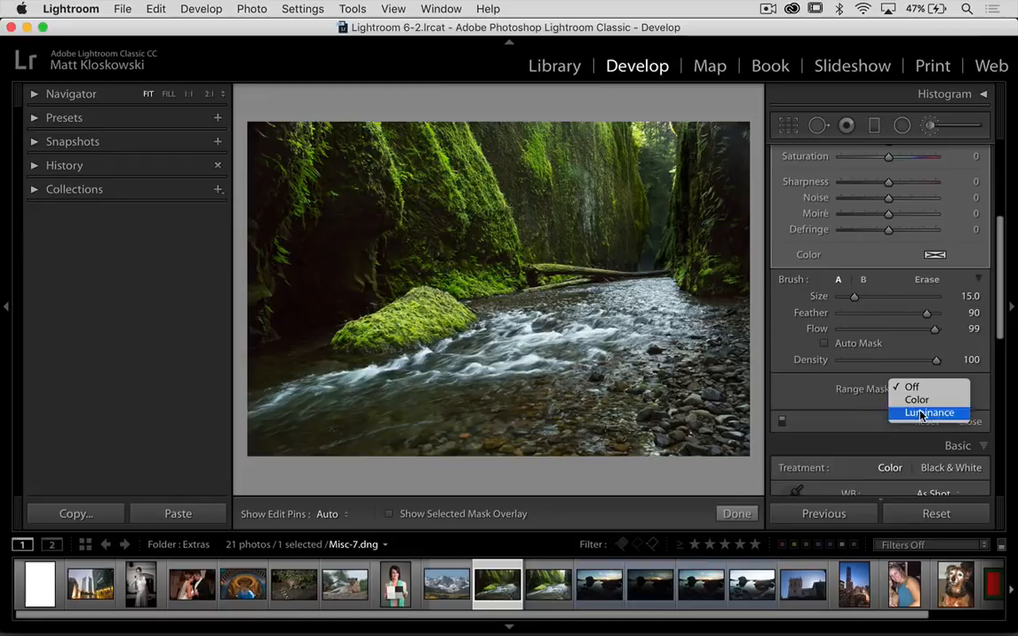
Step: Set Range Mask to Luminance and raise the lower range handle toward the brightest tones
click(930, 414)
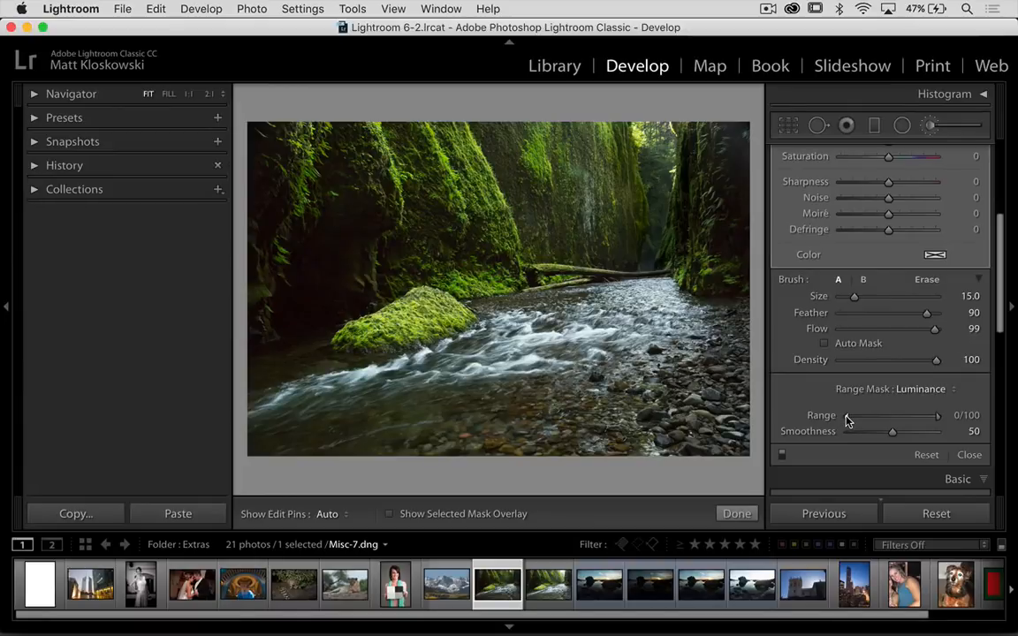
mouse_move(846, 416)
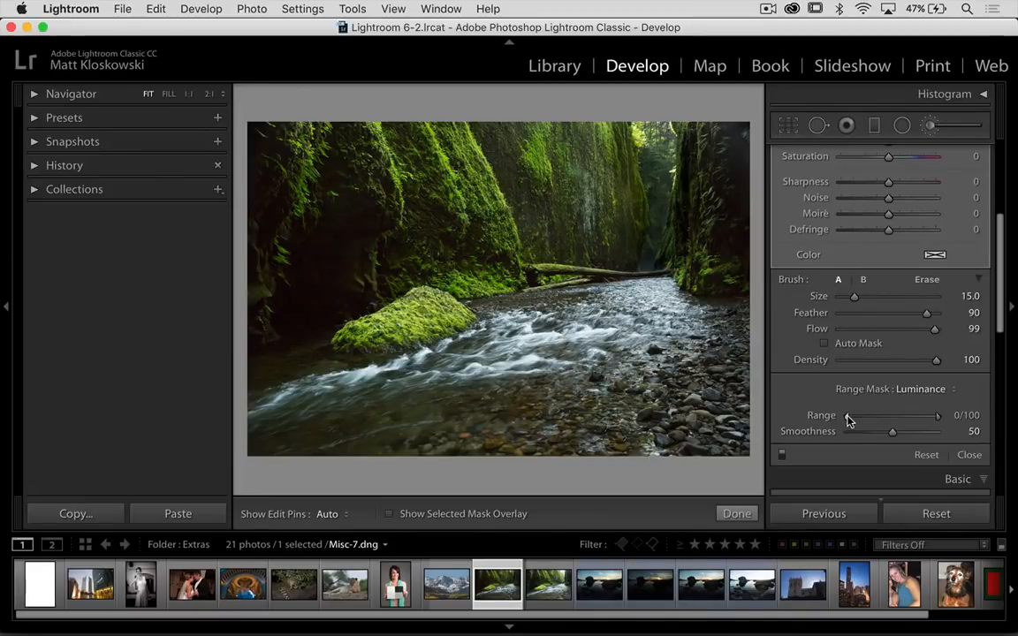
drag(853, 415, 915, 415)
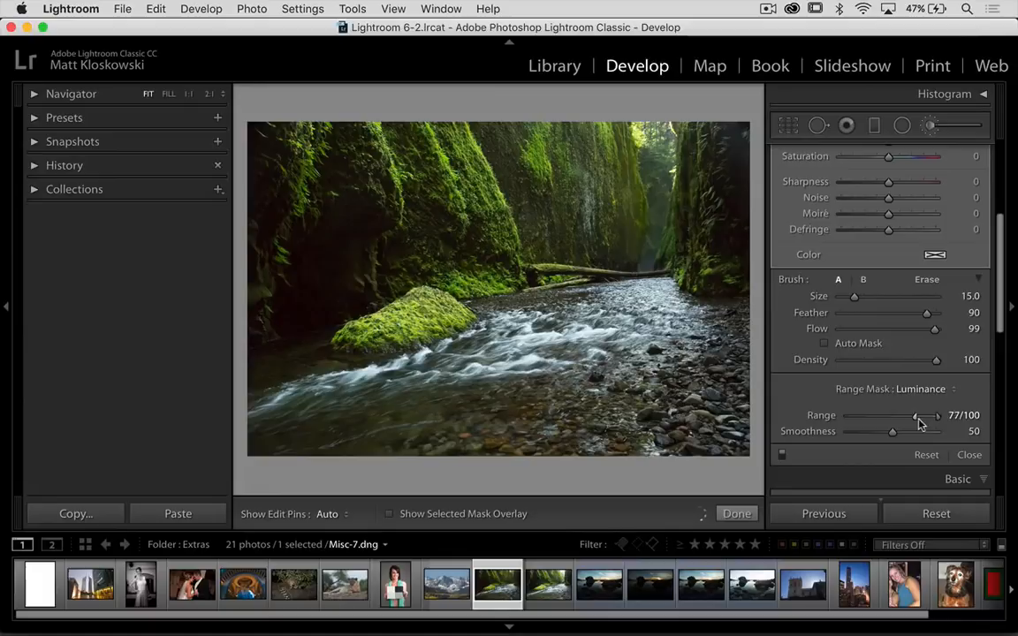
drag(915, 415, 887, 415)
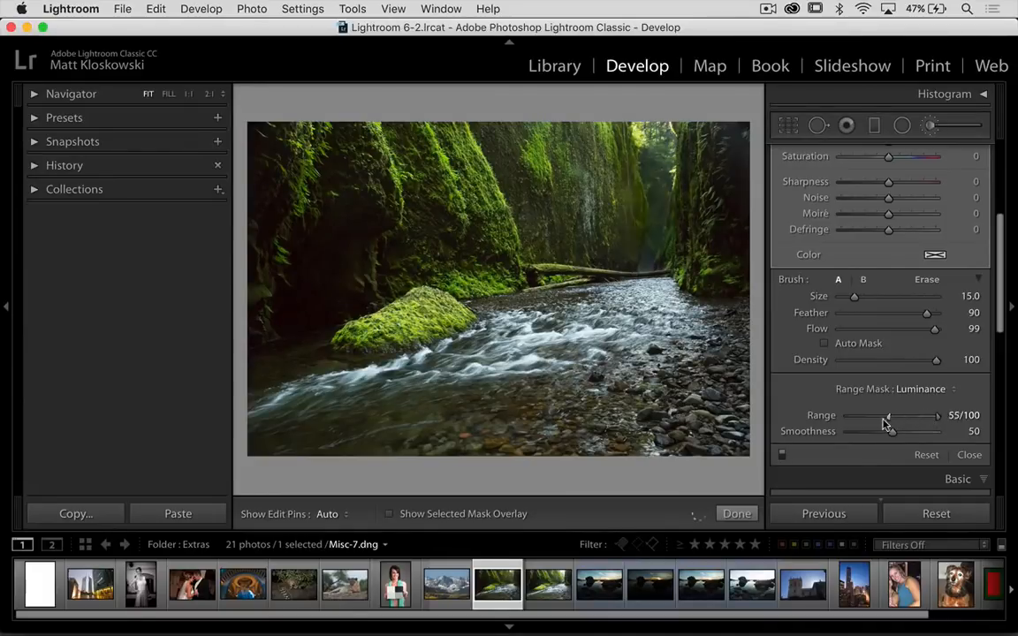
drag(887, 415, 908, 415)
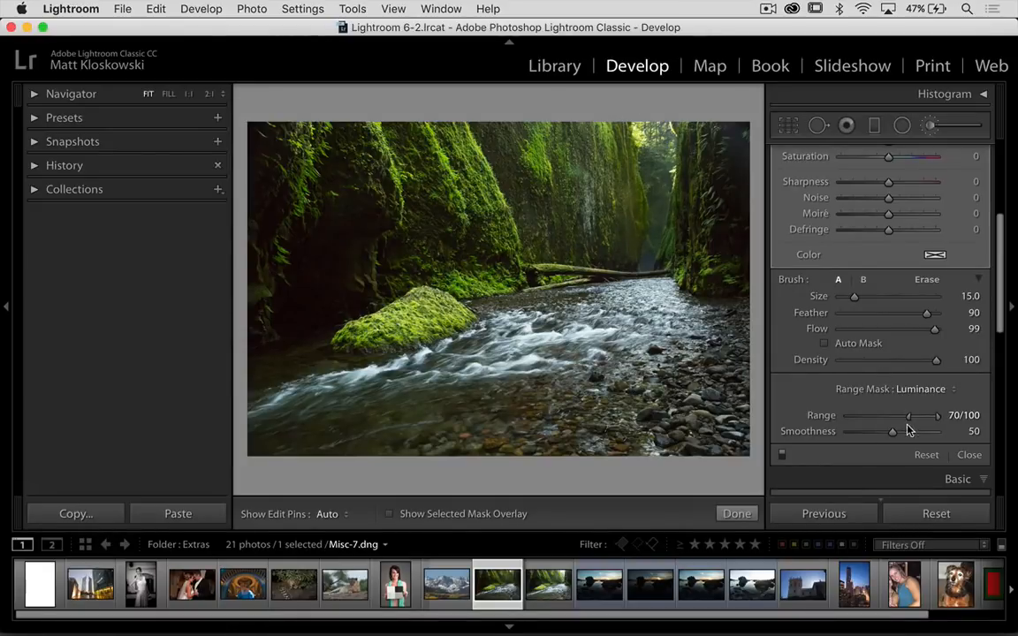
drag(910, 416, 887, 415)
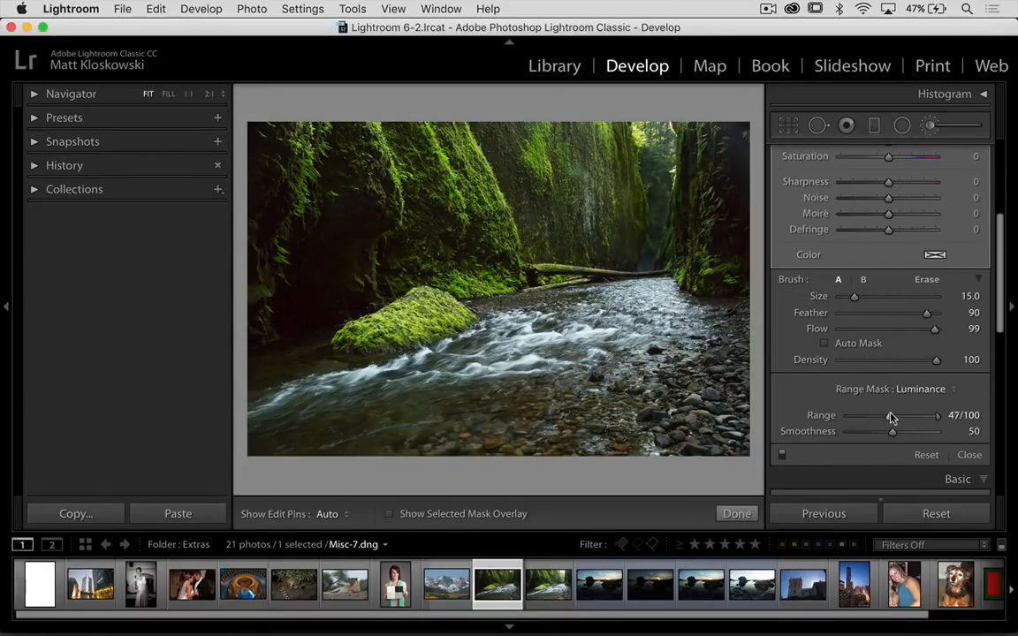
drag(887, 415, 918, 416)
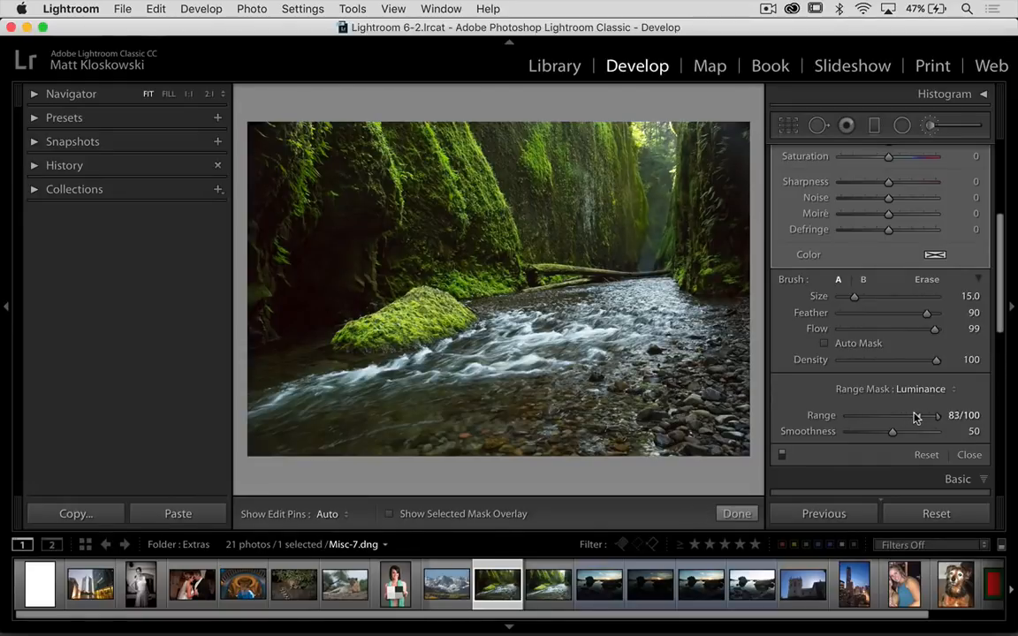
drag(918, 413, 910, 414)
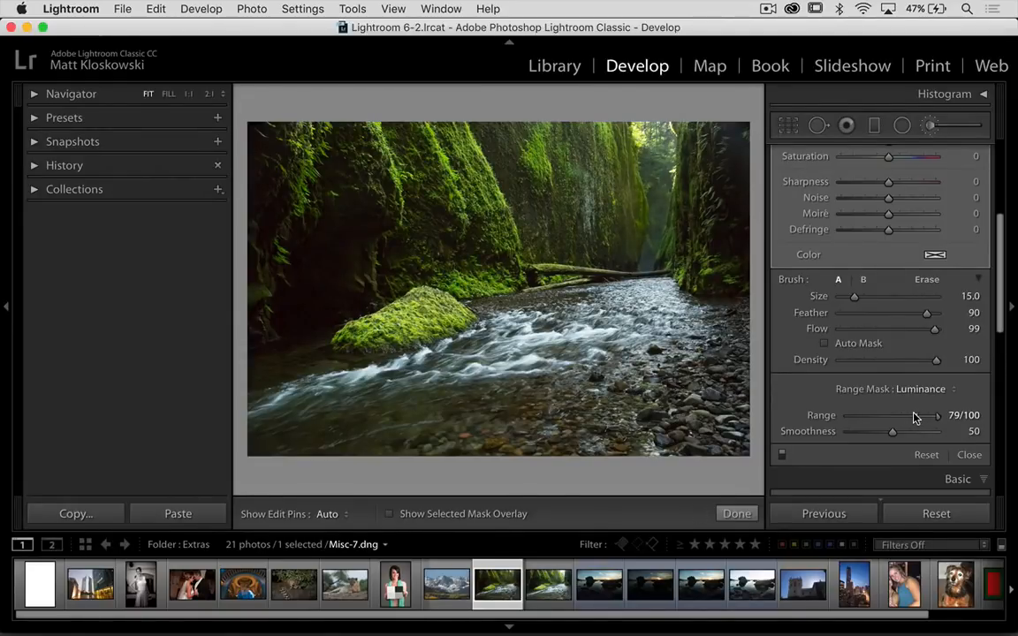
drag(922, 413, 916, 413)
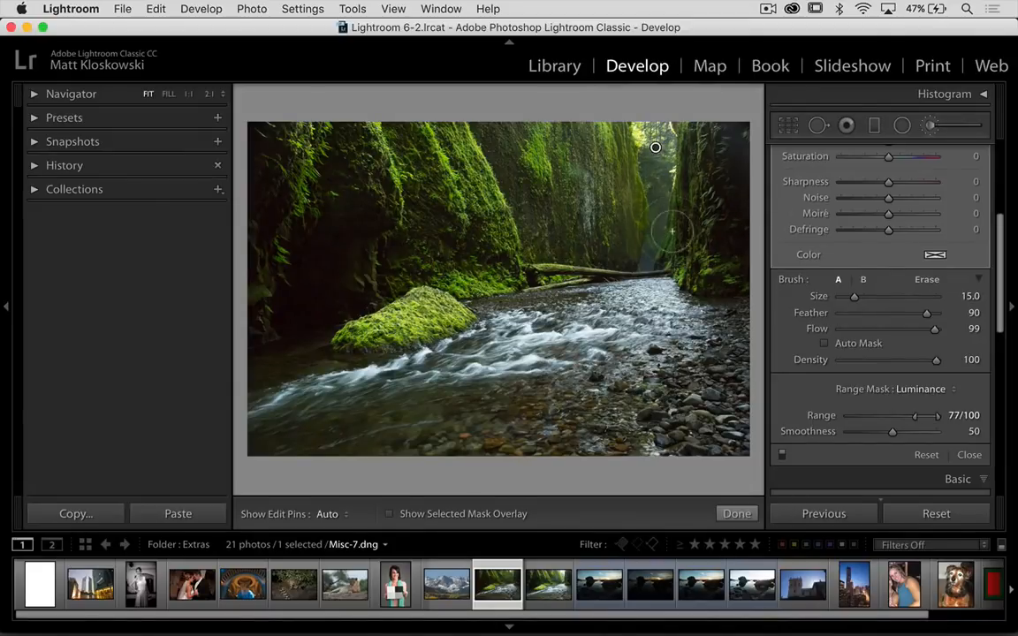
Step: Settle the luminance range at 72 to 100, restoring the upper limit to 100
drag(910, 415, 915, 416)
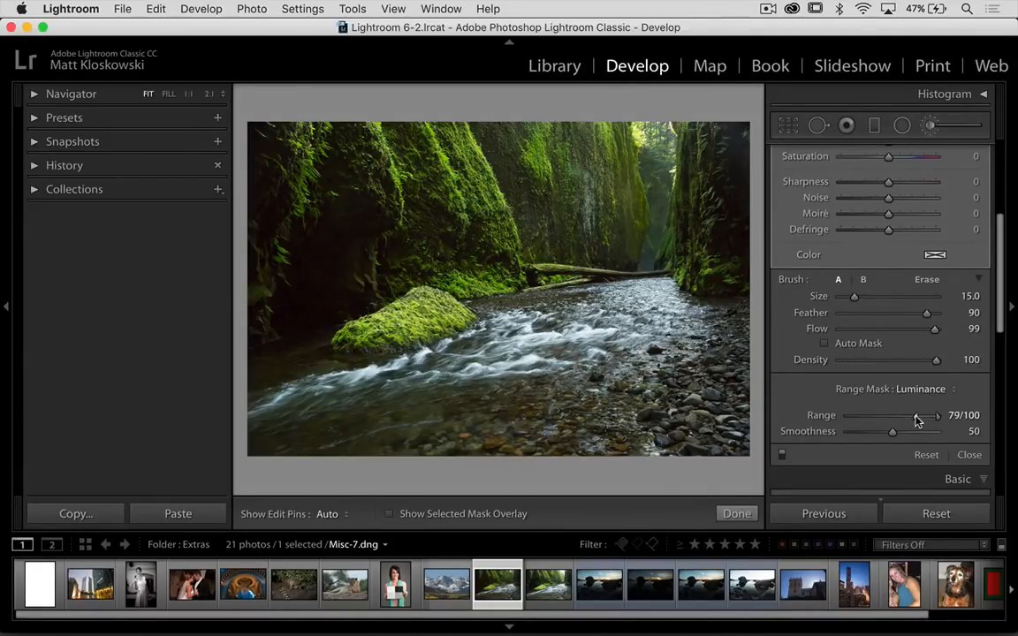
drag(917, 415, 908, 415)
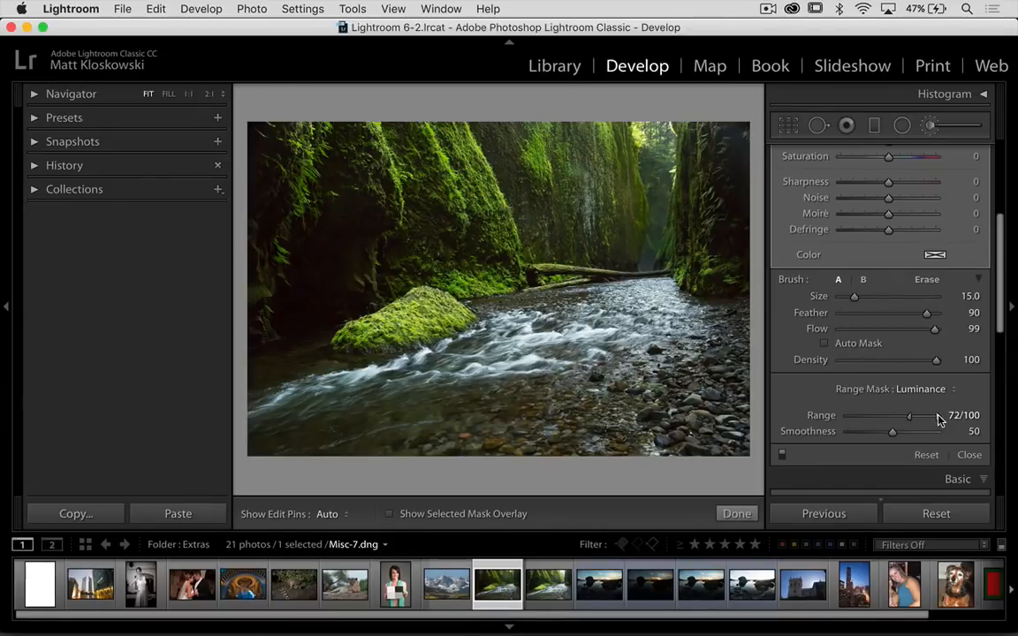
drag(934, 415, 908, 415)
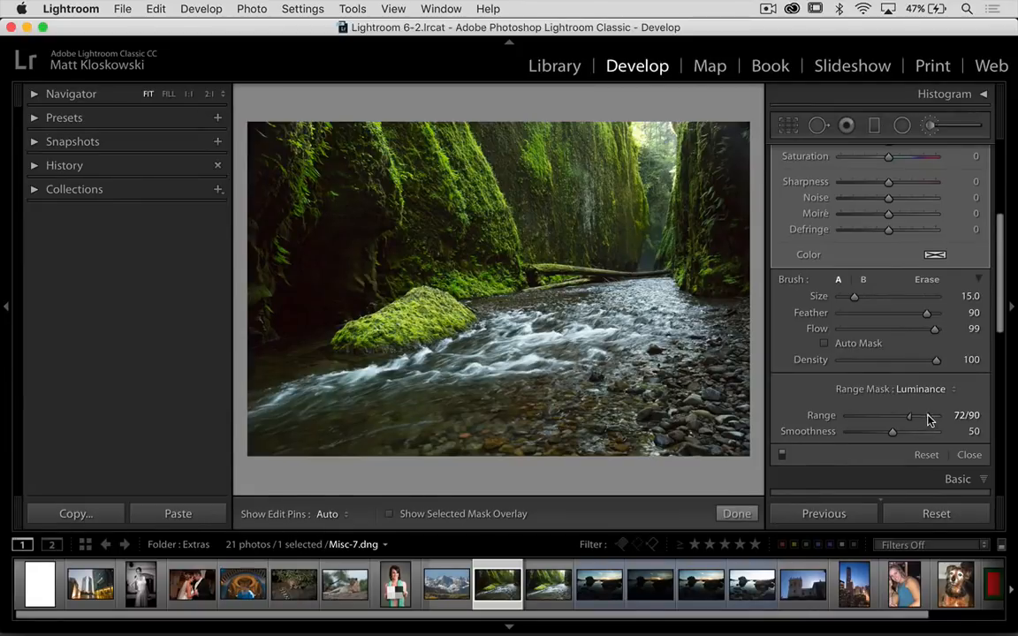
drag(909, 415, 936, 415)
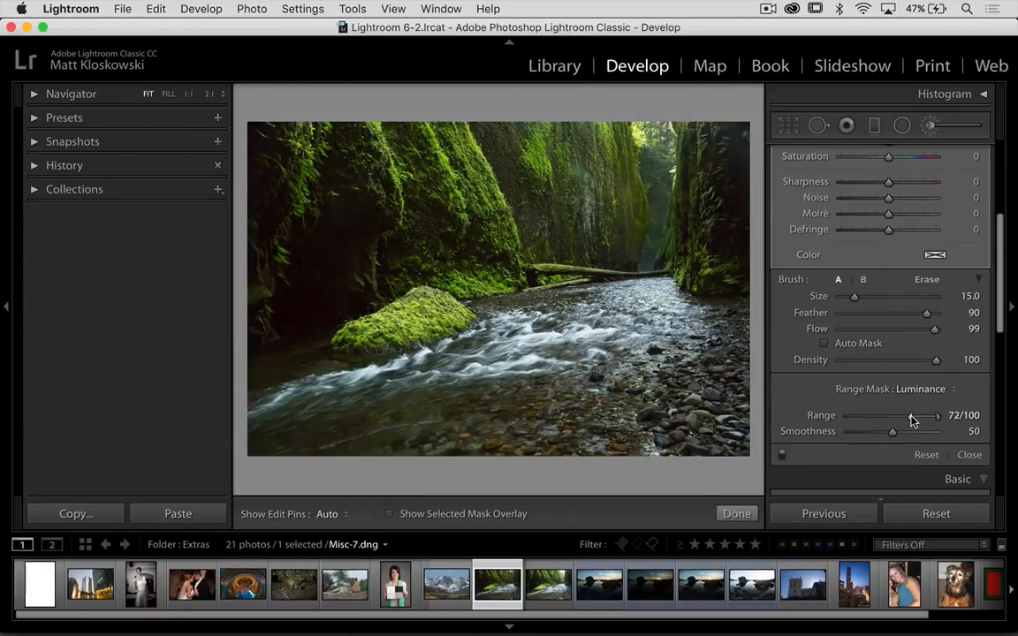
Step: Try hard and soft mask Smoothness values and settle it at 56
drag(892, 431, 862, 432)
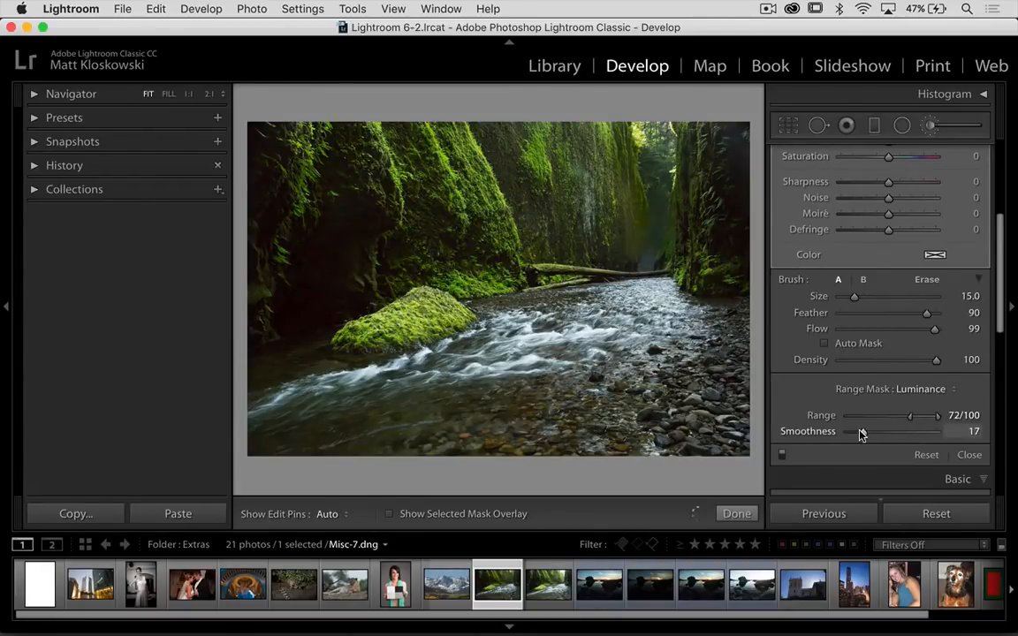
drag(858, 431, 908, 431)
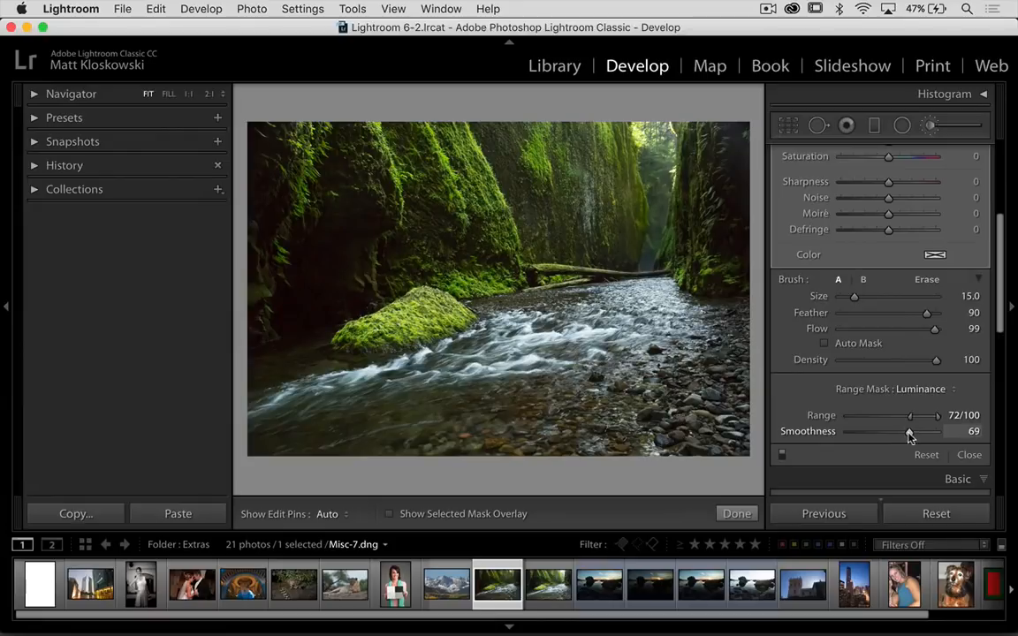
drag(905, 433, 912, 433)
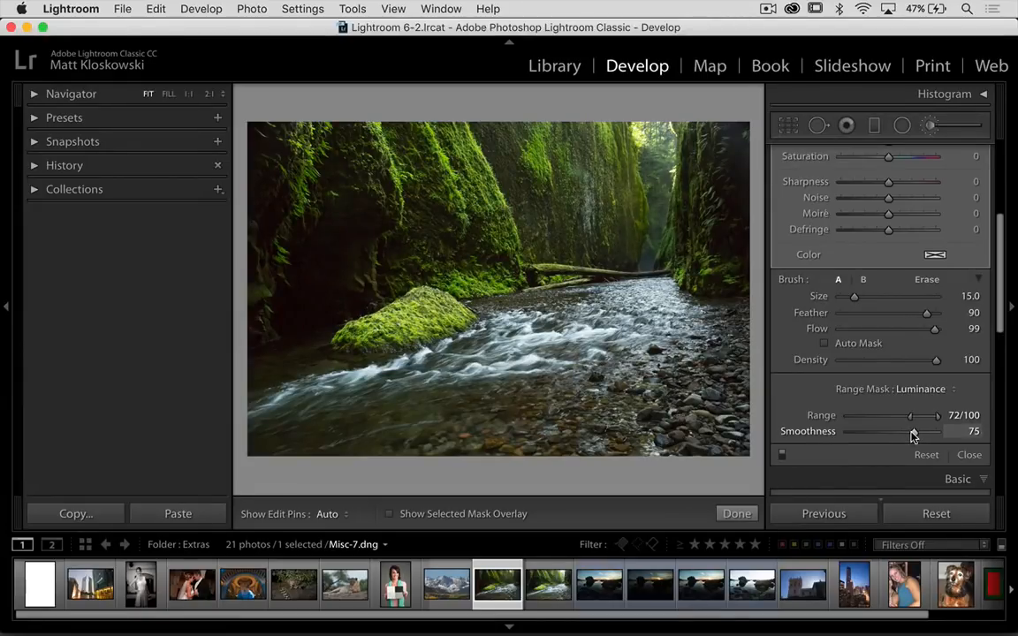
drag(940, 431, 865, 431)
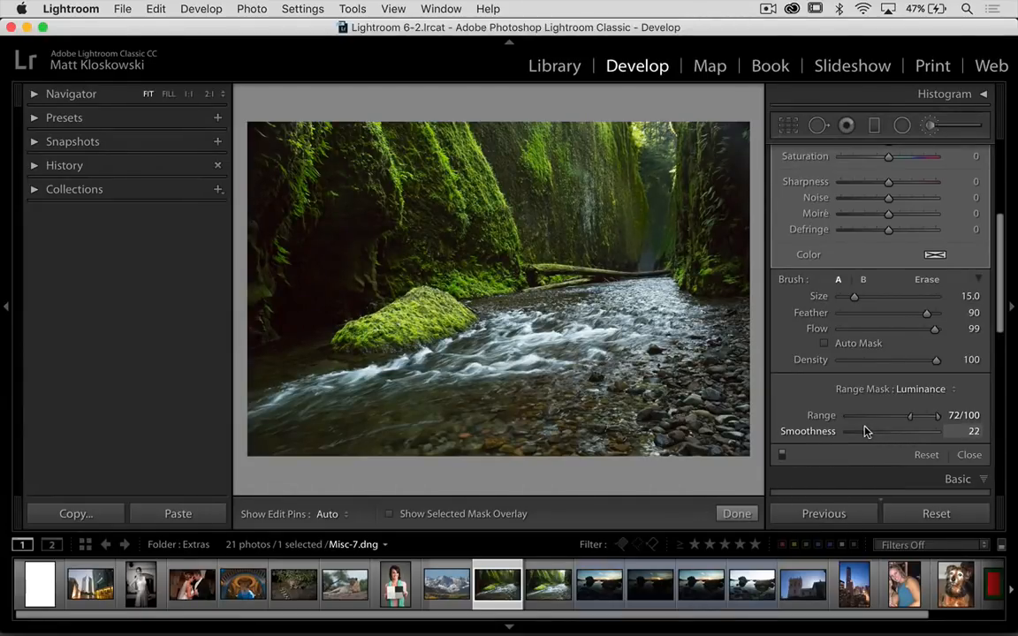
drag(852, 431, 927, 431)
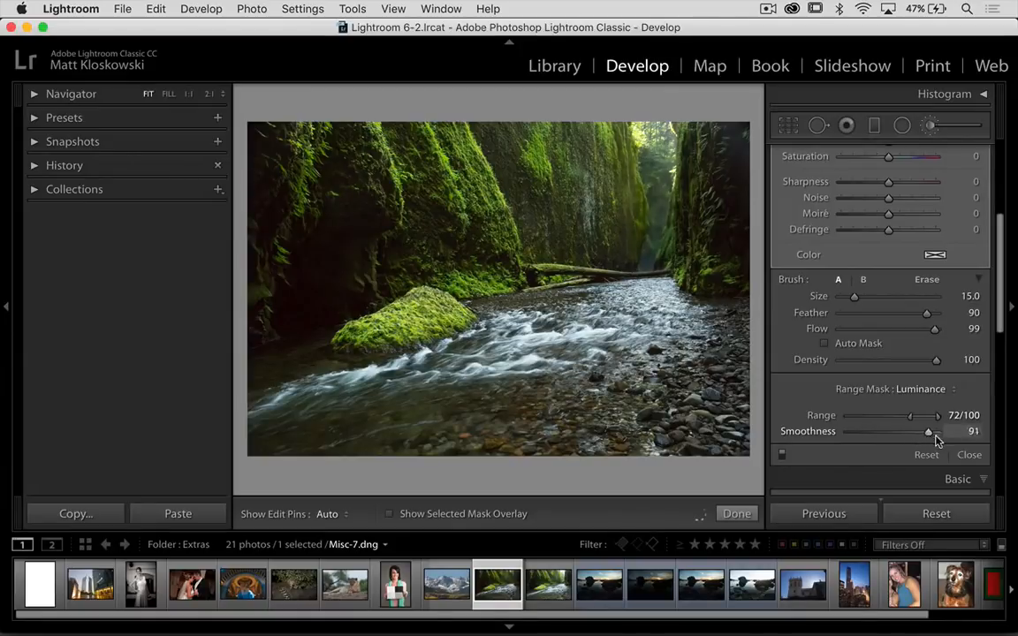
drag(927, 431, 887, 431)
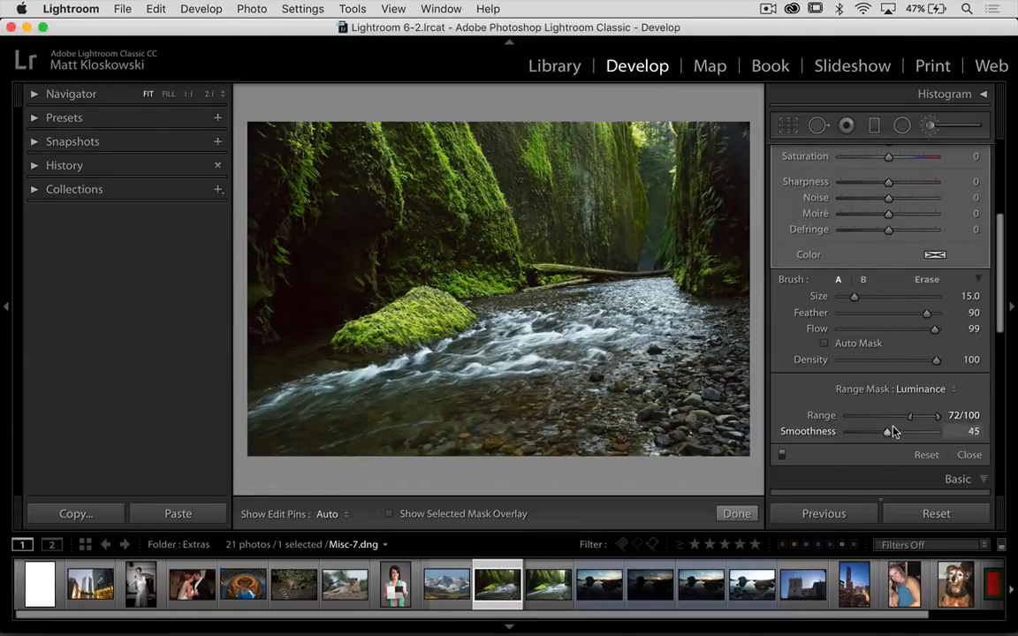
drag(887, 431, 897, 431)
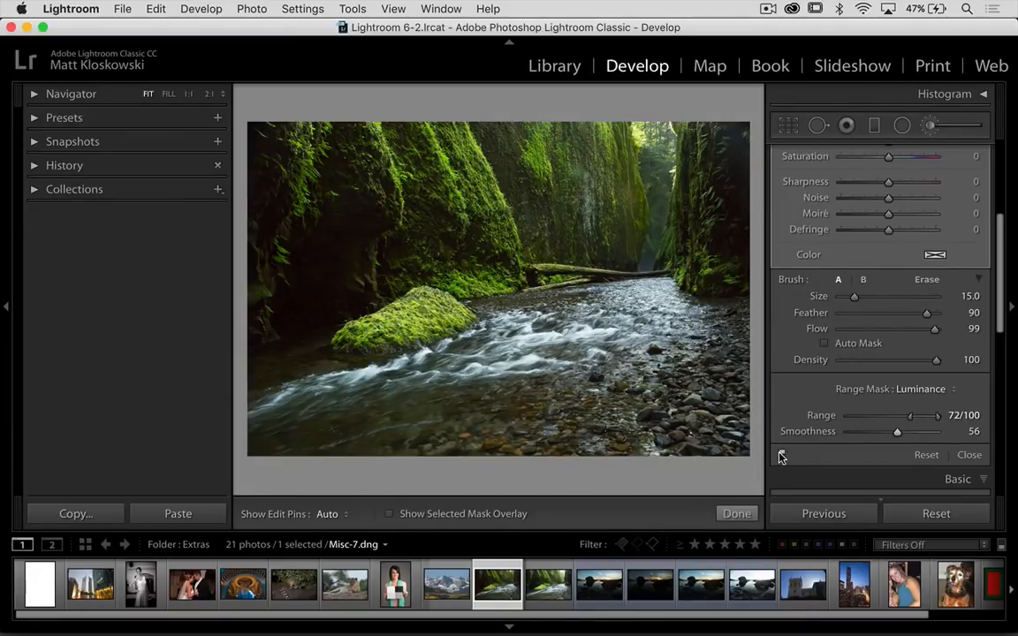
mouse_move(655, 148)
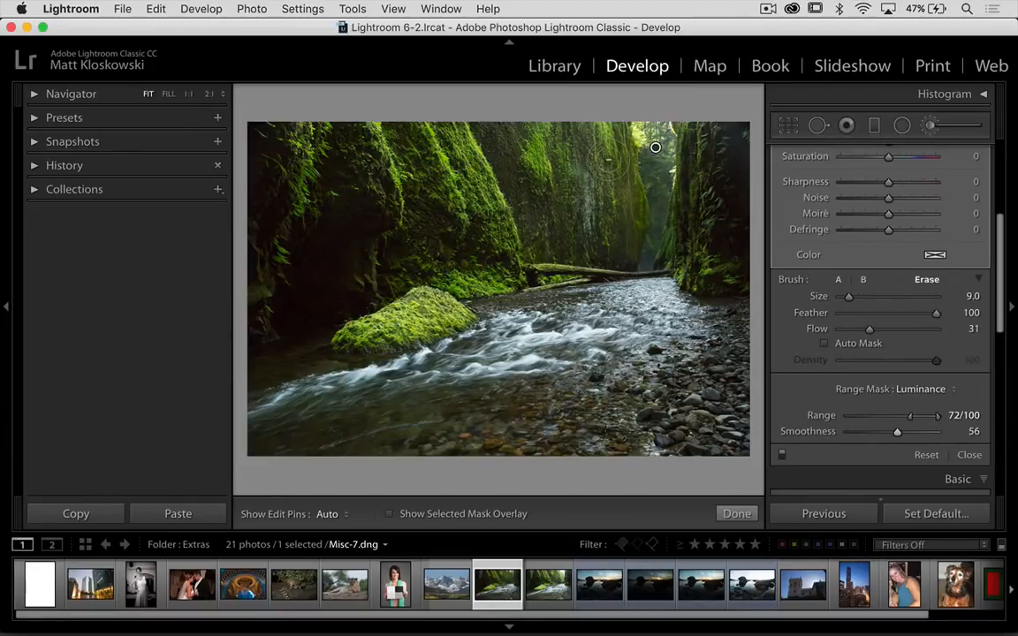
click(327, 513)
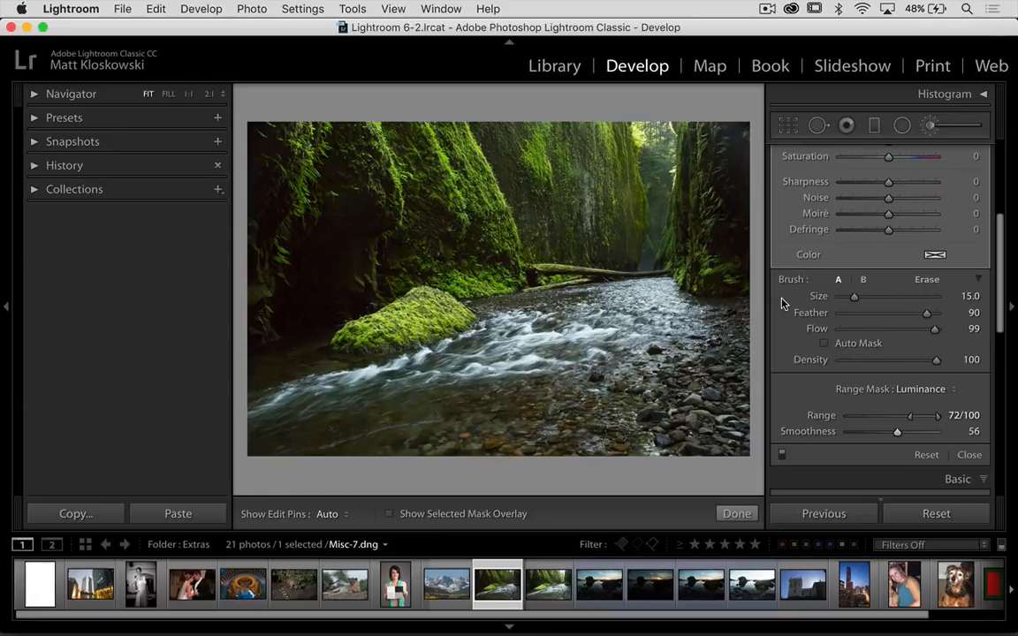
mouse_move(880, 363)
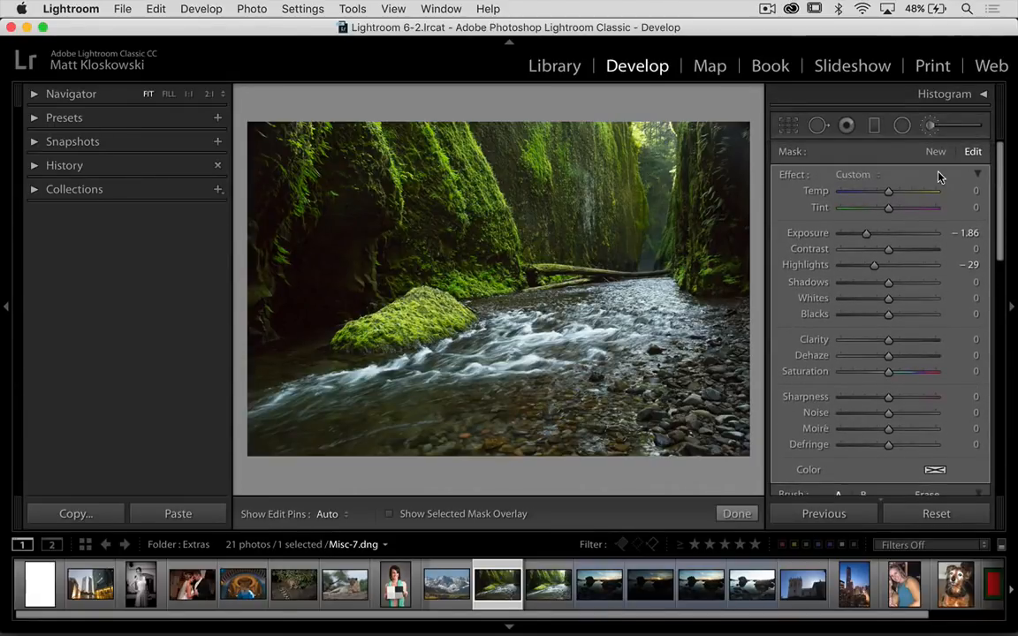
scroll(down, 3)
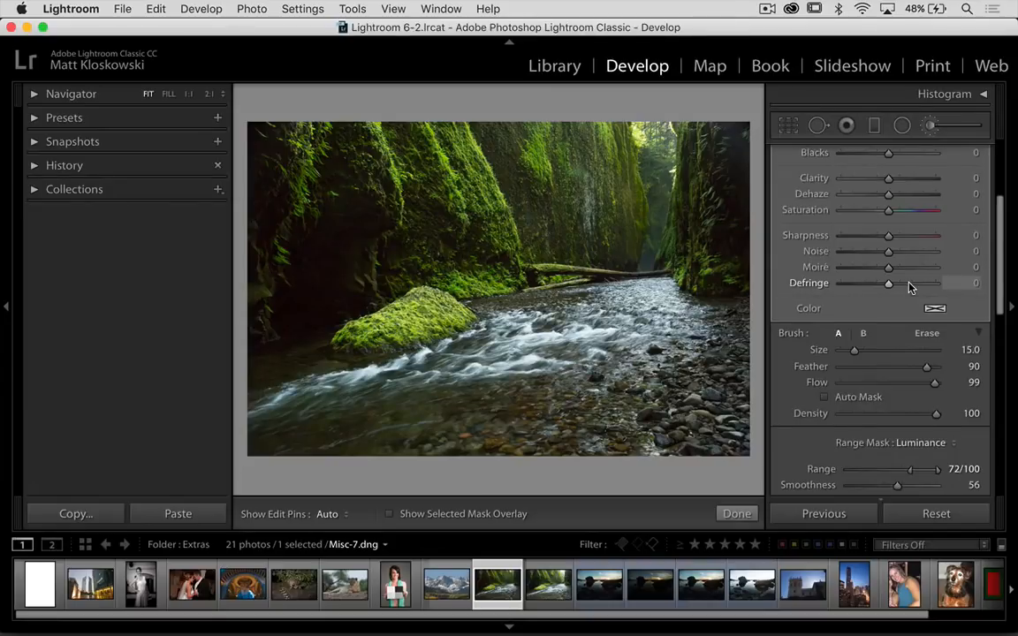
Step: Paint a new brush adjustment over the lower-left stream with Exposure -1.16 and Highlights -26
click(935, 152)
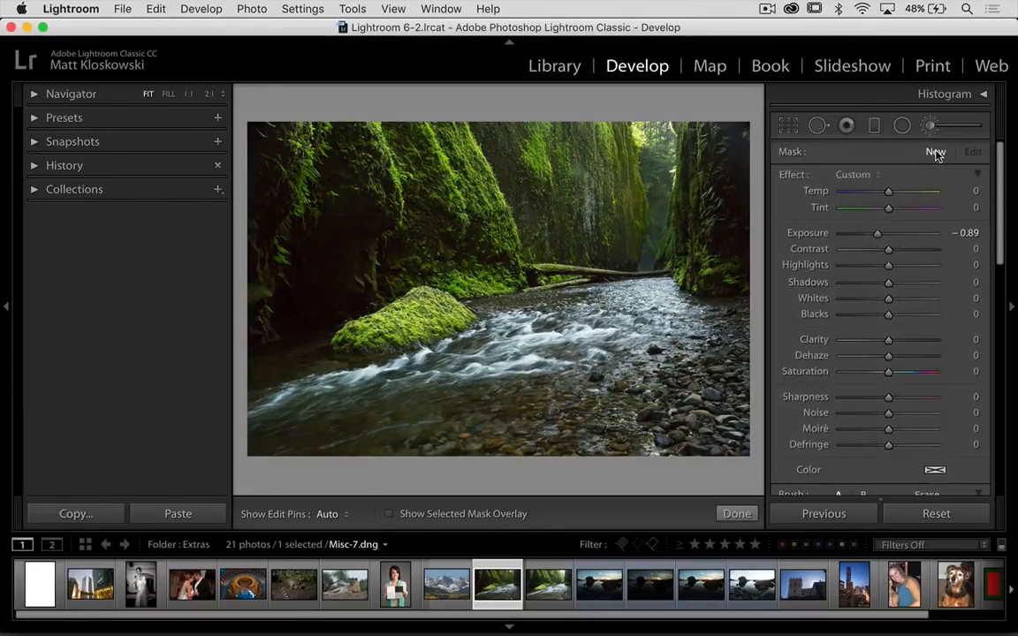
drag(876, 233, 872, 233)
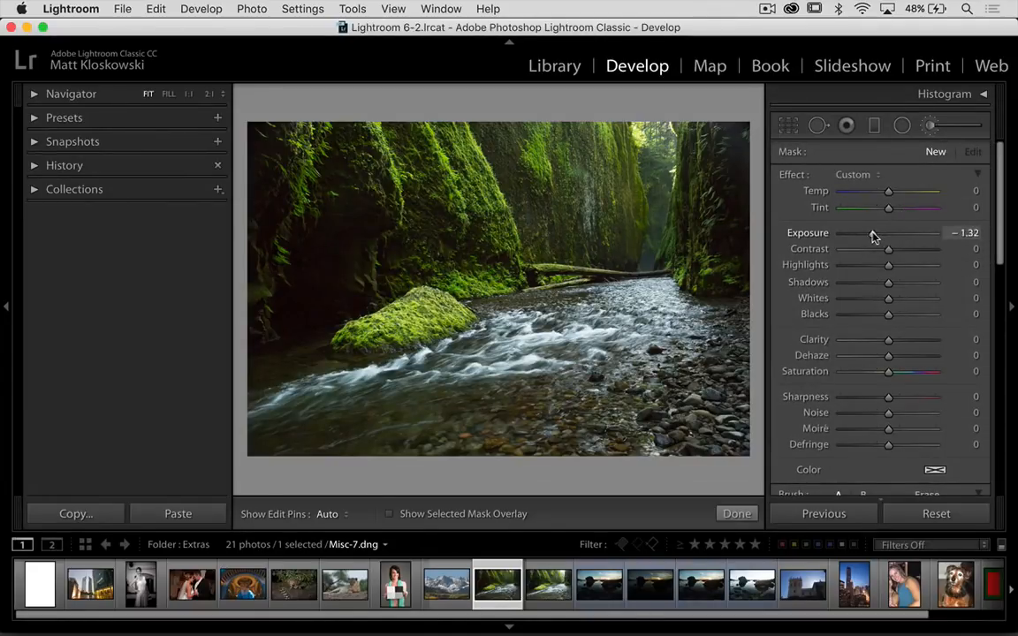
drag(887, 233, 875, 233)
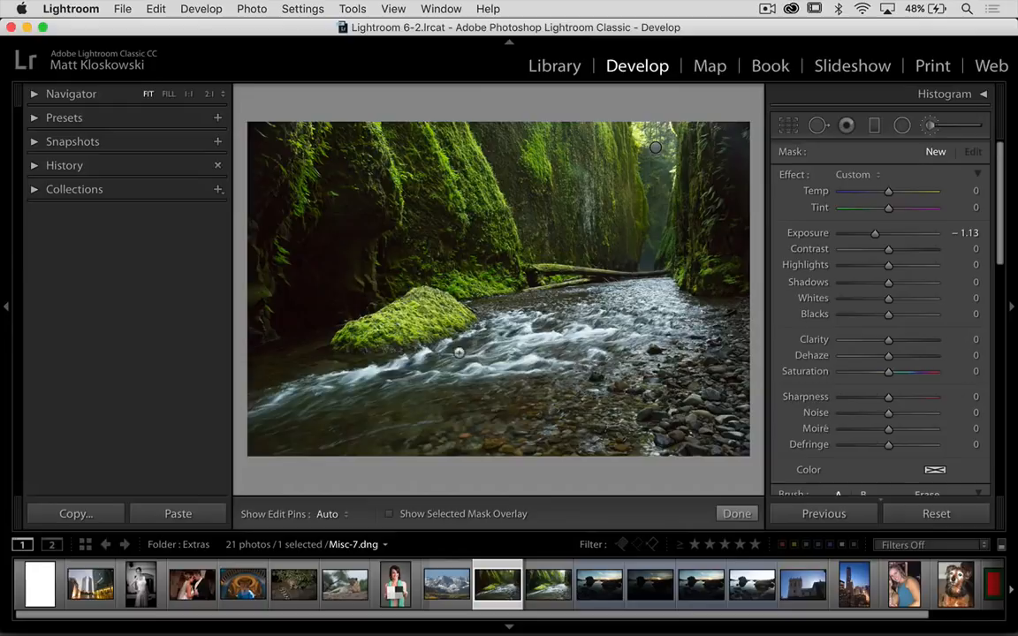
click(327, 512)
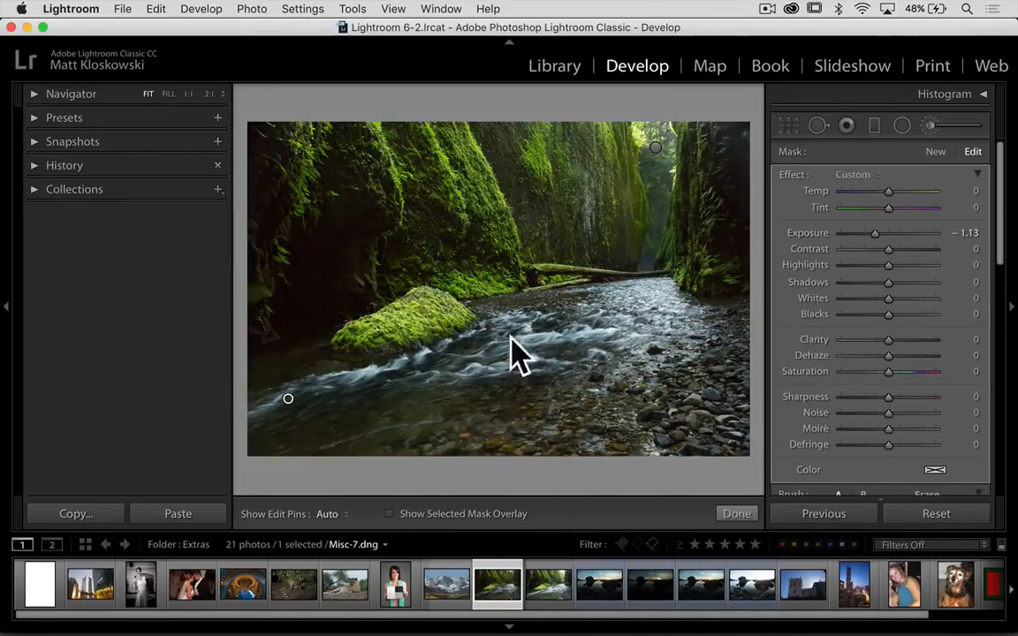
drag(876, 233, 872, 234)
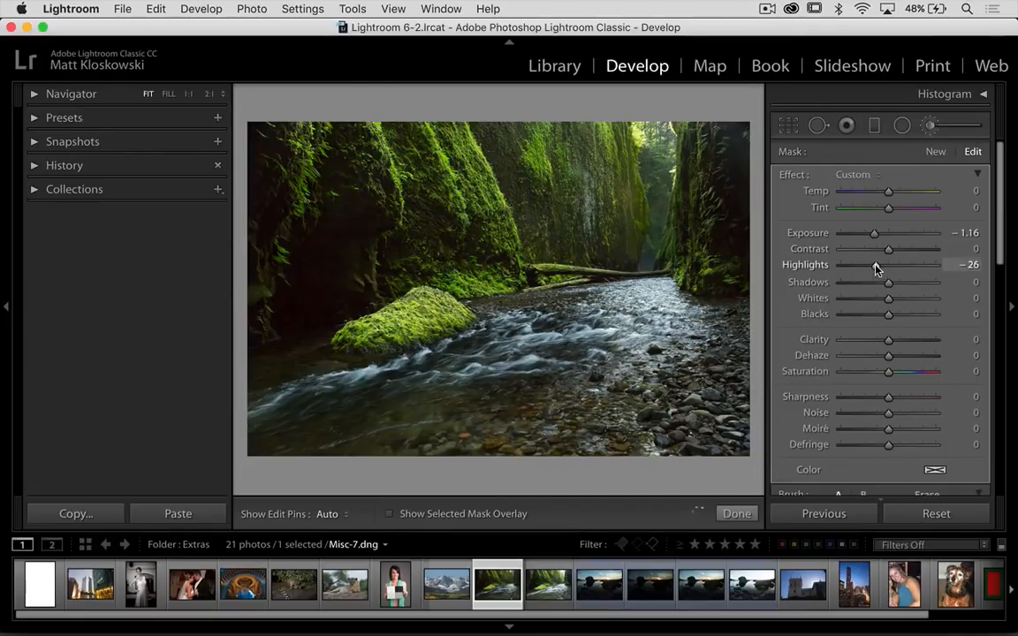
drag(884, 265, 880, 265)
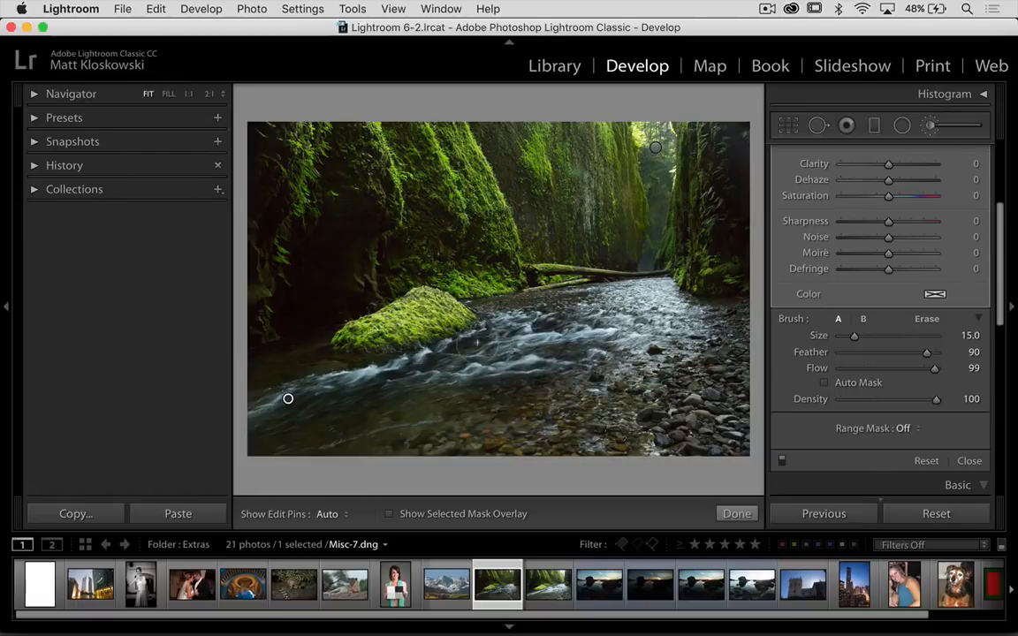
mouse_move(721, 350)
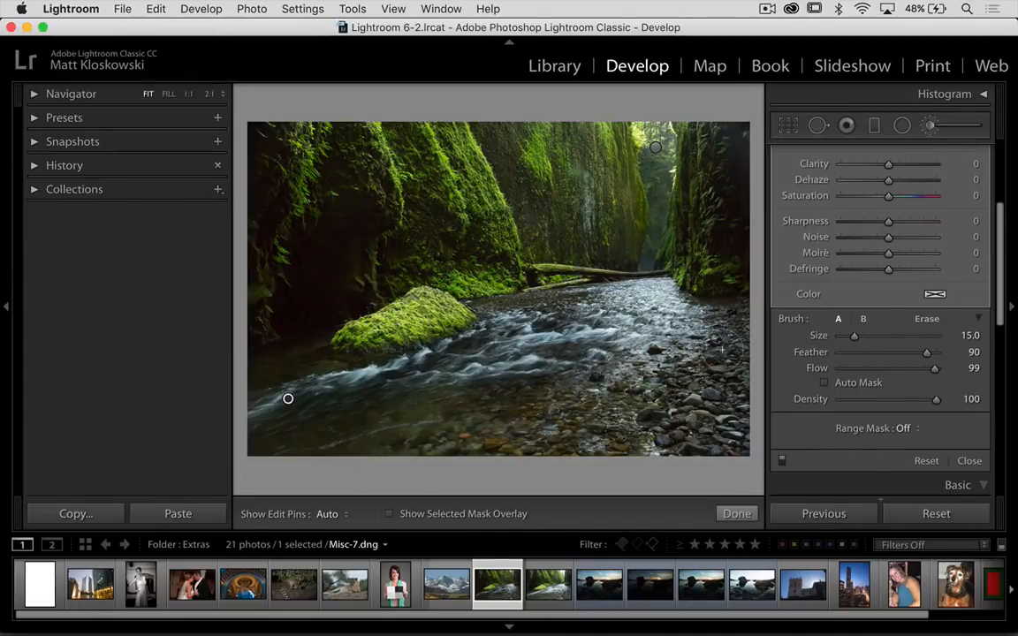
Step: Limit the second brush with a Luminance range mask of 83 to 100, then switch to the gray-card portrait
click(903, 427)
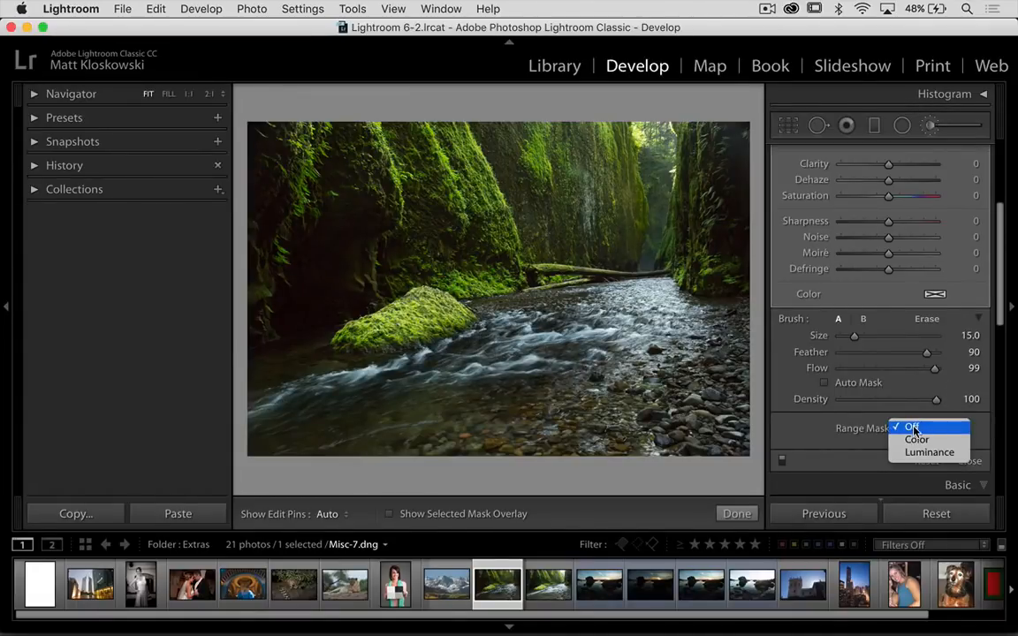
click(930, 453)
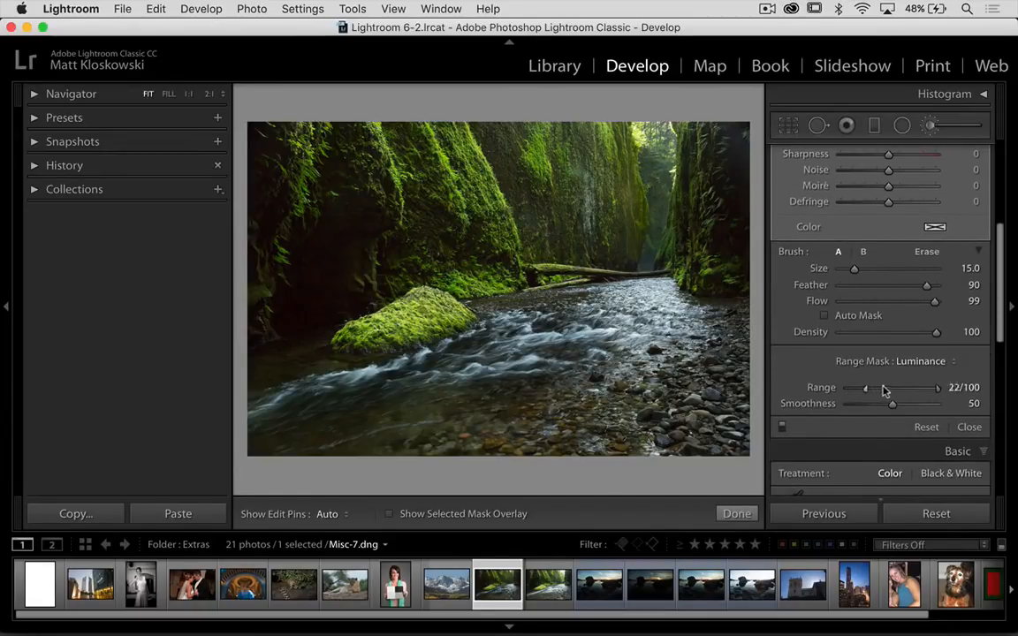
drag(864, 387, 935, 387)
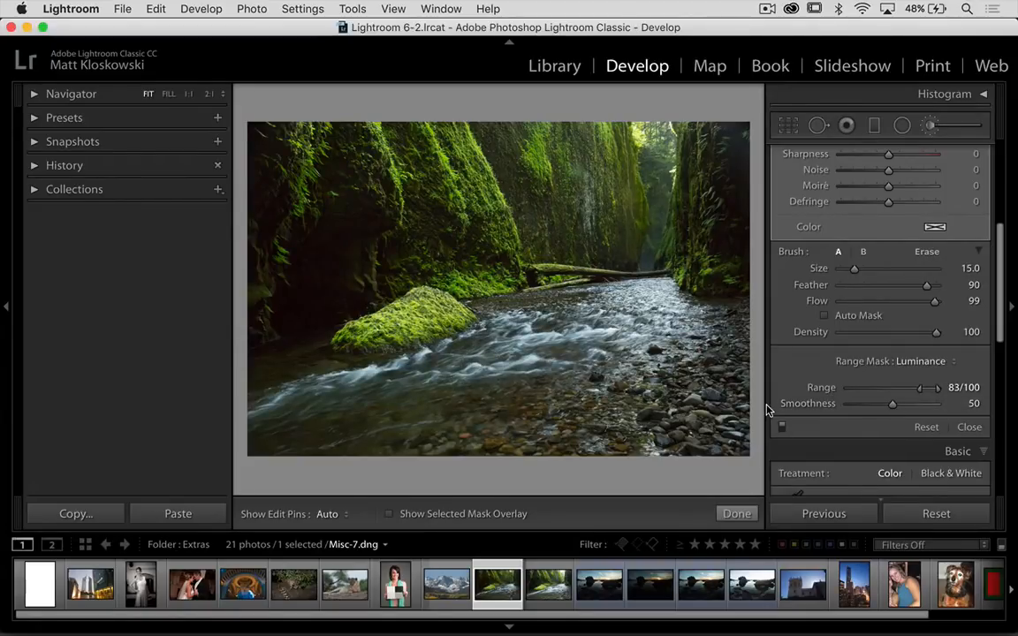
click(446, 583)
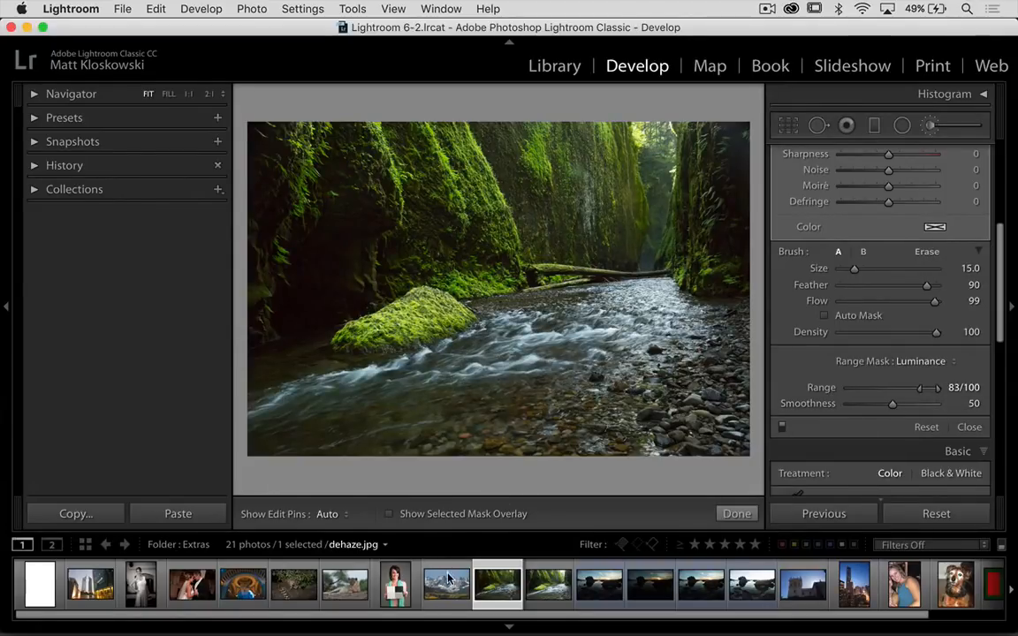
click(395, 583)
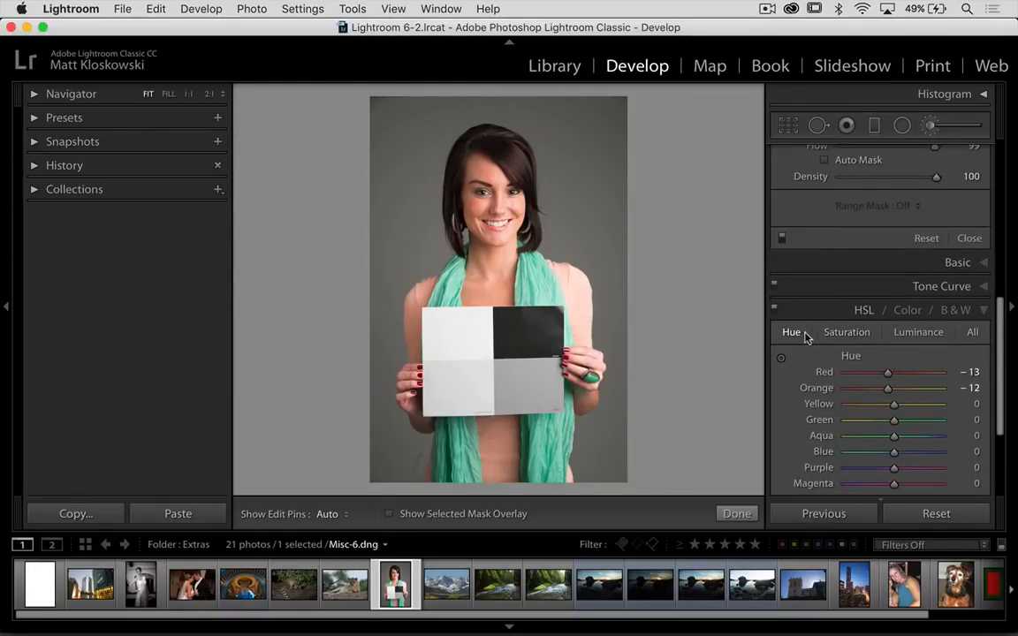
Step: Show all HSL sliders on the portrait and start a new Radial Filter
click(972, 332)
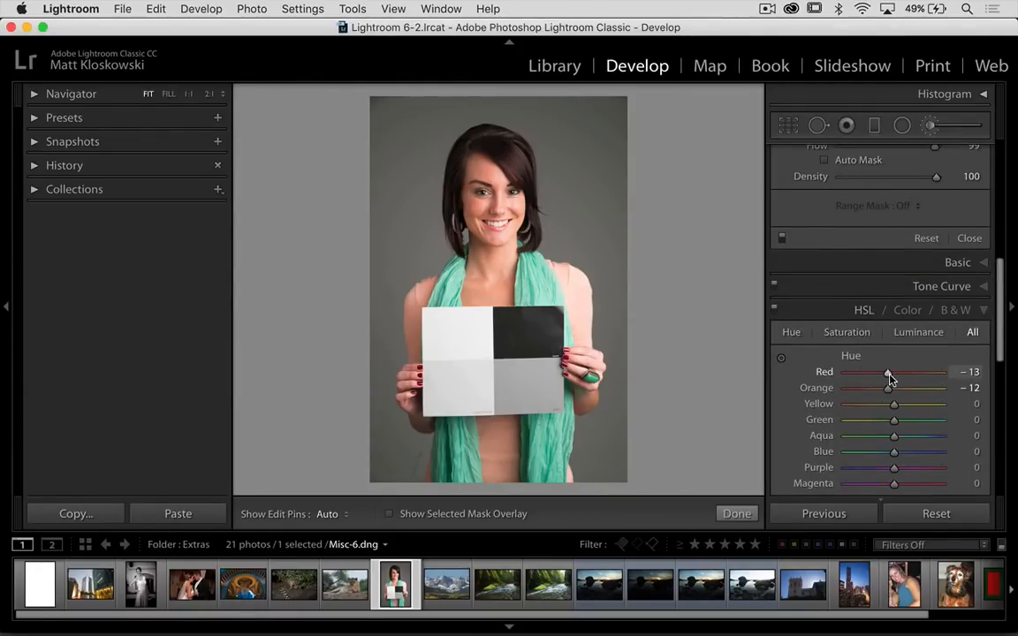
click(847, 332)
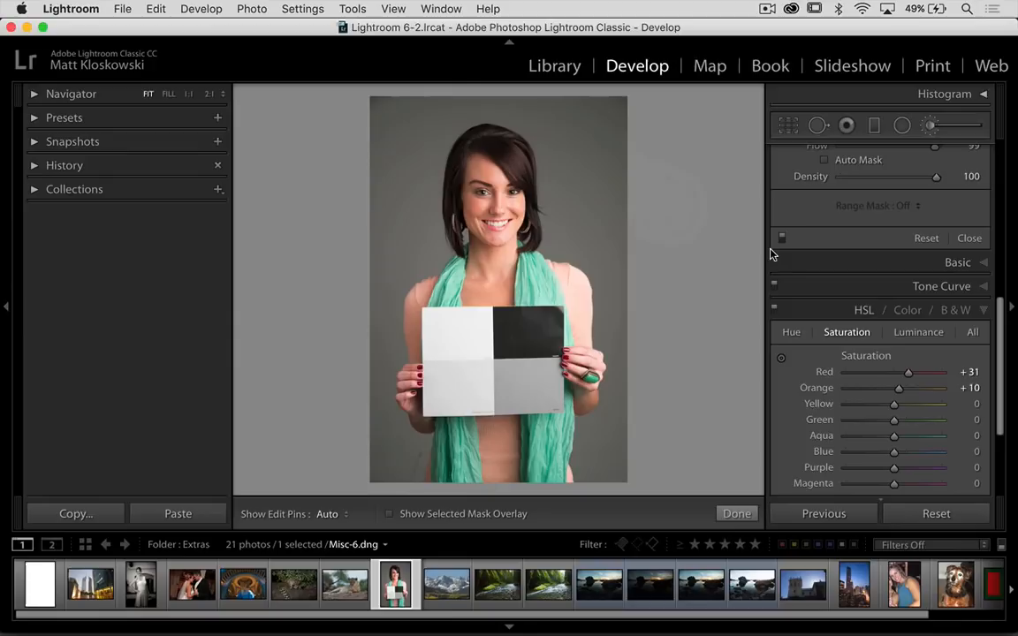
click(901, 124)
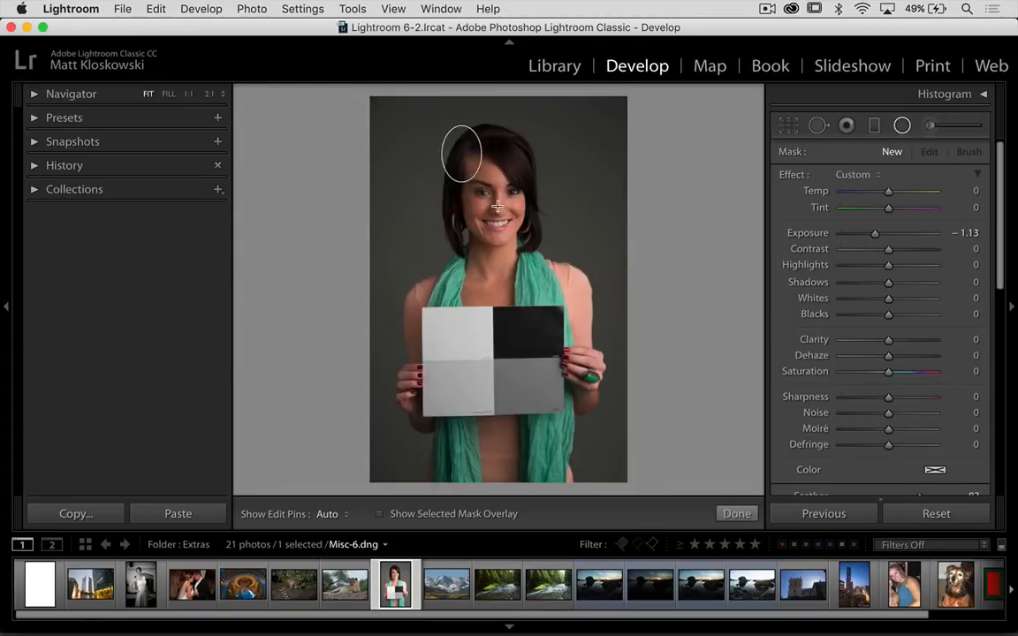
Step: Draw a radial filter oval around the woman's head and neck carrying Exposure -1.13
drag(460, 155, 480, 194)
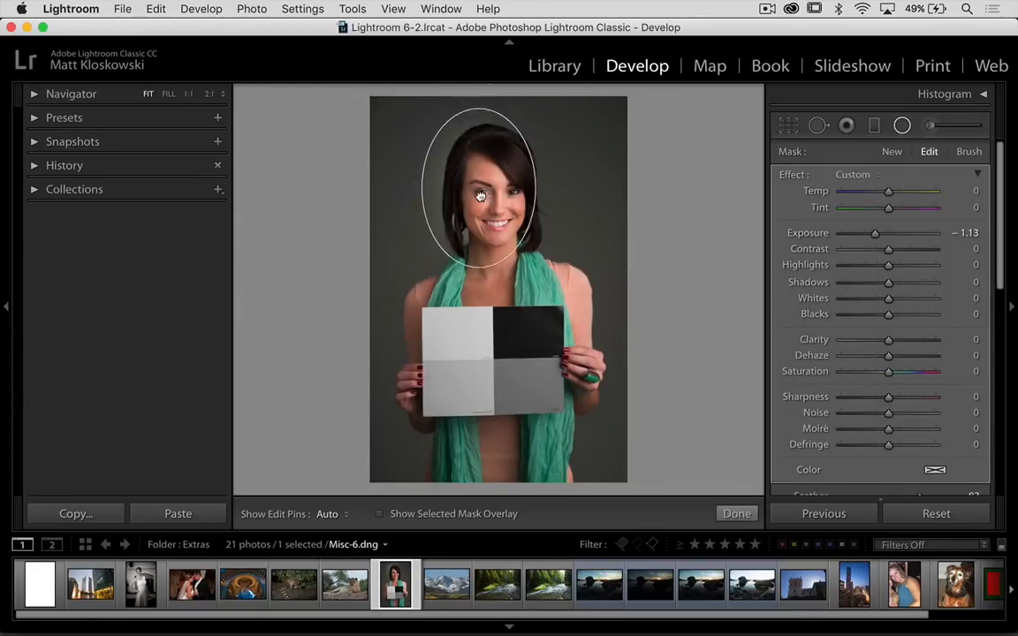
drag(481, 194, 493, 198)
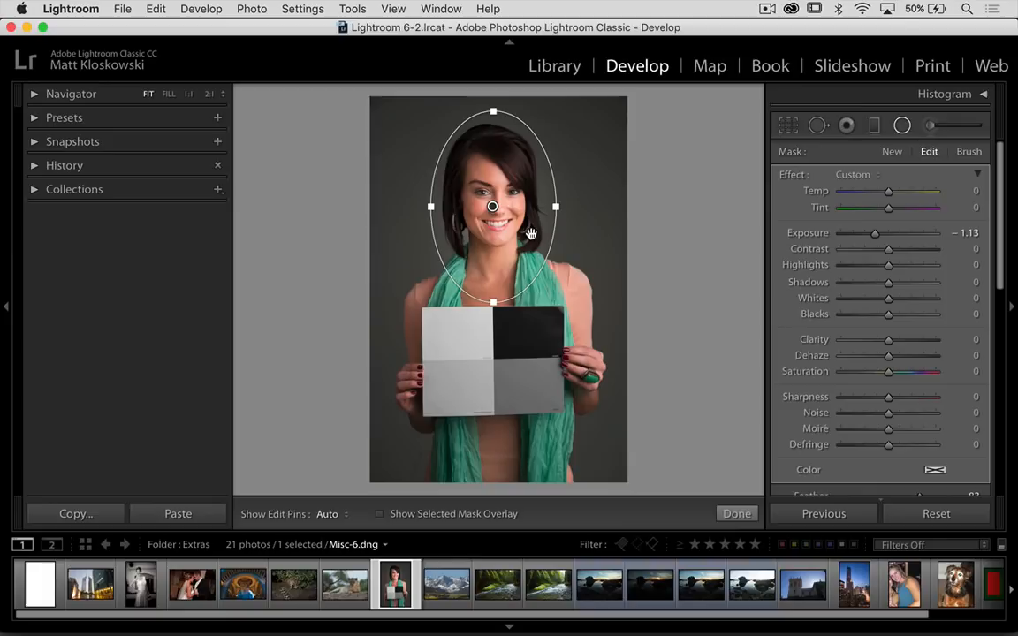
mouse_move(530, 234)
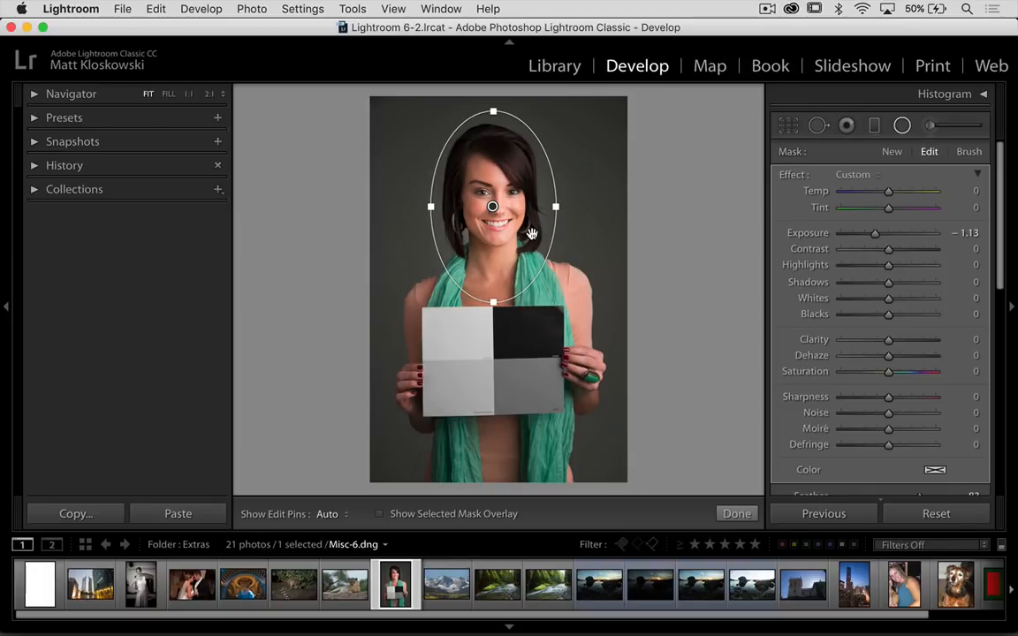
mouse_move(530, 262)
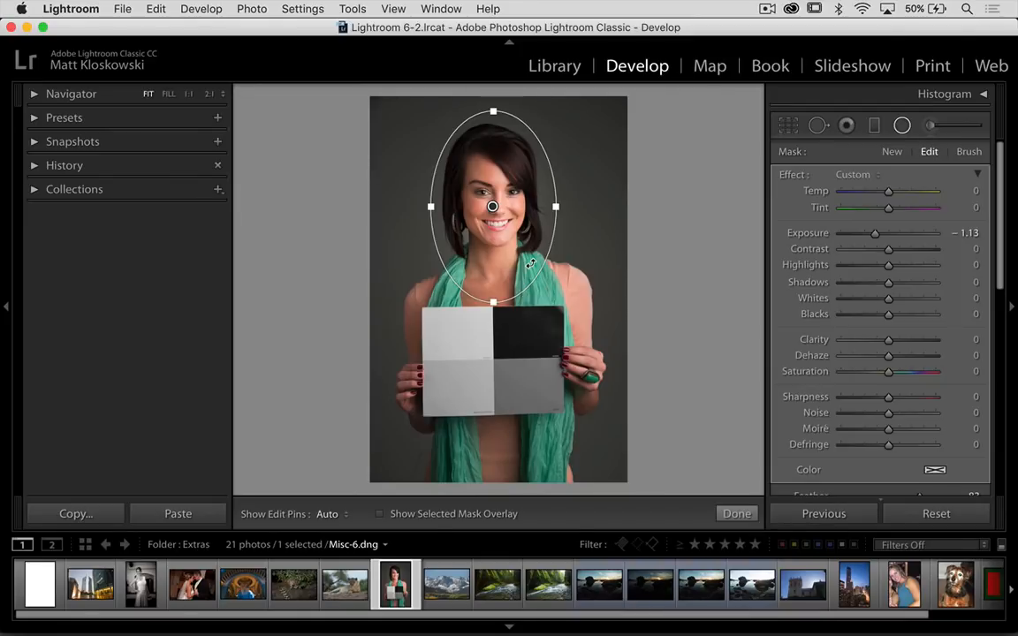
mouse_move(395, 466)
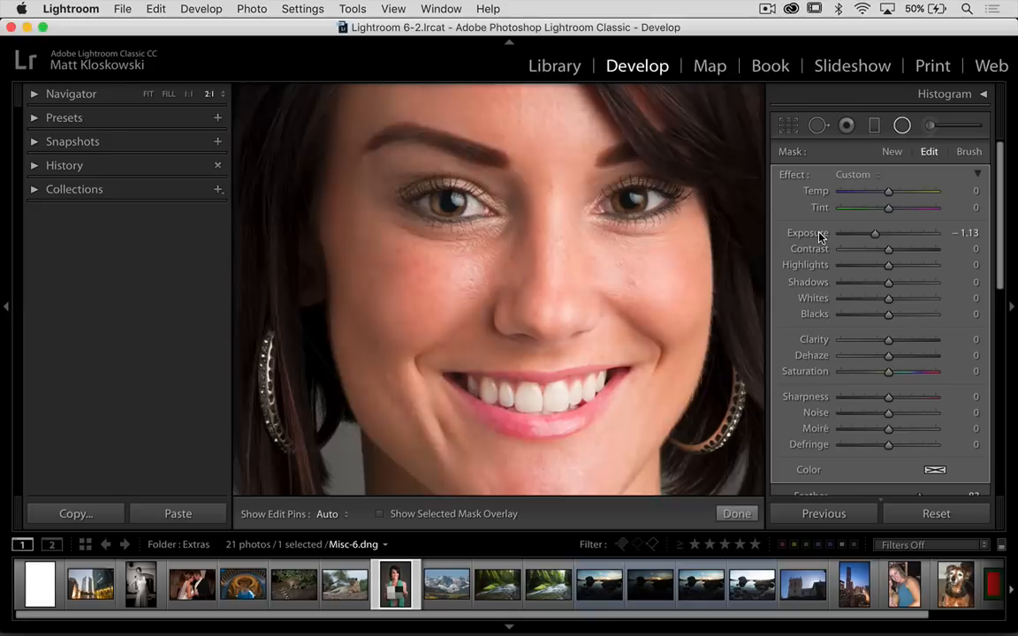
Step: Set the radial filter's Exposure to about -2.32 and enable Invert so it darkens inside the oval
drag(875, 233, 886, 233)
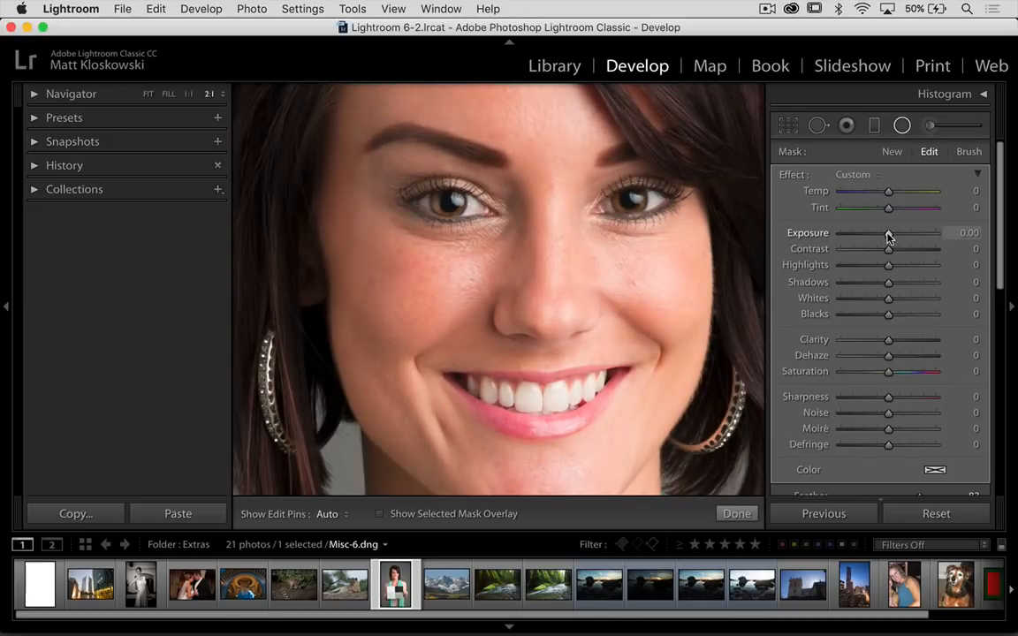
drag(887, 234, 857, 234)
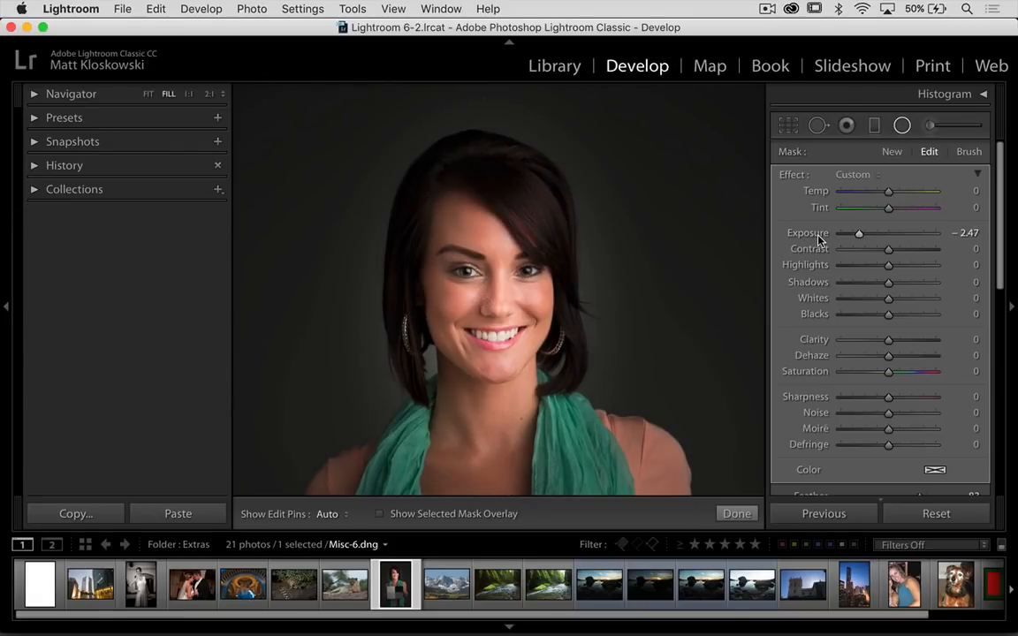
drag(859, 234, 885, 234)
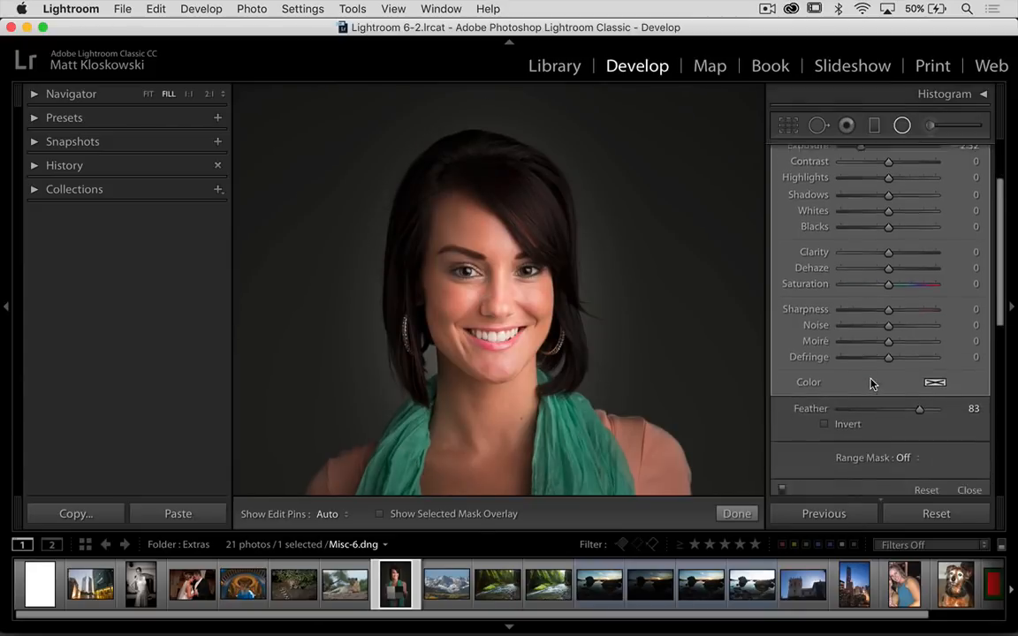
scroll(down, 3)
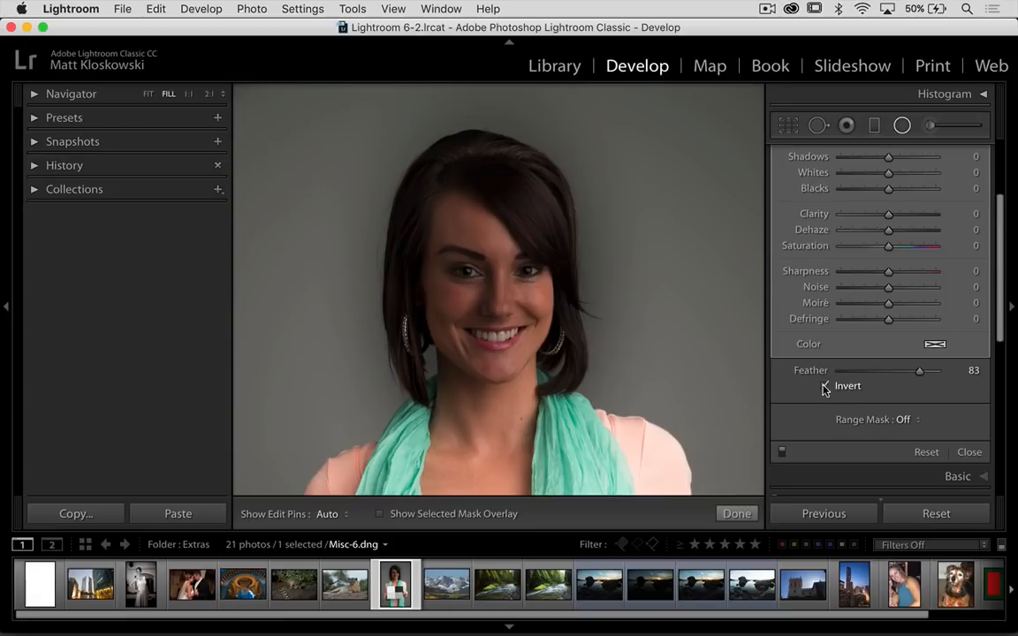
click(825, 385)
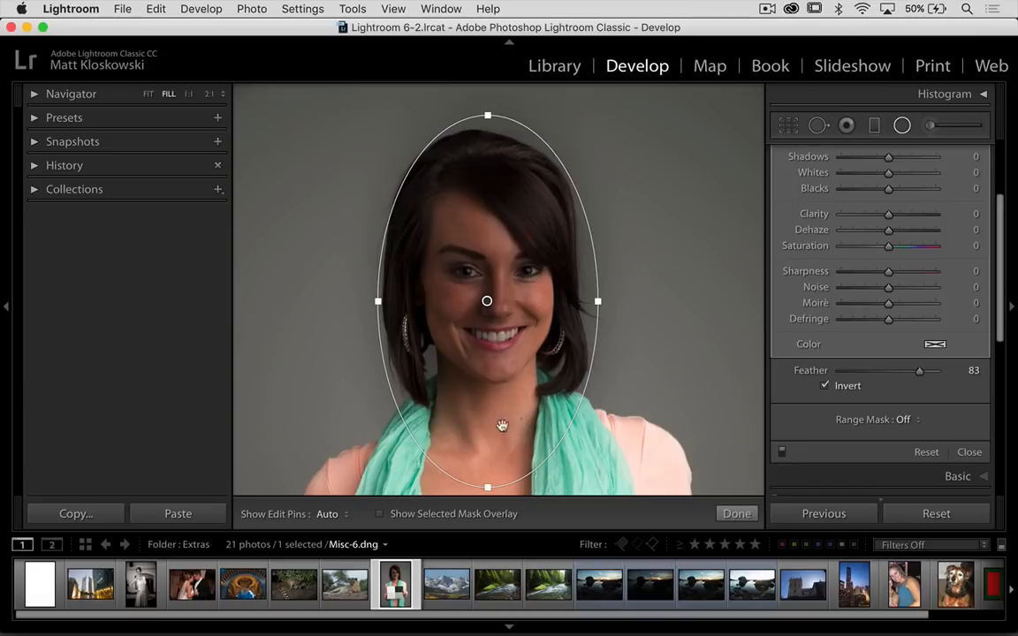
mouse_move(827, 356)
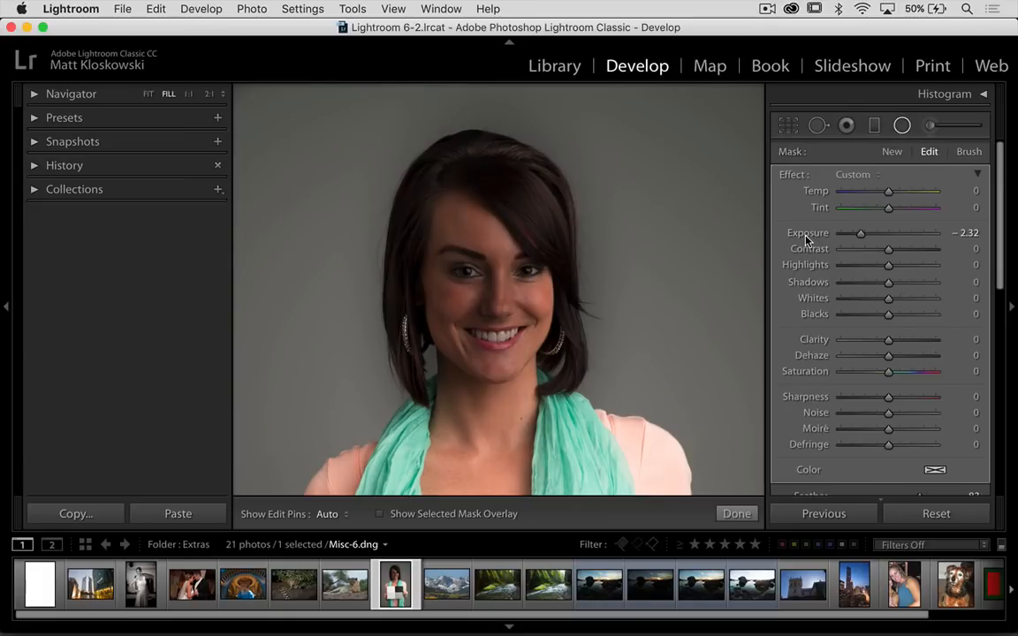
Step: Reset the radial filter's Exposure to 0 and lower its Saturation to about −67
drag(861, 233, 887, 233)
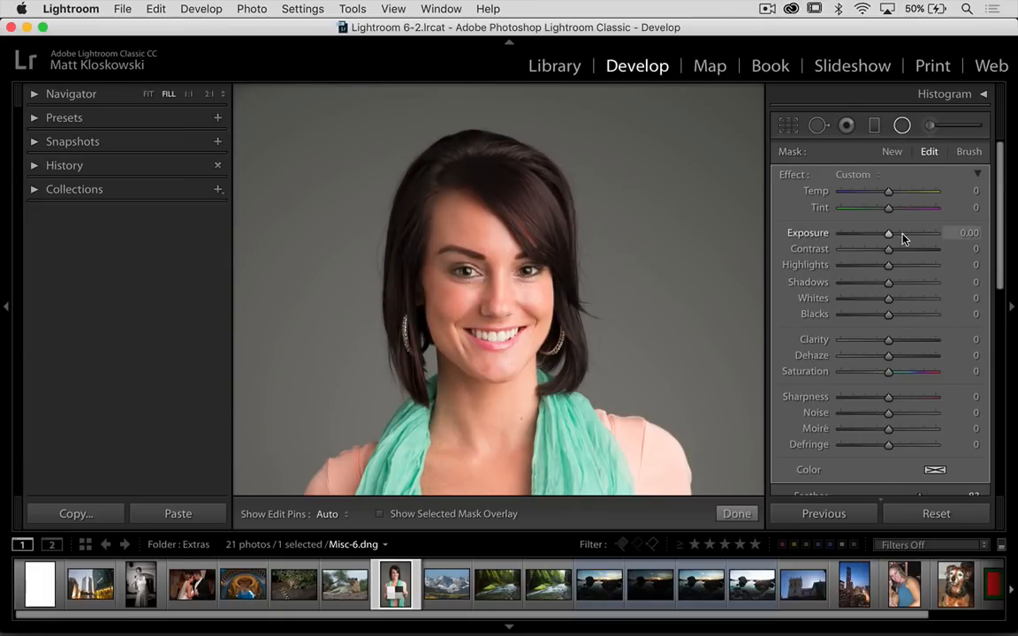
drag(887, 371, 834, 371)
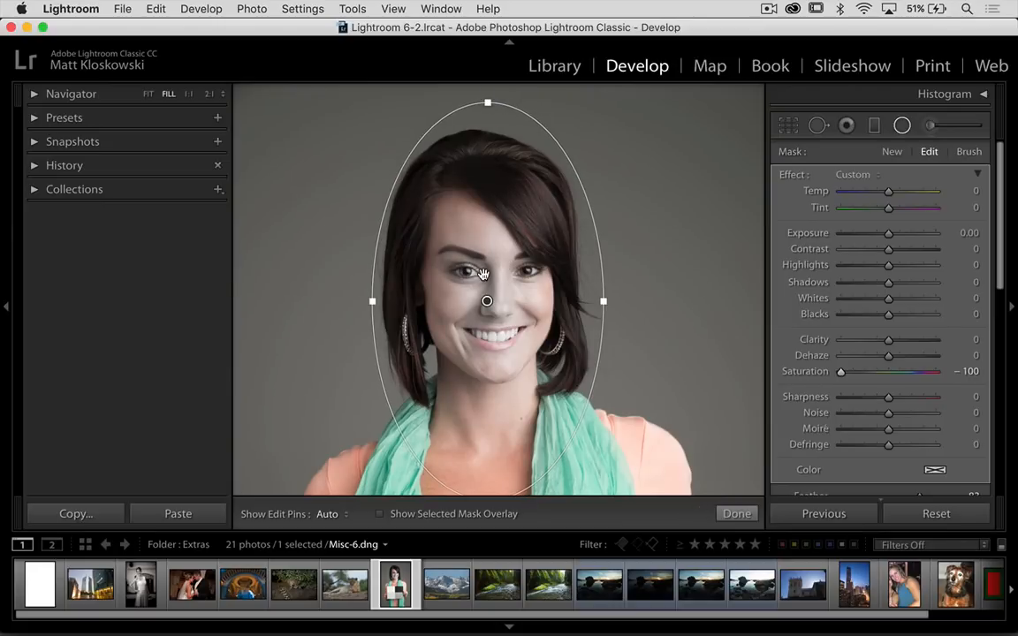
drag(841, 371, 882, 371)
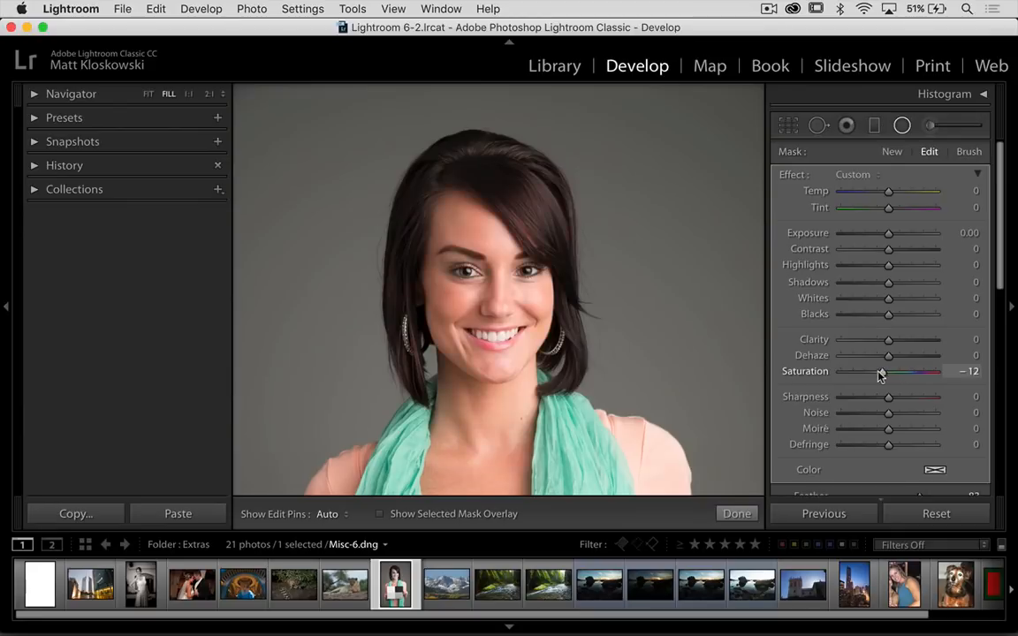
drag(881, 371, 851, 371)
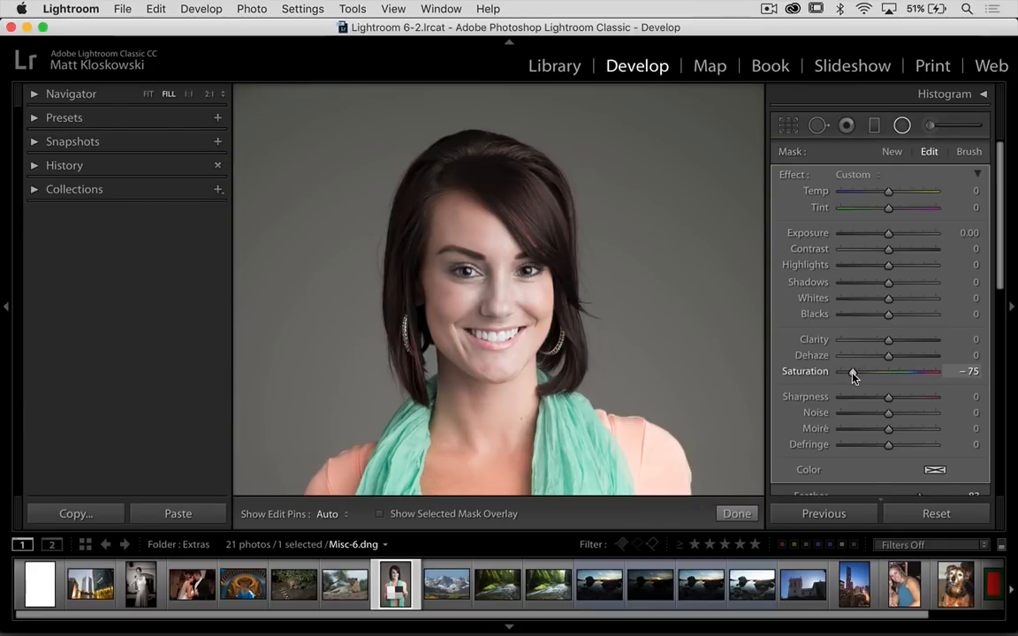
drag(851, 371, 858, 371)
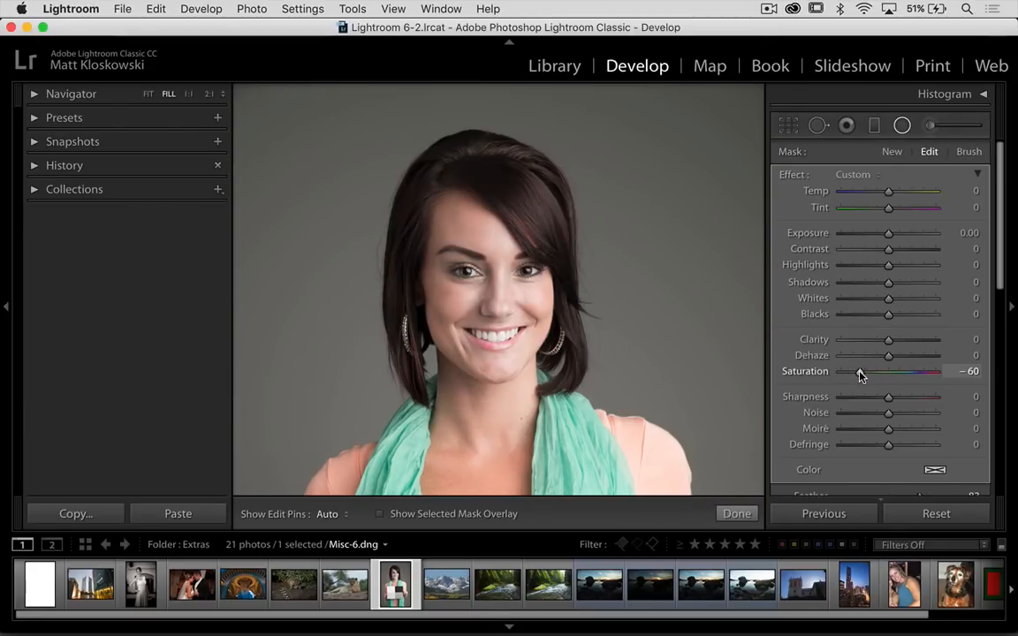
drag(862, 371, 855, 371)
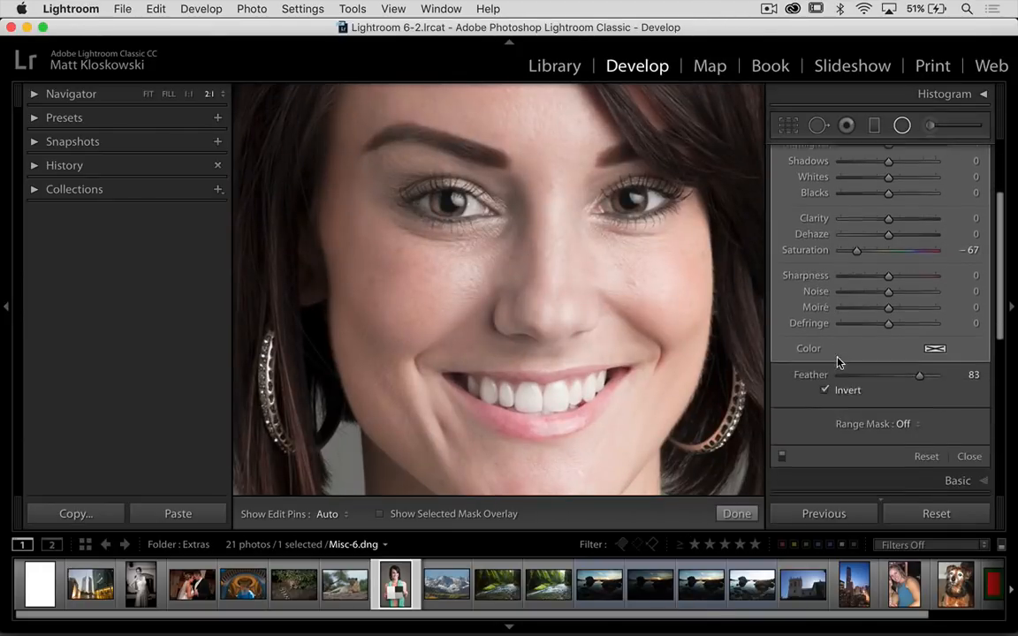
Step: Enable a Color range mask and sample the skin colour under the eye
click(901, 424)
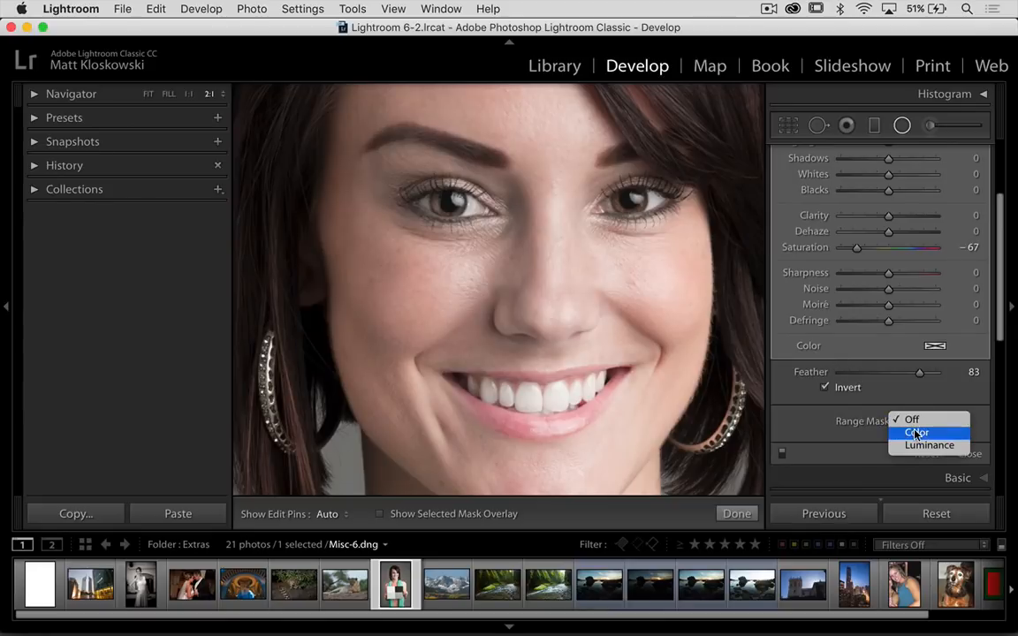
click(915, 431)
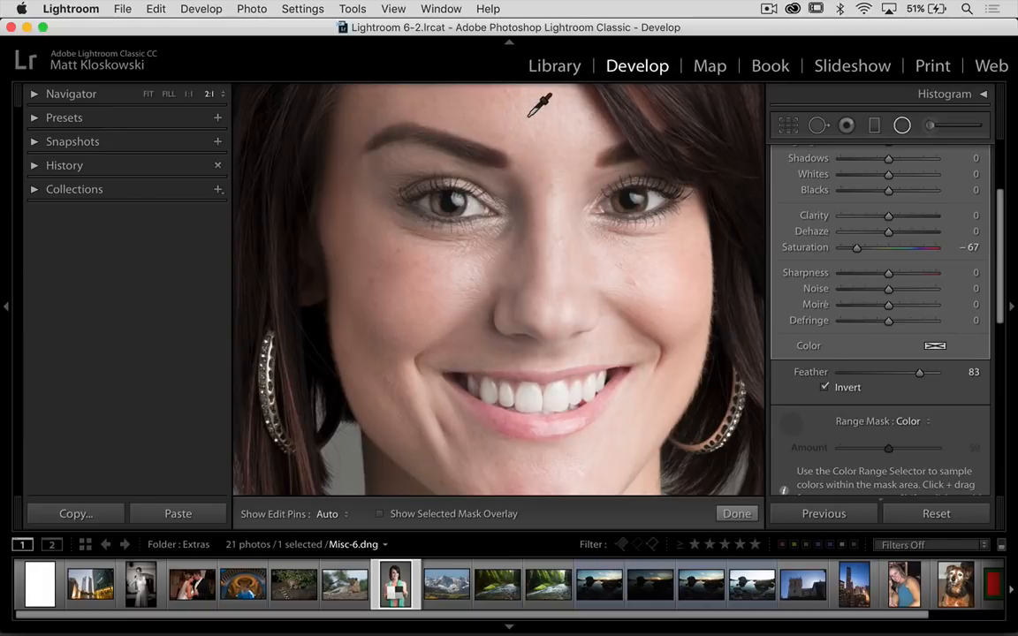
mouse_move(539, 106)
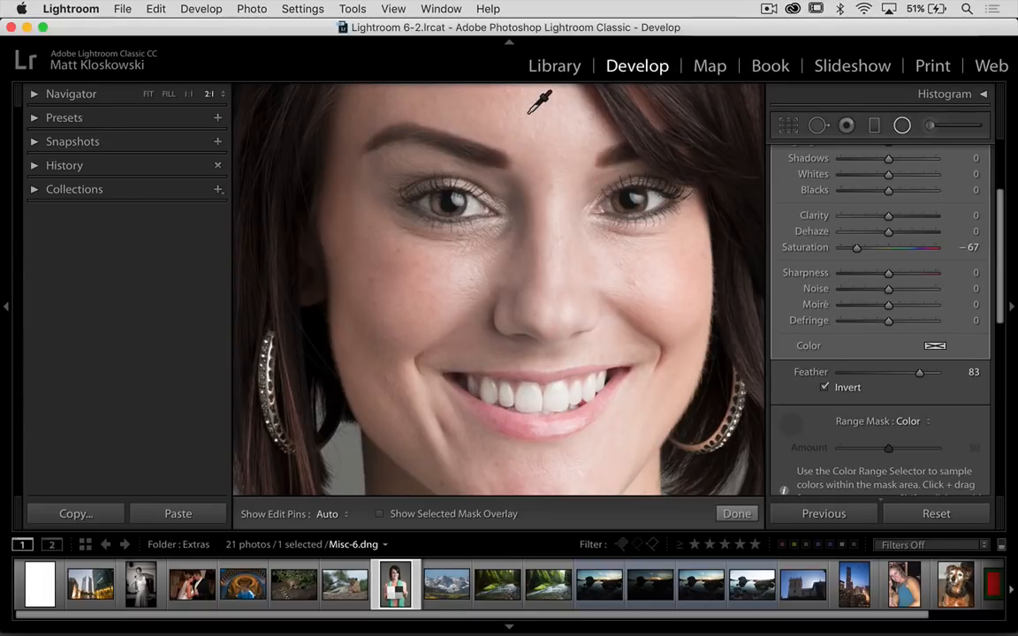
click(491, 216)
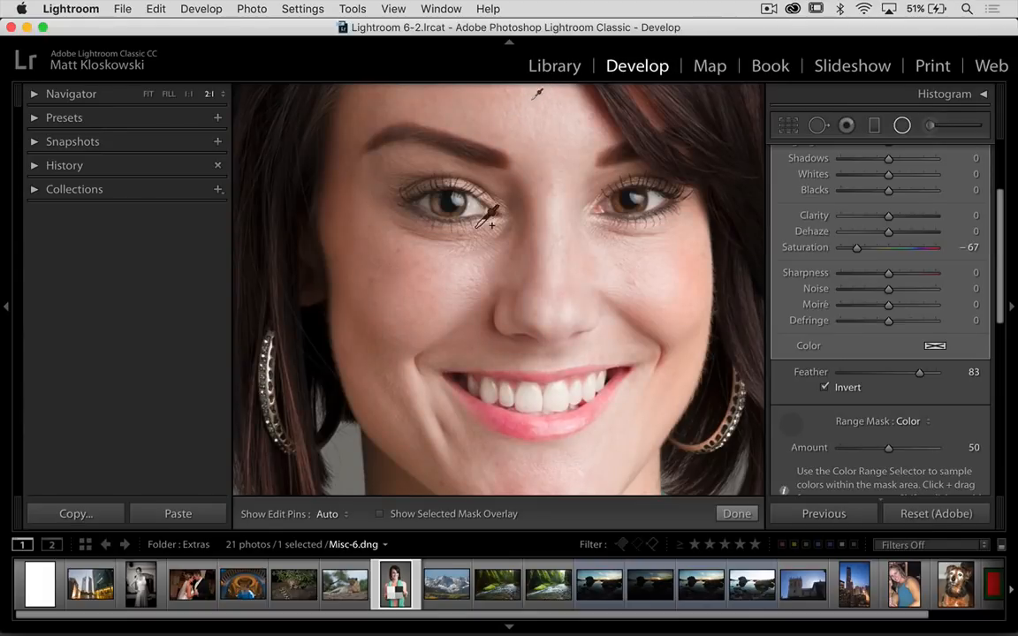
mouse_move(421, 281)
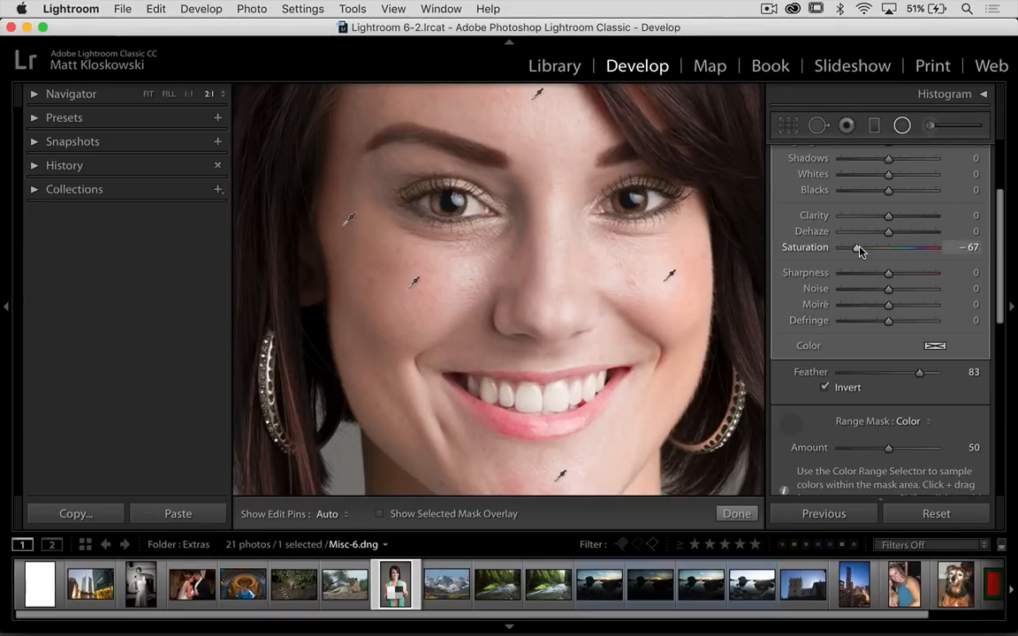
Step: Adjust the masked skin's Saturation back and forth, settling it at about −33
drag(857, 247, 887, 248)
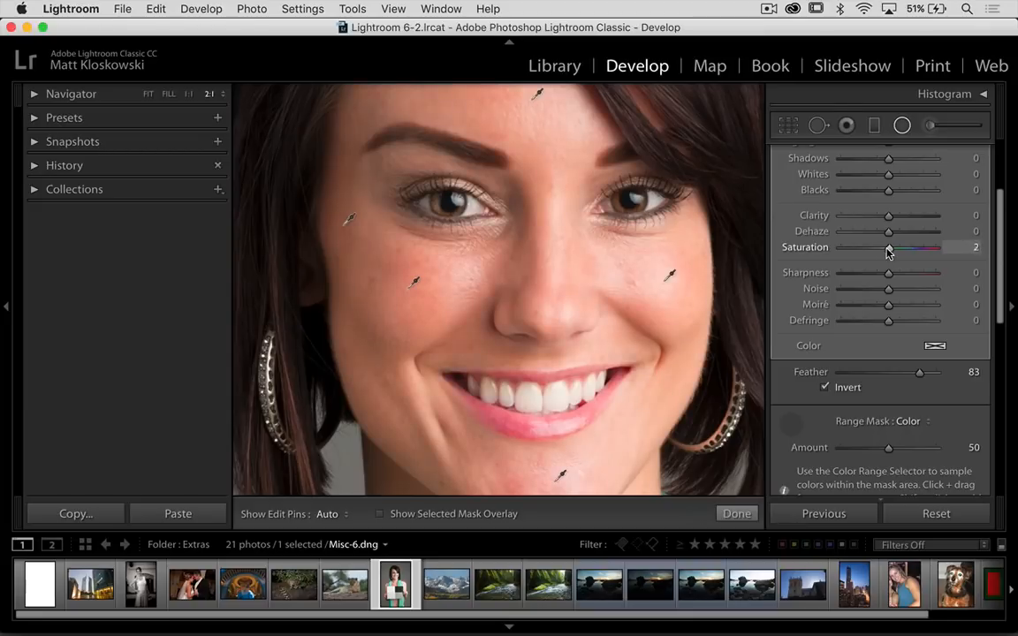
drag(887, 247, 875, 247)
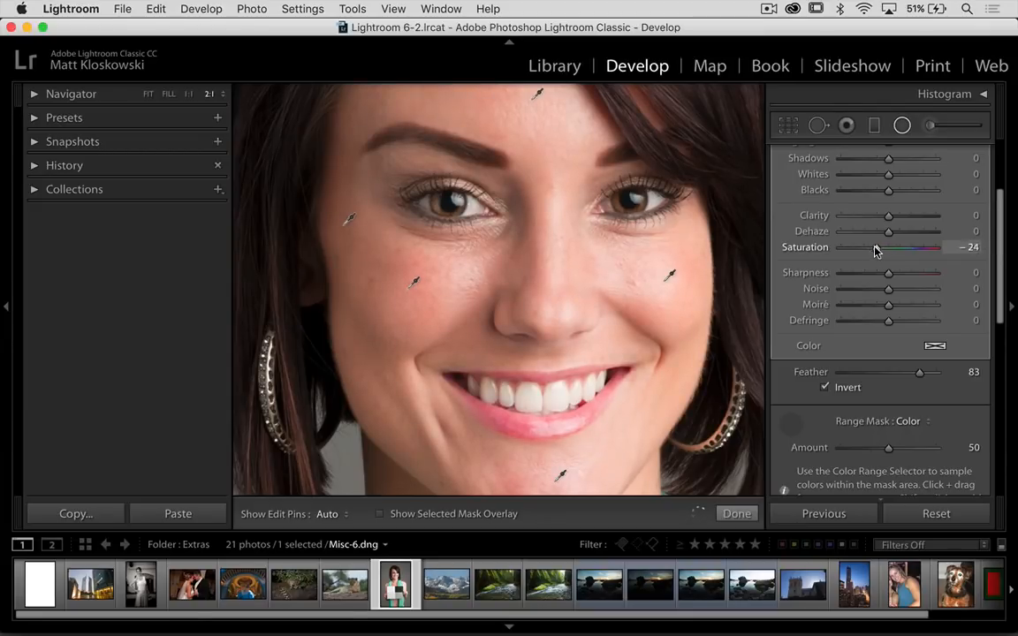
drag(892, 248, 870, 247)
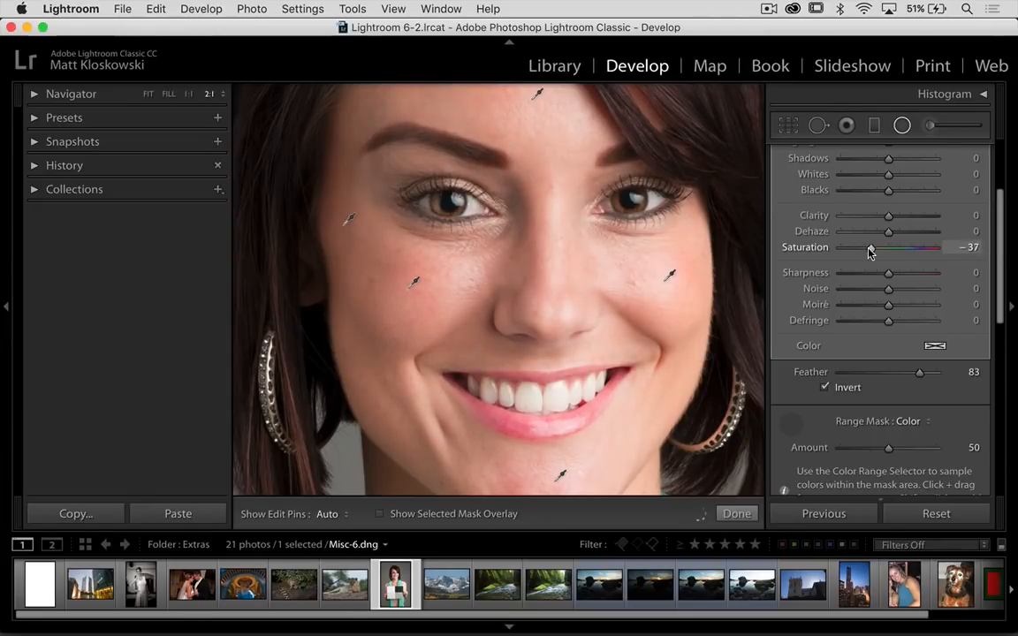
drag(869, 248, 884, 247)
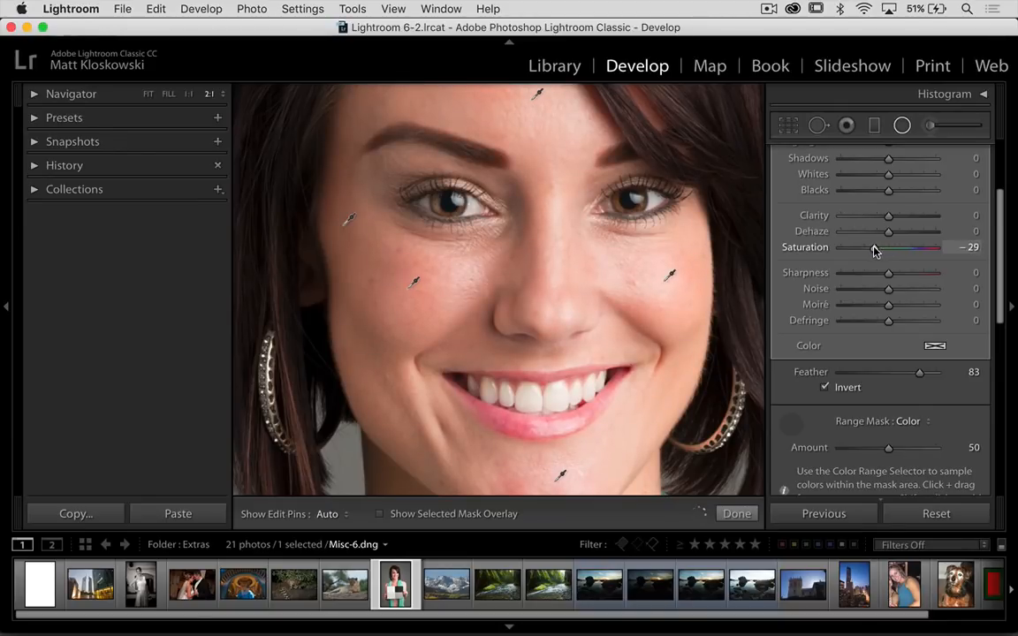
drag(892, 247, 887, 248)
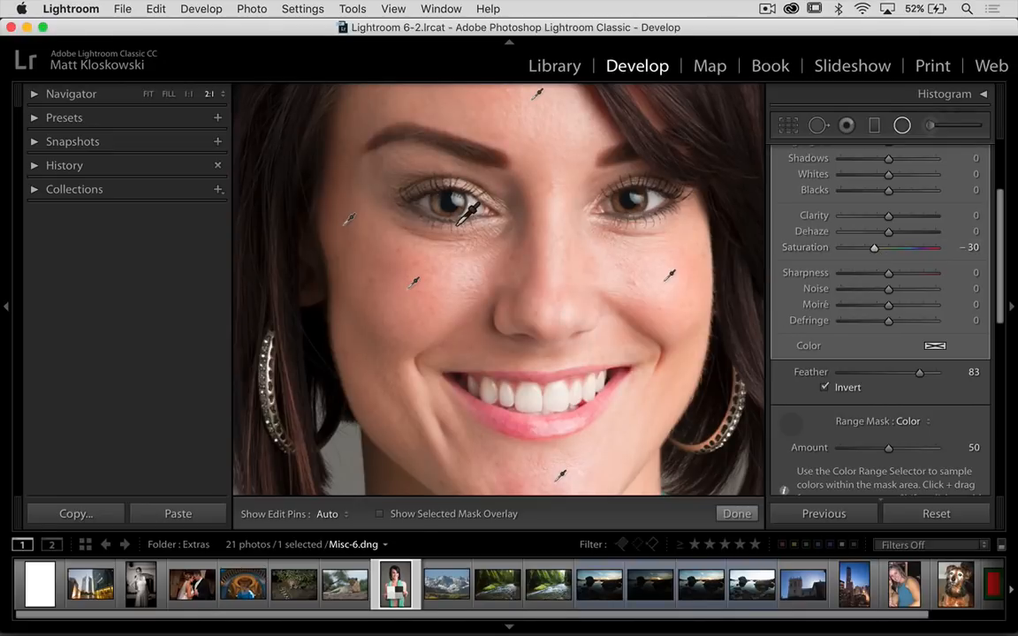
mouse_move(516, 392)
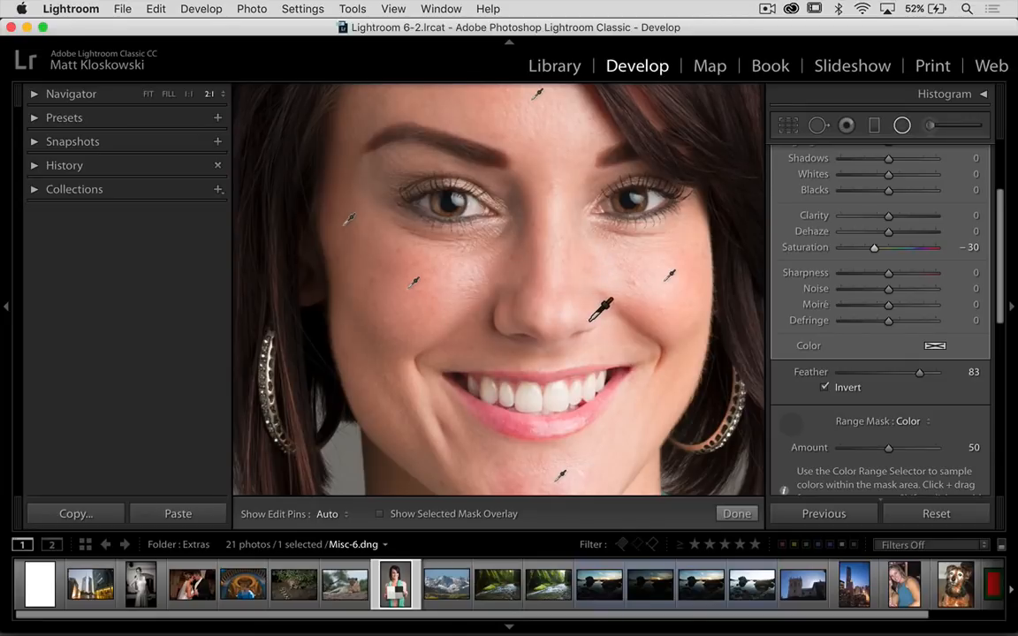
drag(872, 248, 887, 247)
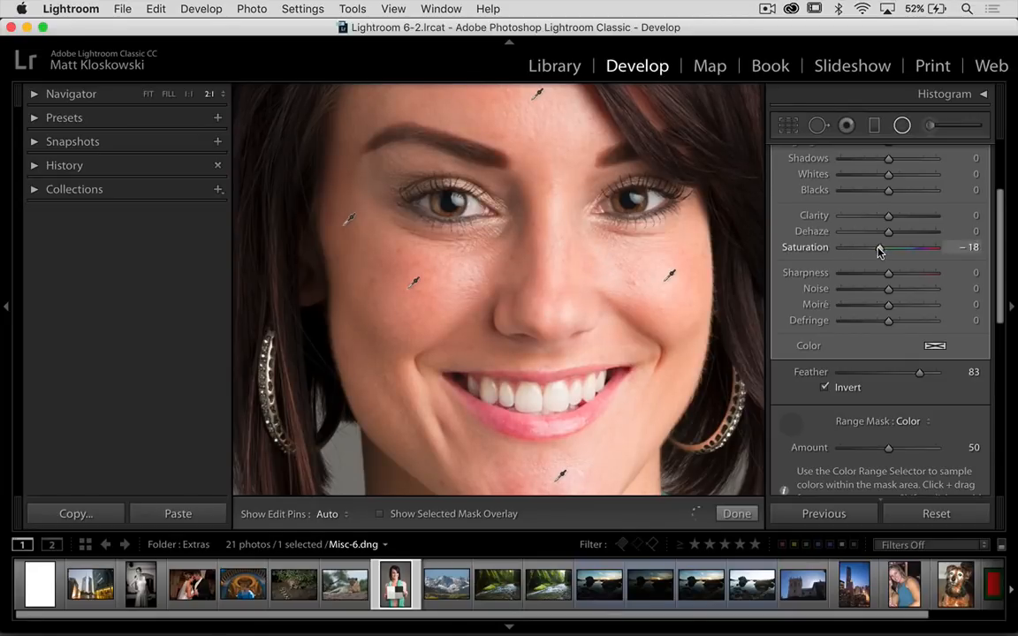
drag(887, 247, 900, 247)
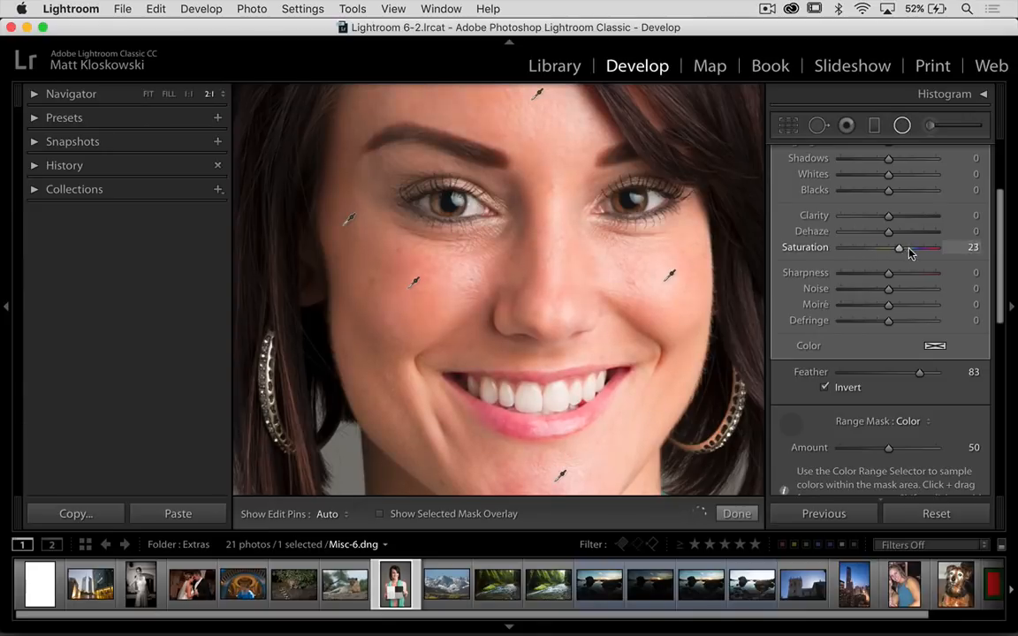
drag(897, 248, 869, 247)
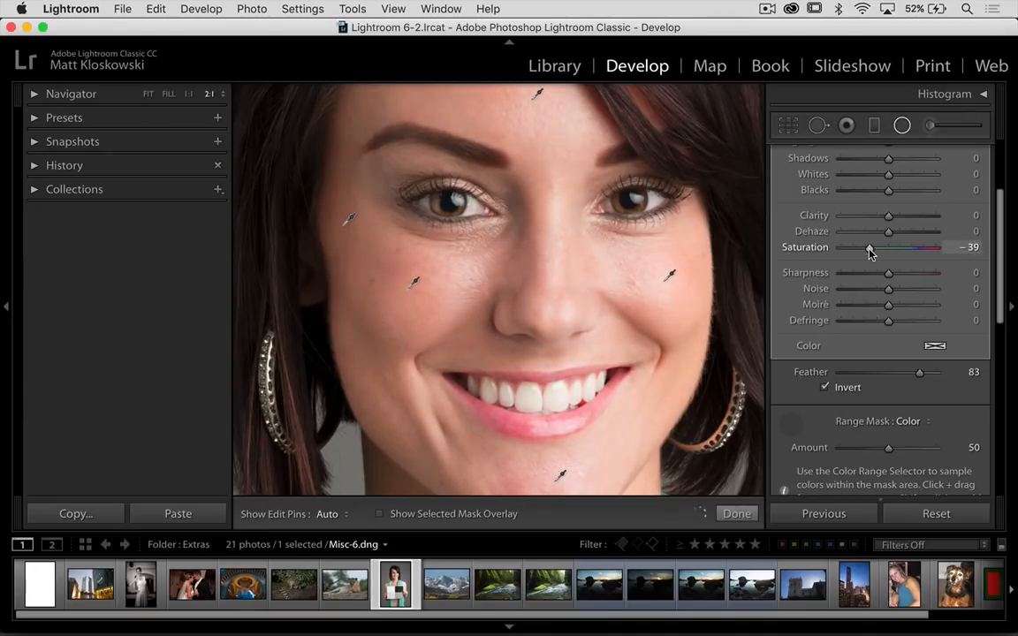
drag(869, 247, 876, 247)
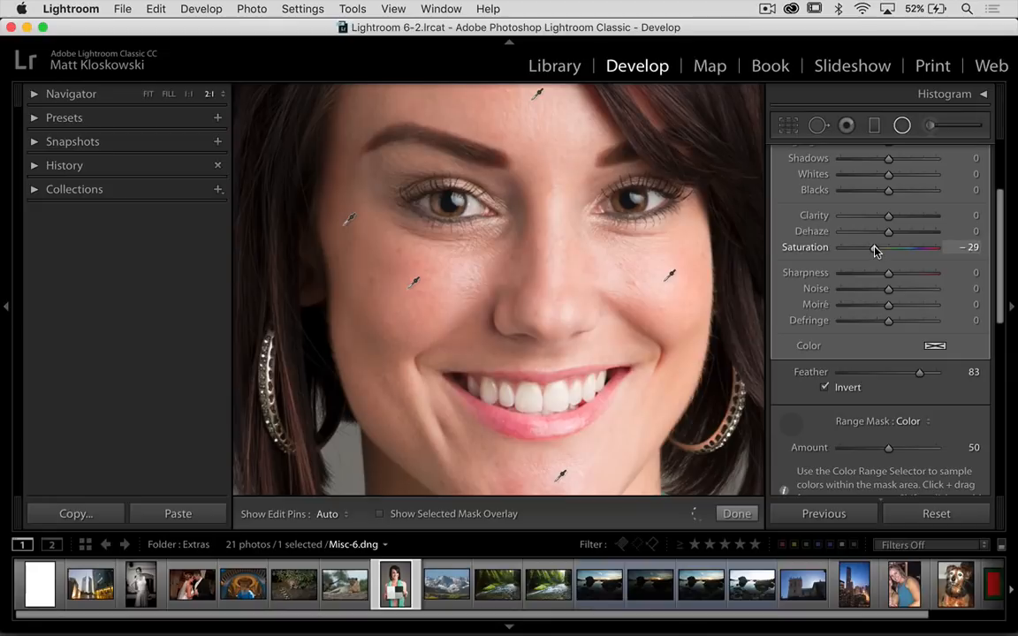
drag(891, 247, 887, 248)
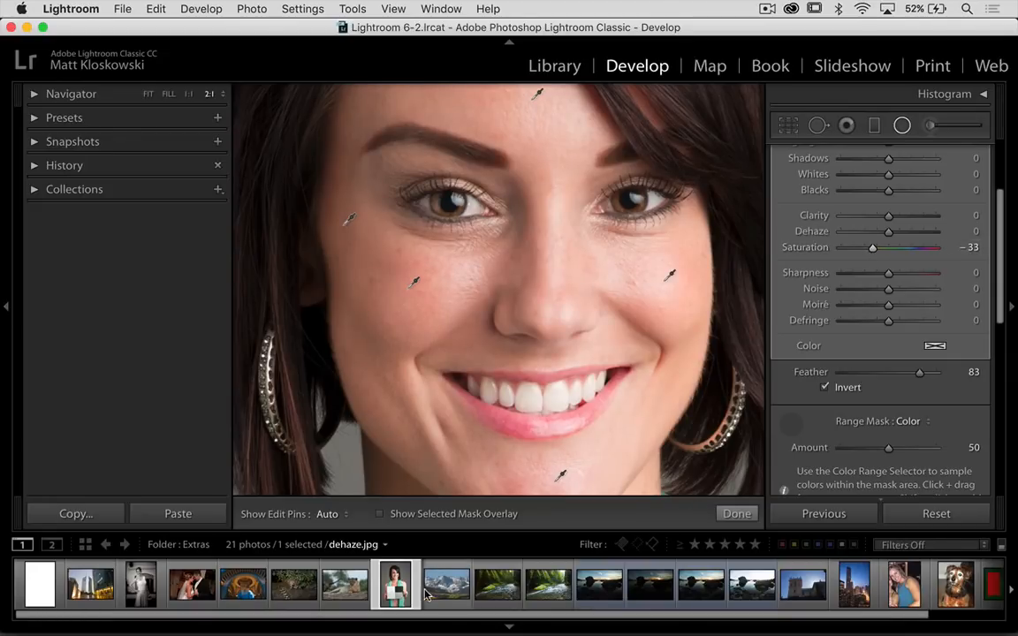
Step: Switch to the mountain photo and set the graduated filter's Dehaze to 37
click(446, 583)
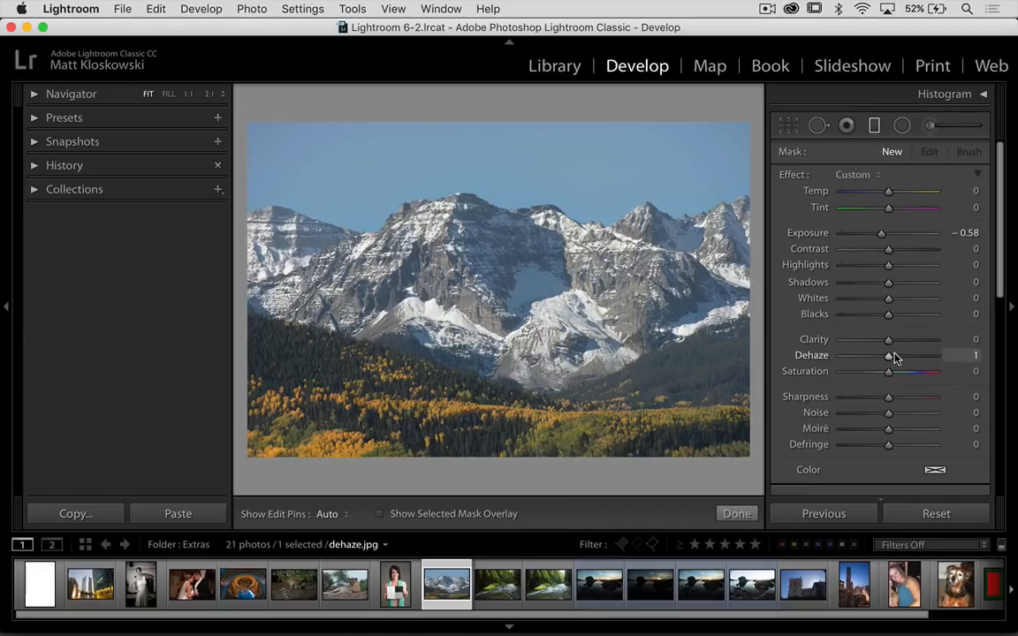
drag(887, 355, 901, 355)
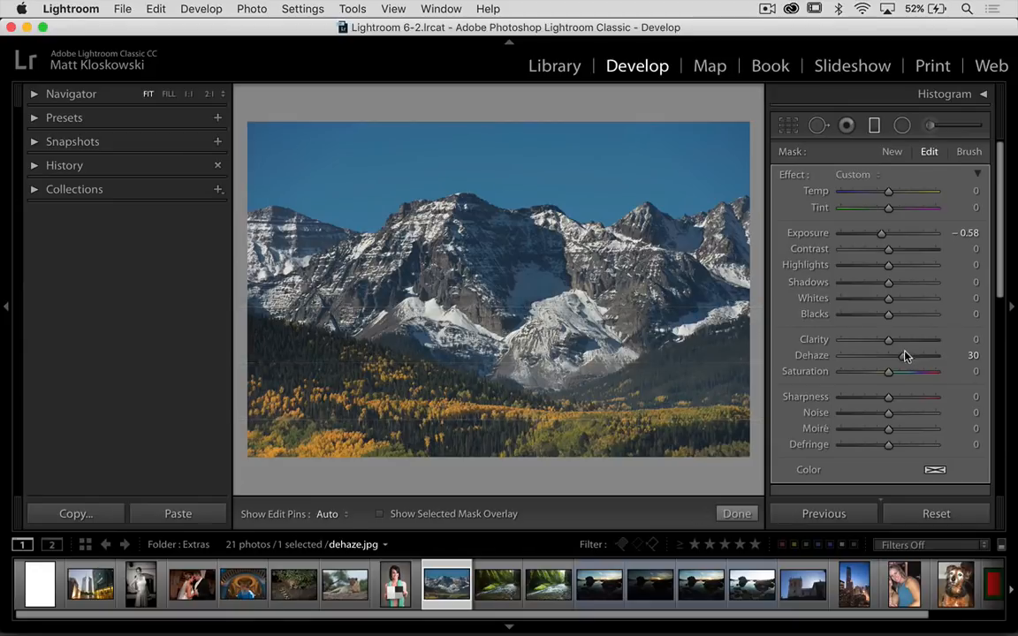
drag(905, 355, 892, 355)
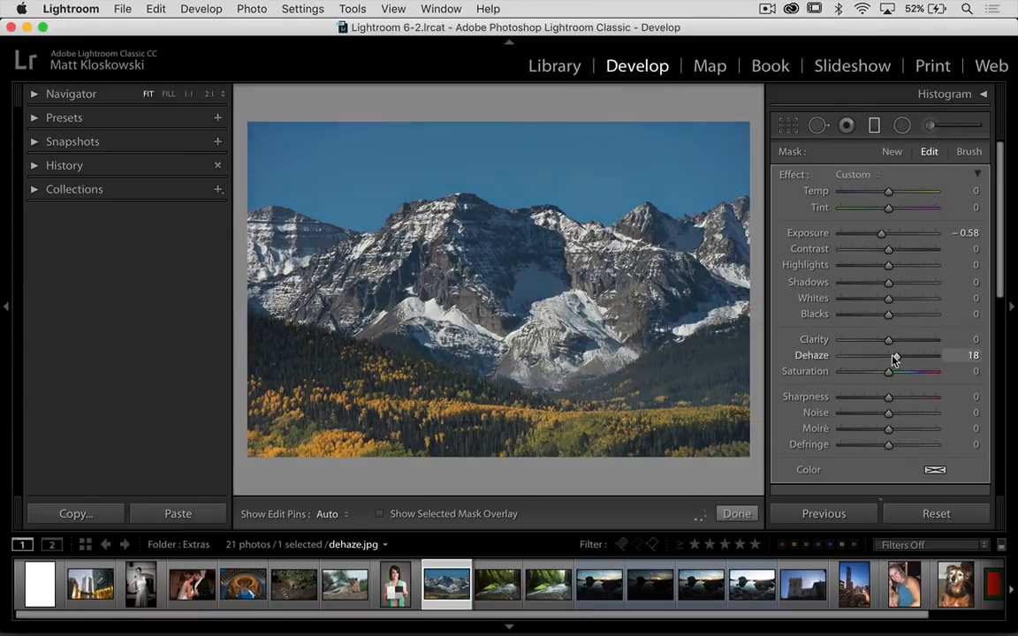
drag(880, 355, 901, 355)
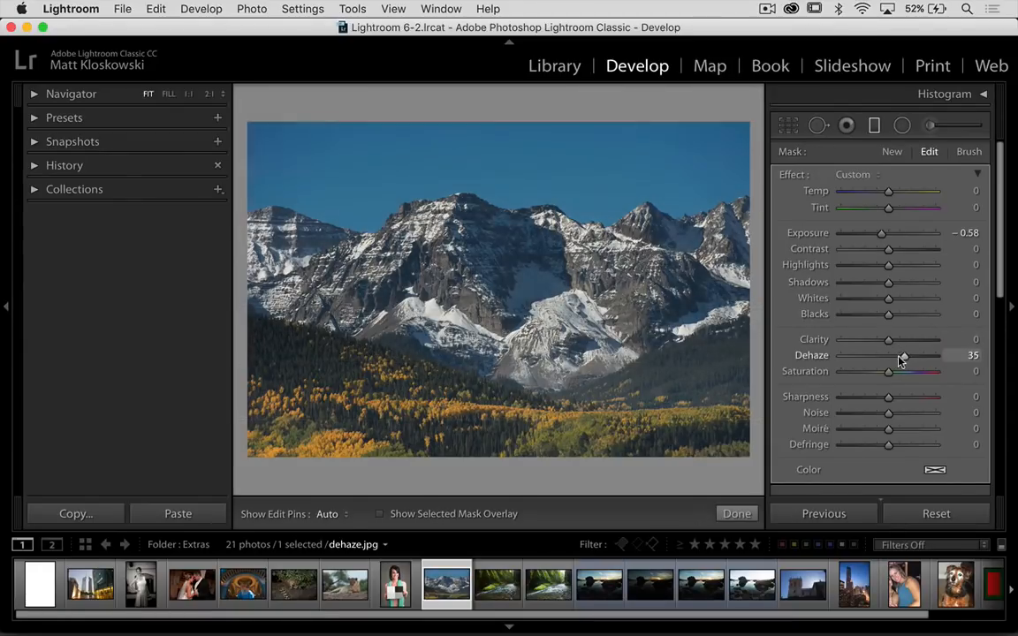
drag(903, 355, 891, 356)
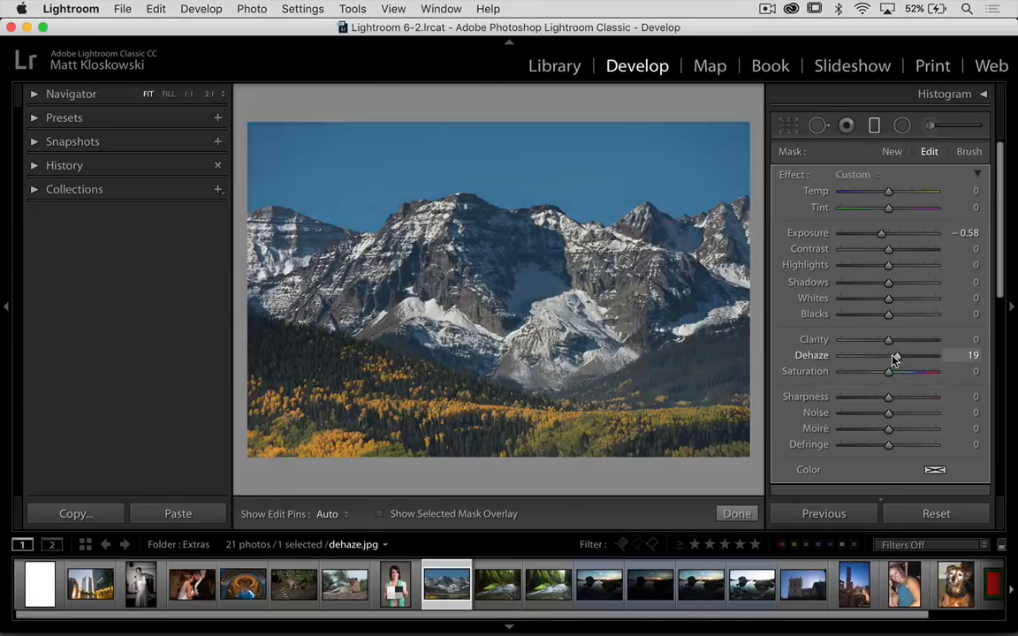
drag(890, 355, 904, 355)
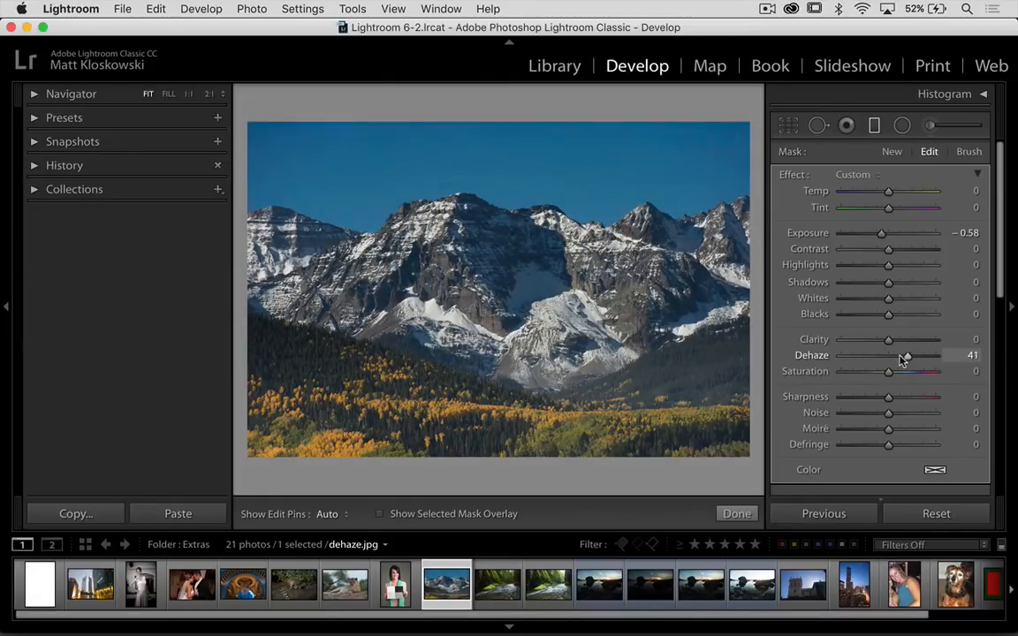
drag(901, 355, 905, 355)
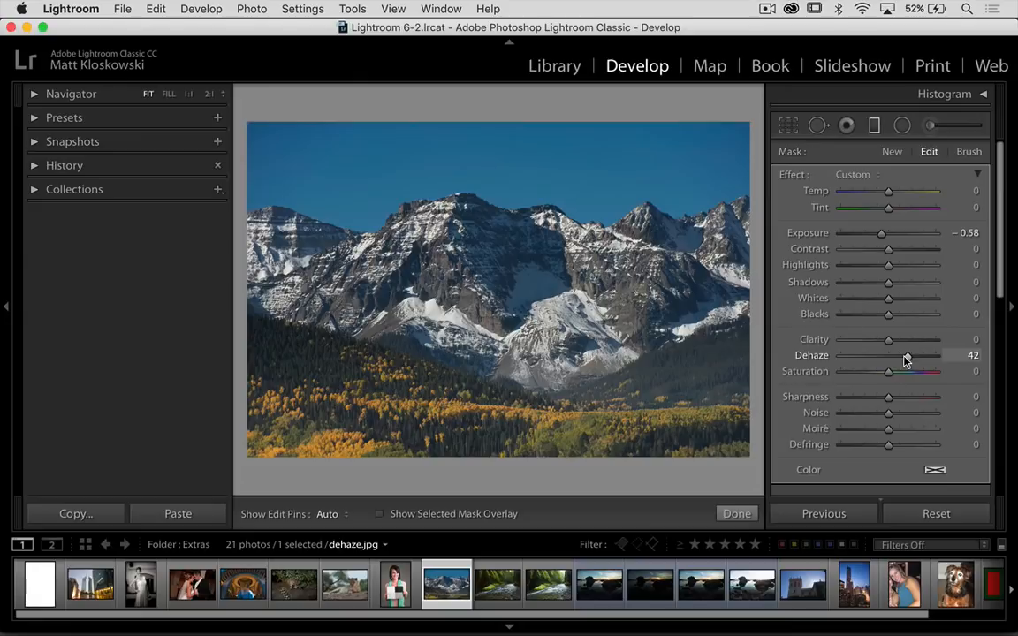
drag(908, 353, 905, 353)
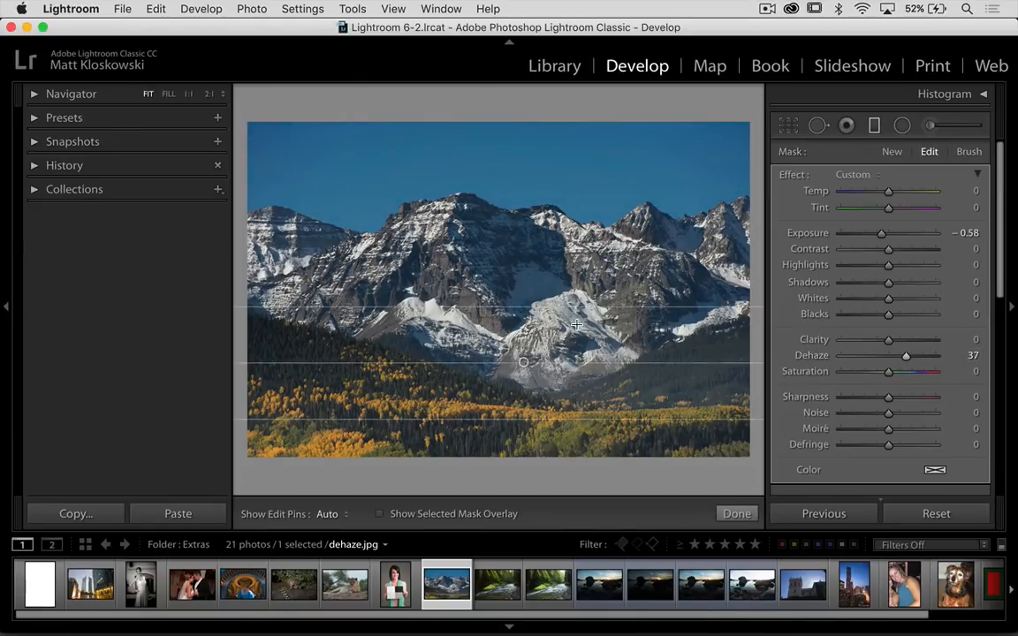
mouse_move(530, 276)
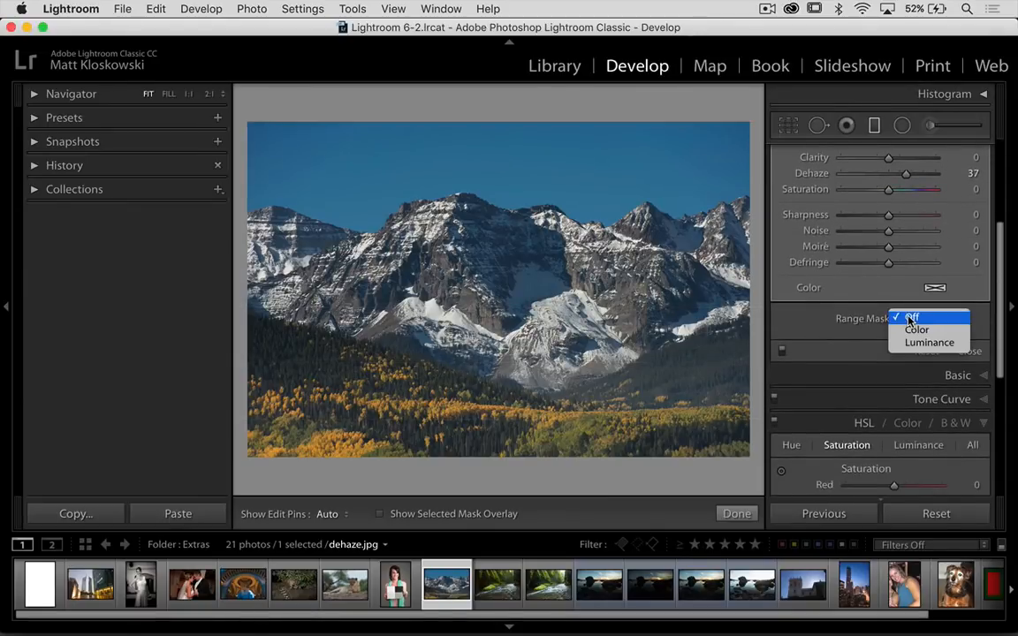
mouse_move(929, 343)
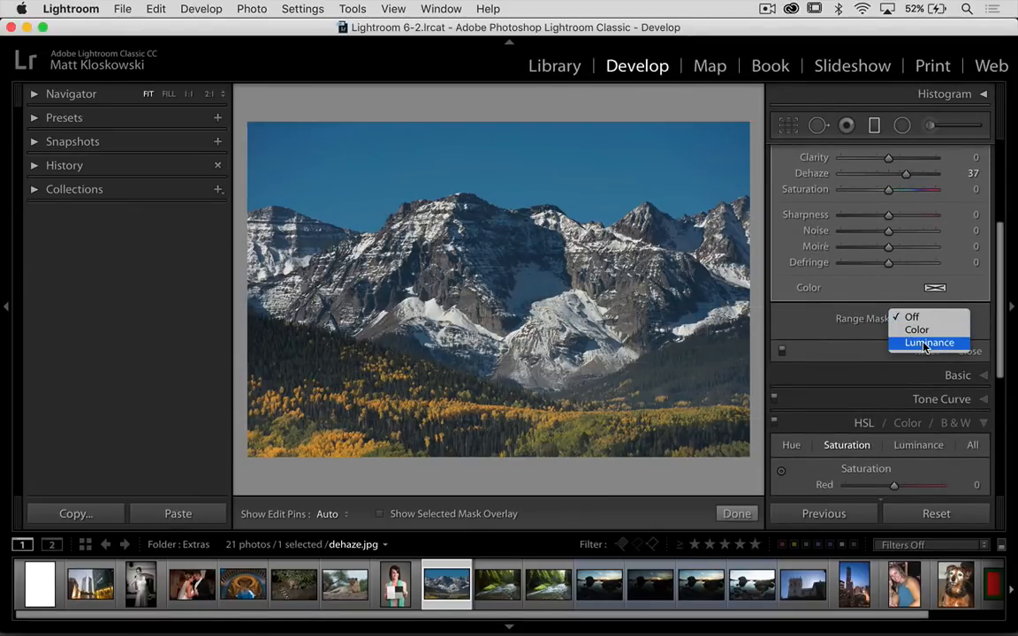
mouse_move(915, 330)
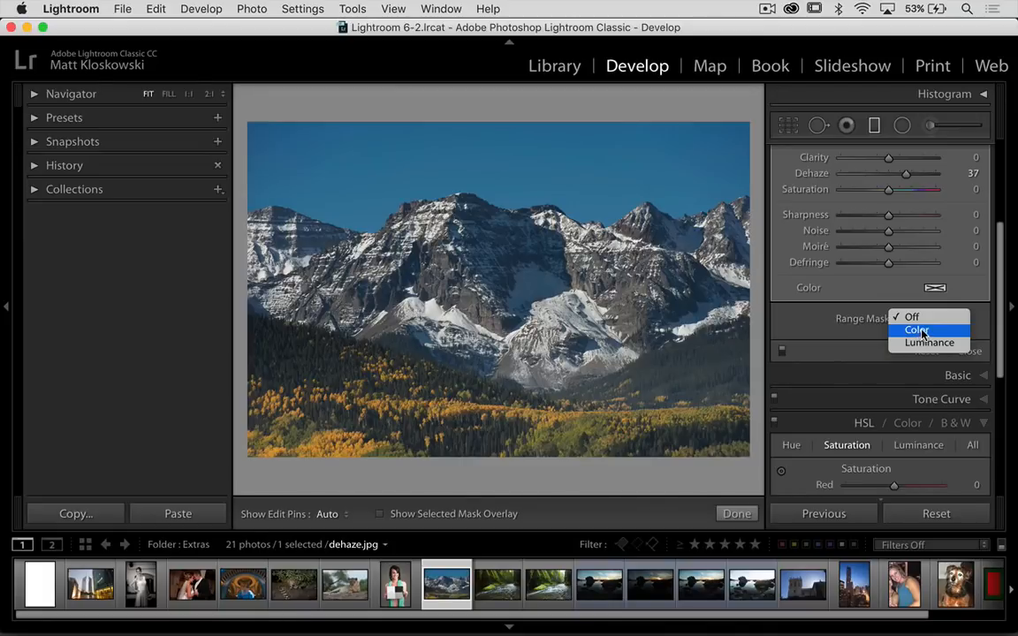
Step: Enable a Luminance range mask and narrow its range to 0–76
click(929, 342)
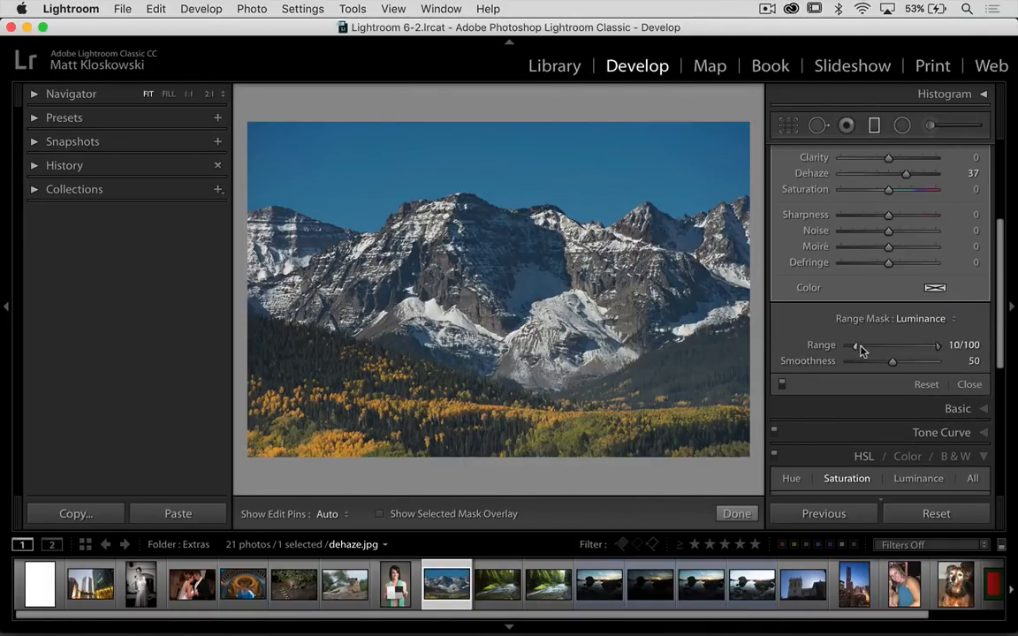
drag(855, 345, 862, 344)
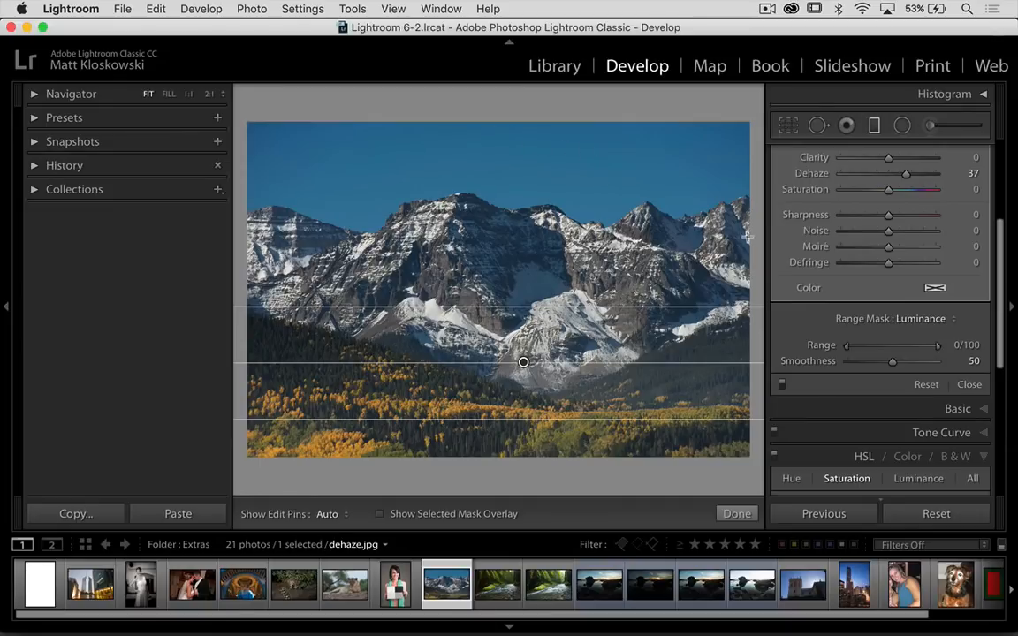
mouse_move(622, 281)
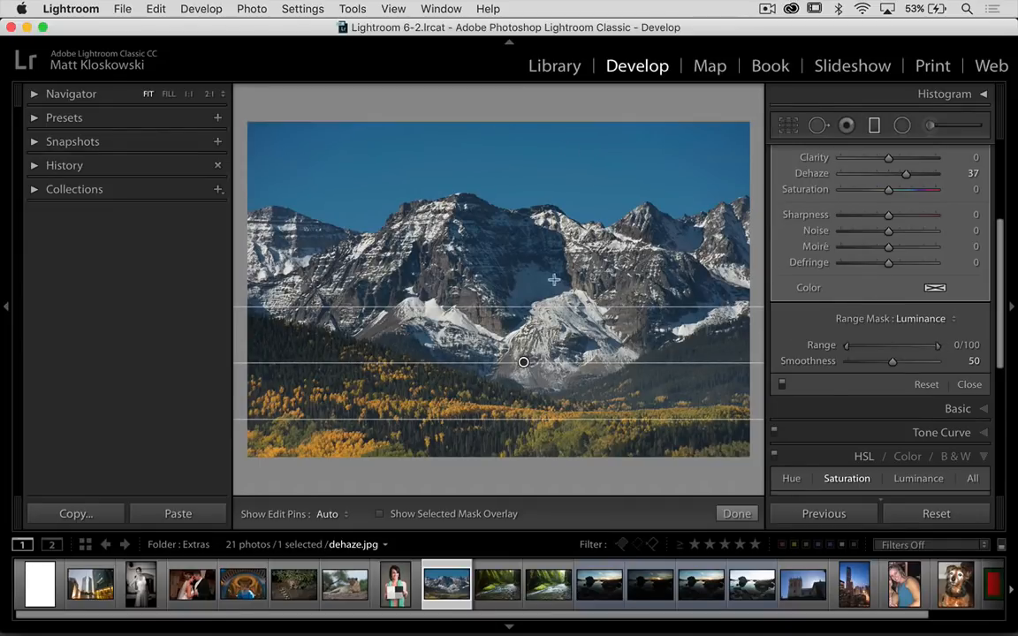
mouse_move(573, 304)
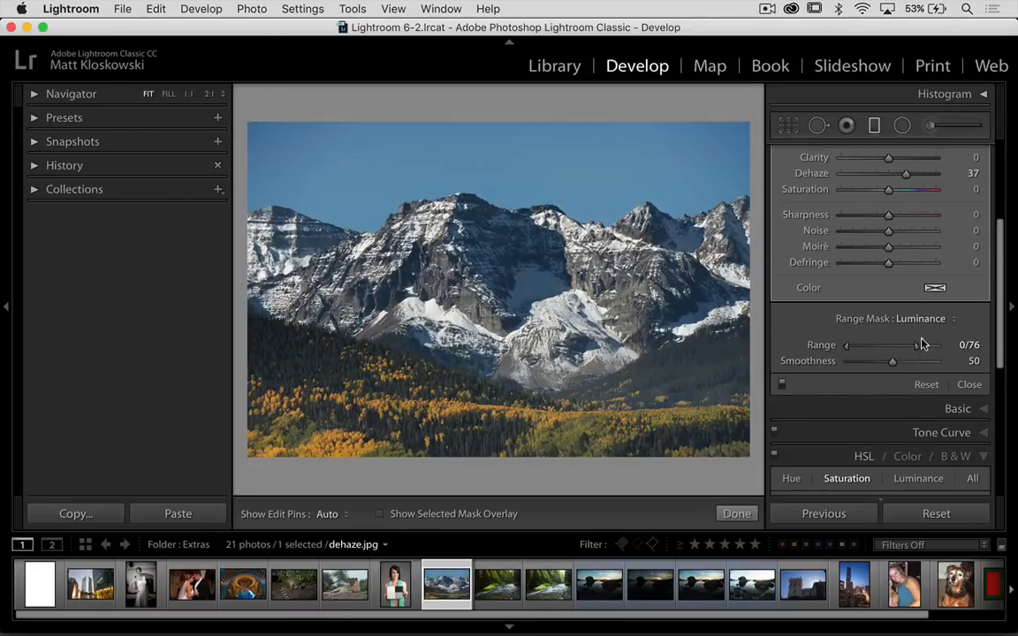
Step: Switch the range mask to Color and set its Amount to 25
click(919, 318)
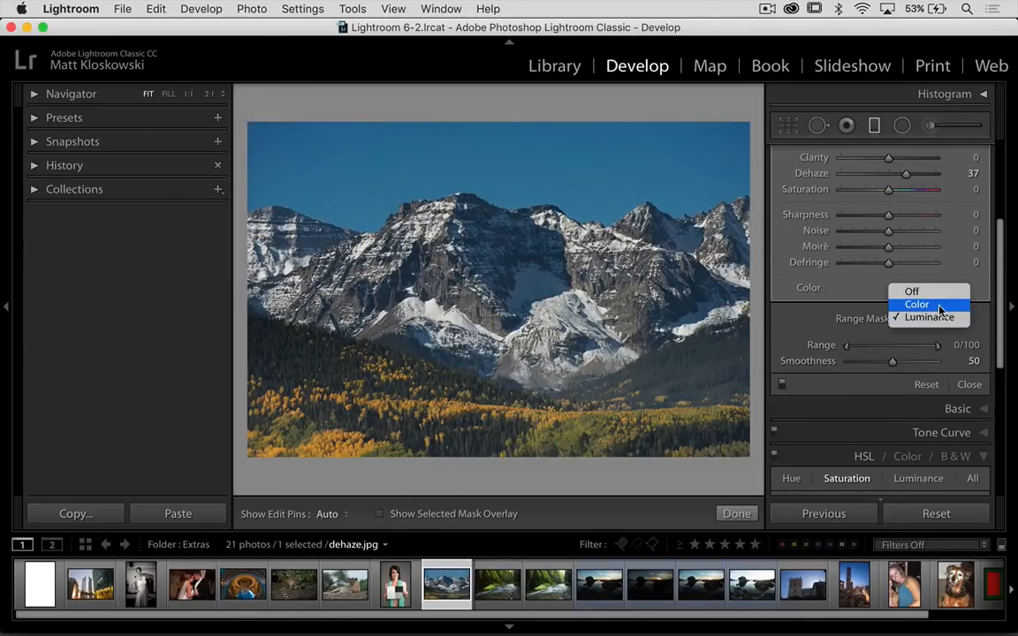
click(917, 304)
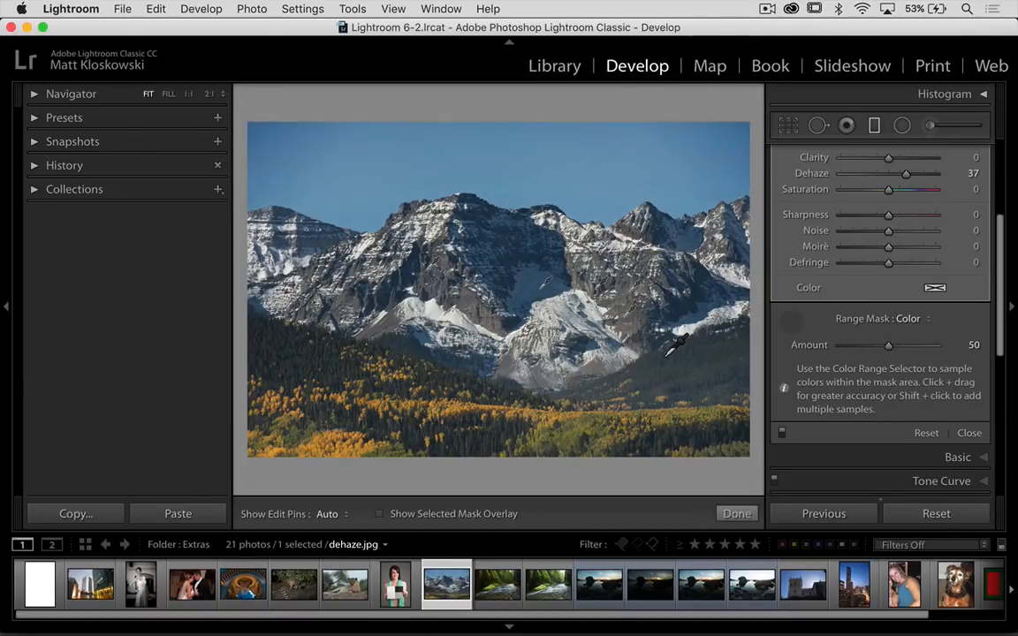
drag(886, 345, 862, 344)
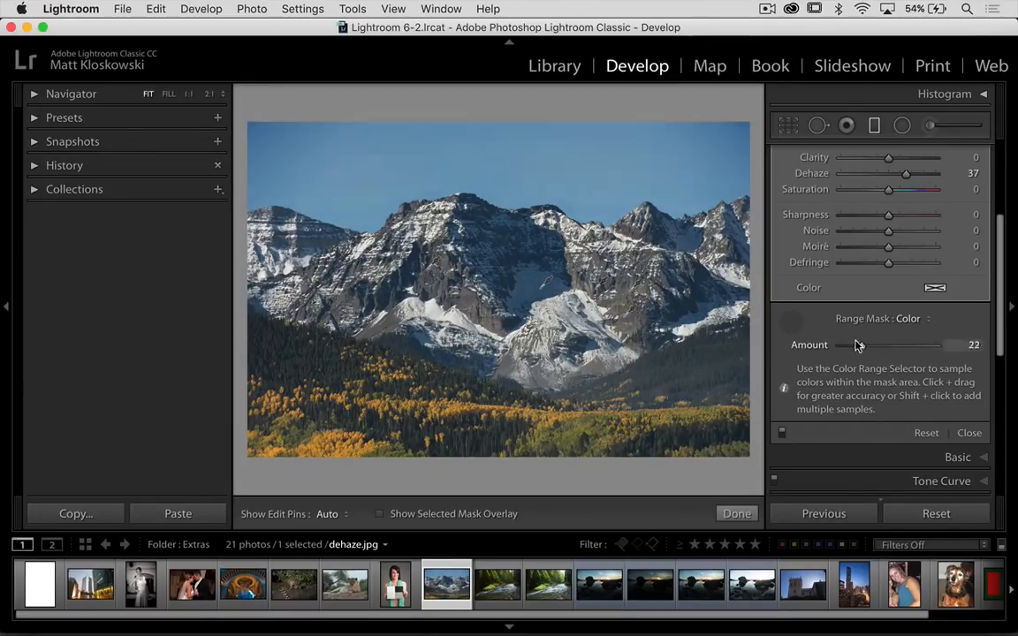
drag(875, 345, 857, 344)
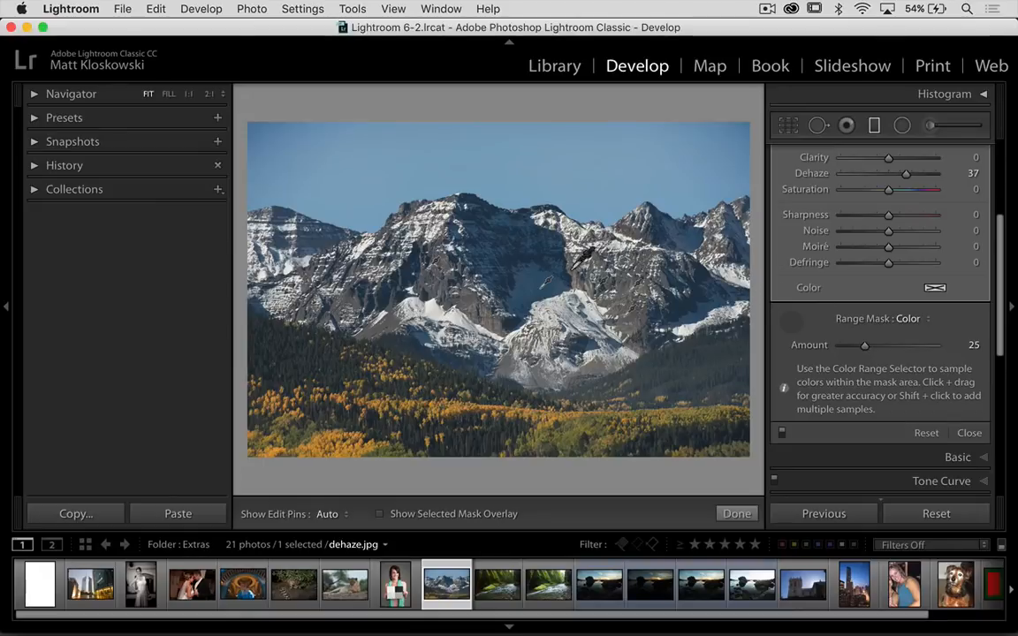
mouse_move(727, 193)
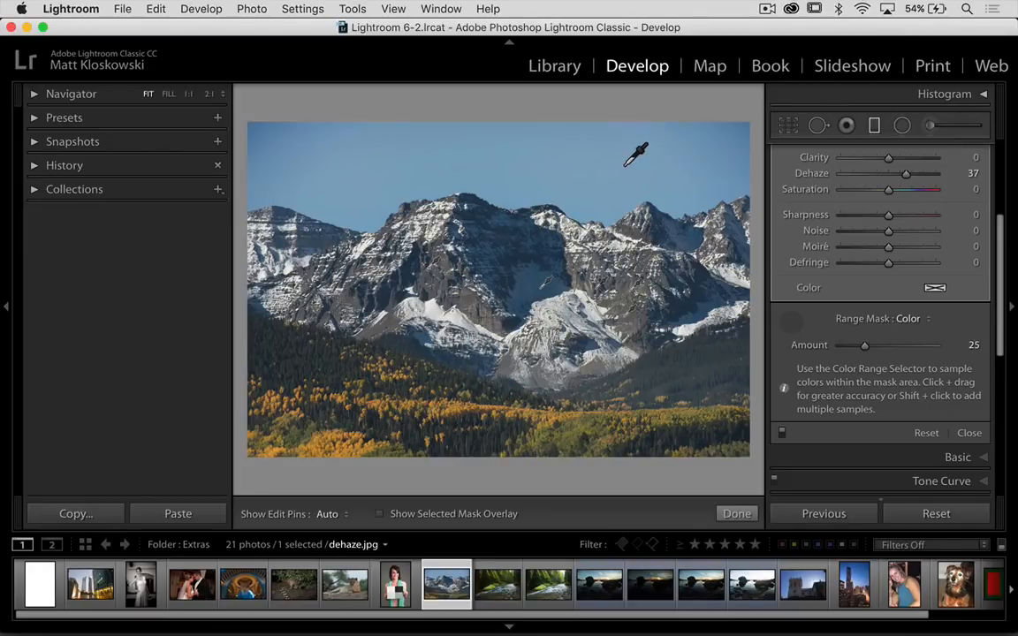
mouse_move(597, 250)
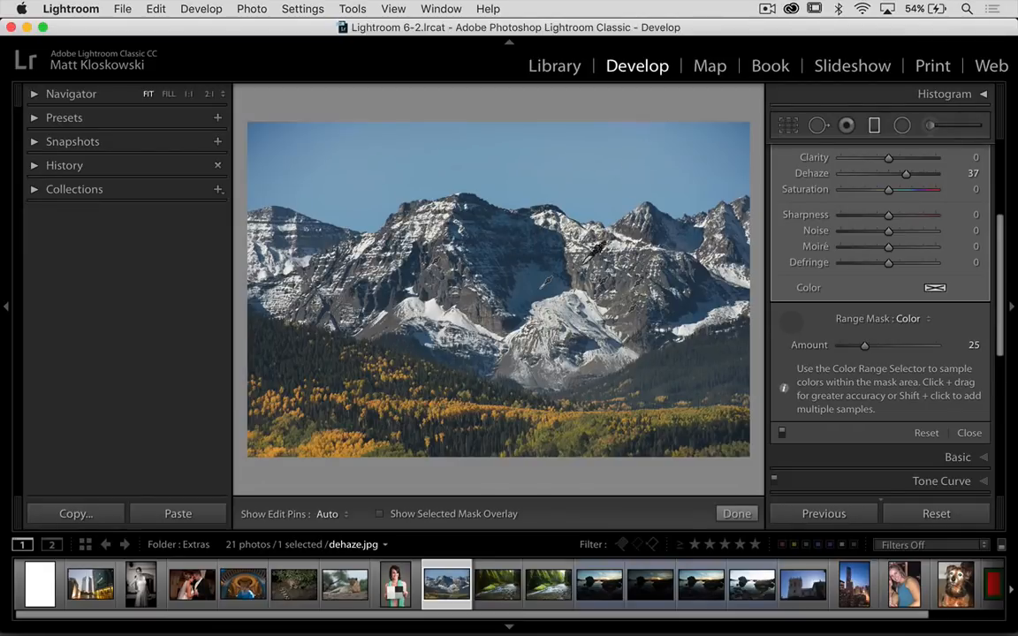